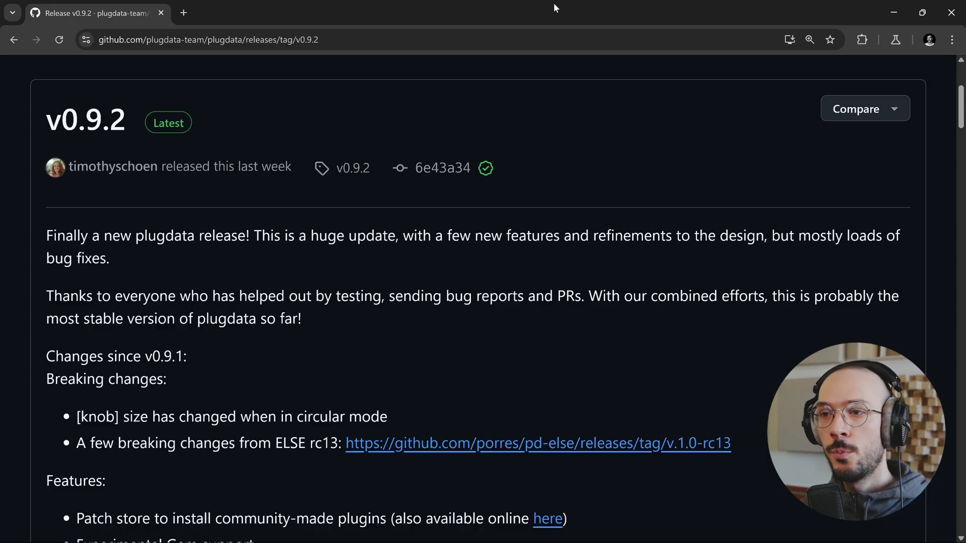
mouse_move(528, 7)
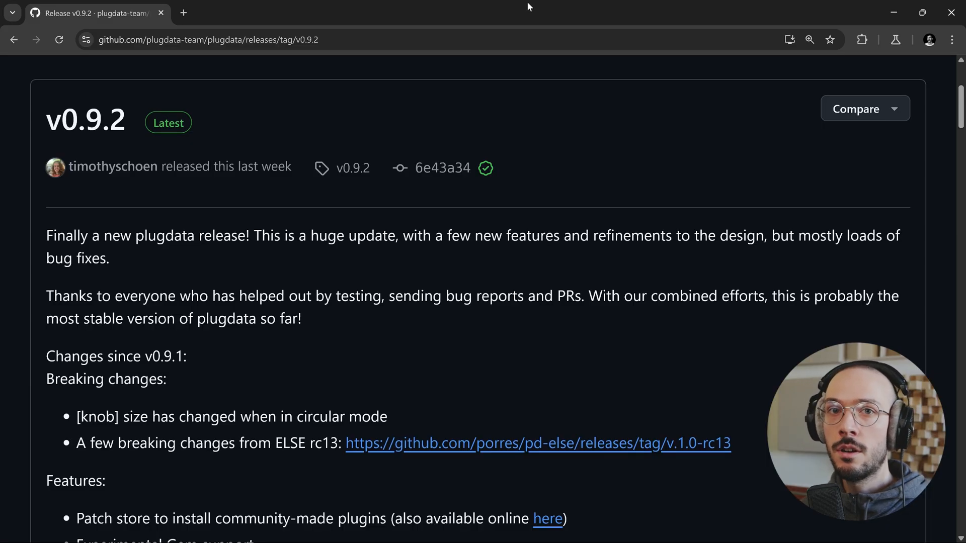
mouse_move(441, 214)
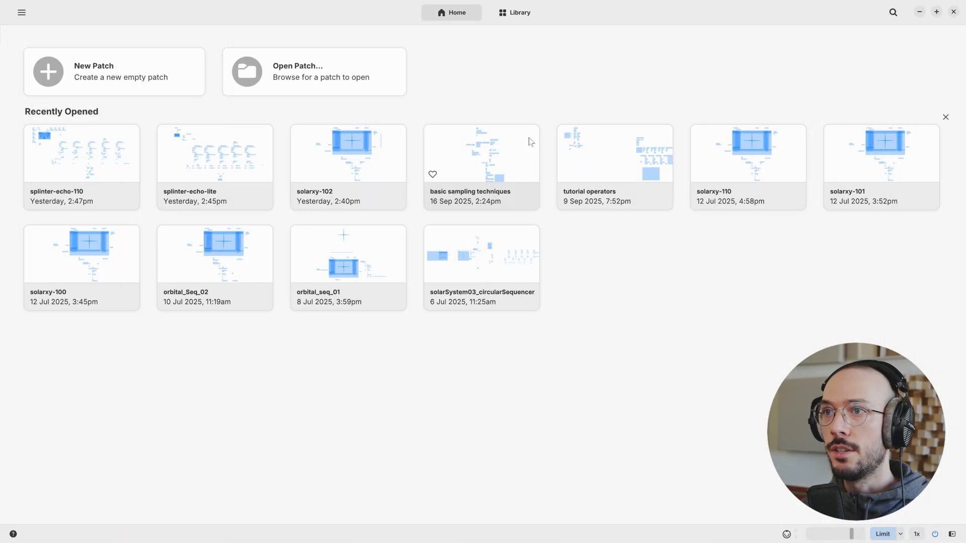
mouse_move(114, 77)
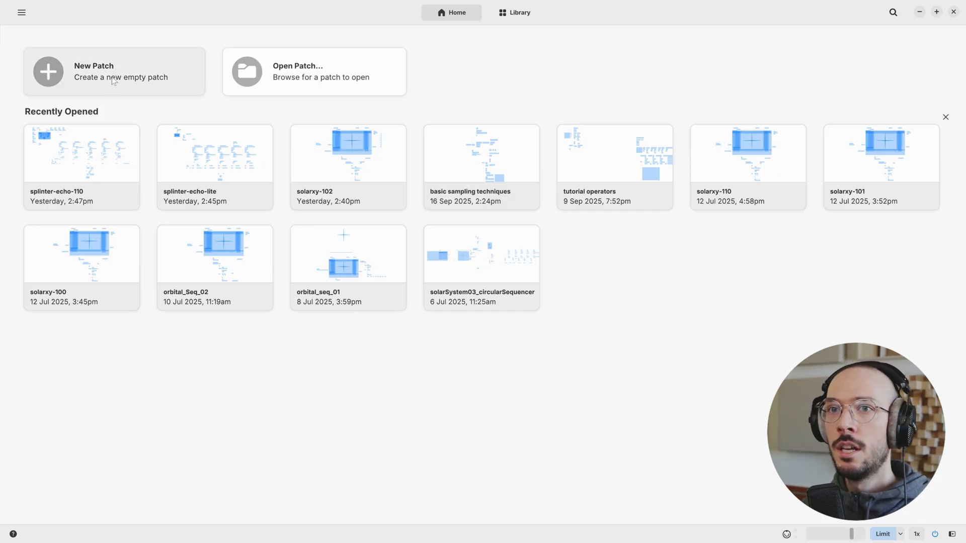
mouse_move(613, 281)
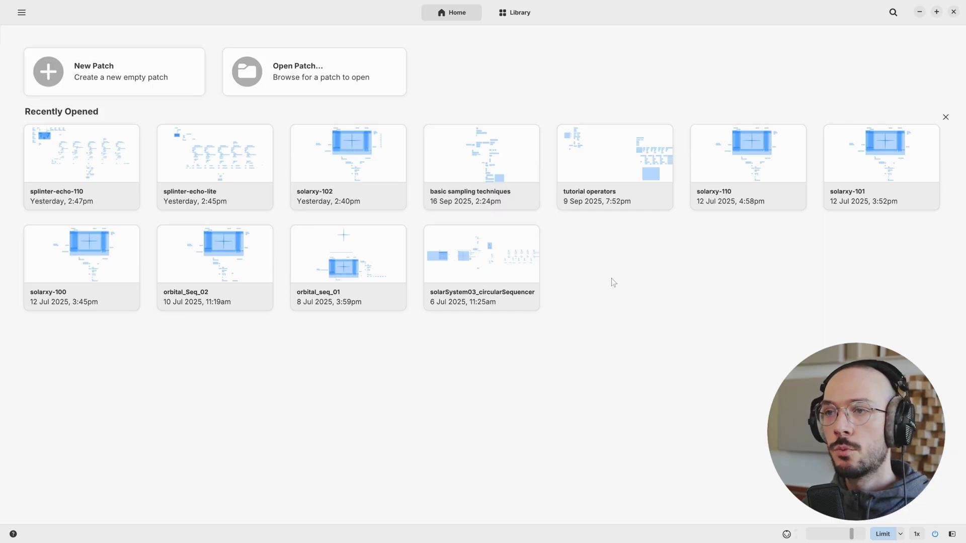
mouse_move(705, 354)
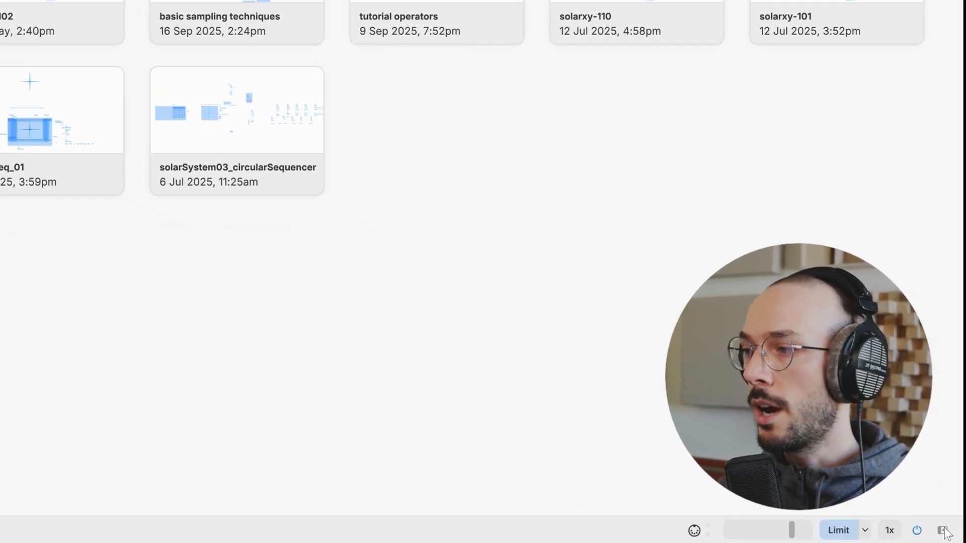
Show the console panel listing v0.9.2, Pd-0.55.2 and bundled libraries beside the welcome screen
click(946, 530)
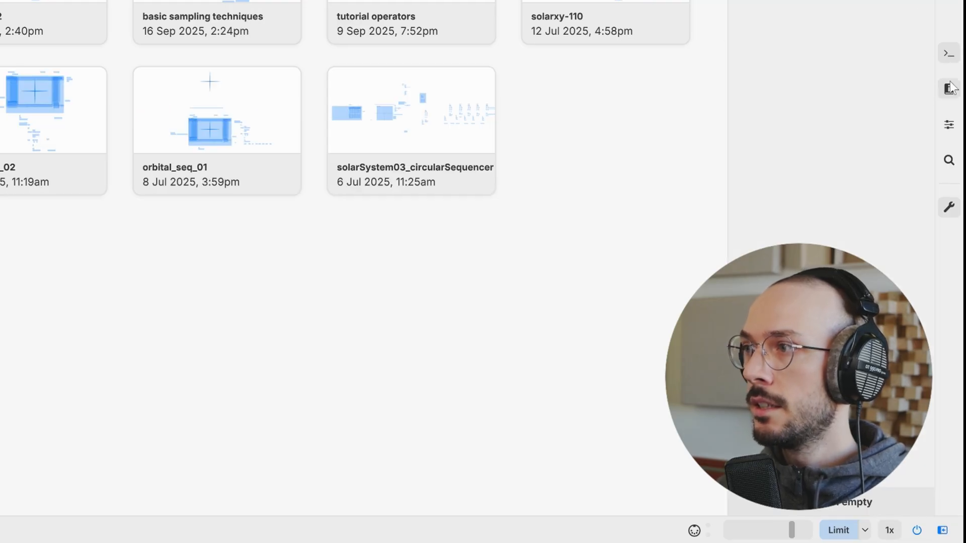
click(949, 89)
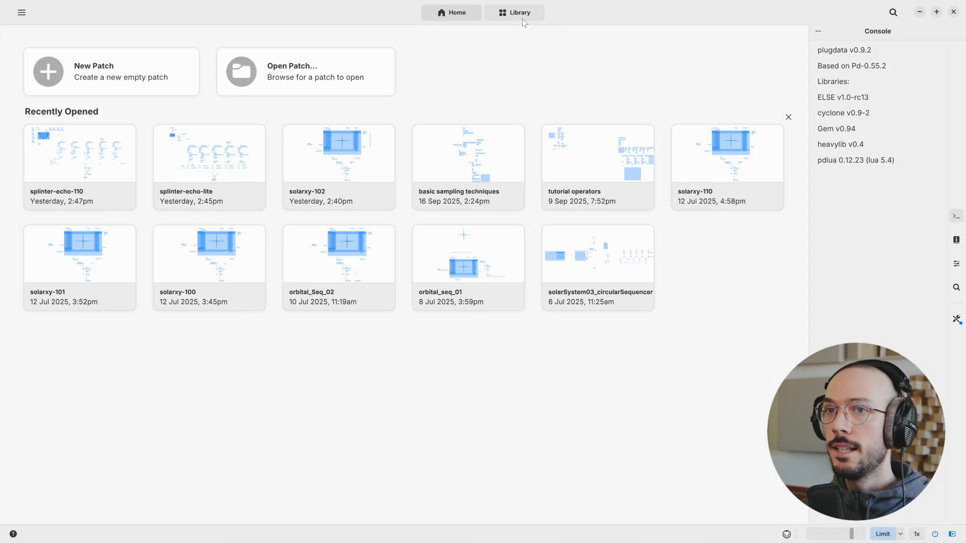
Browse the Discover patch store from the Library tab down to the photosynthesis entry
click(520, 12)
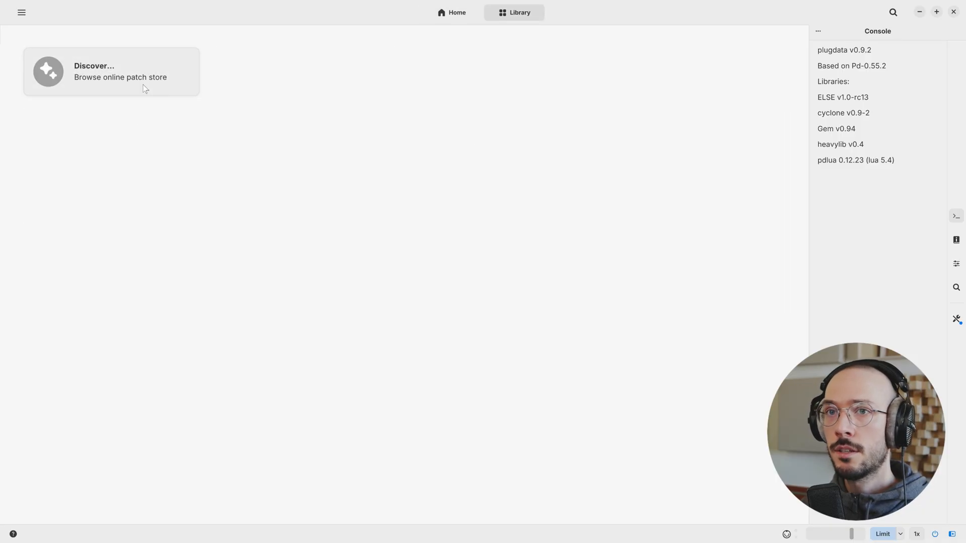
click(110, 71)
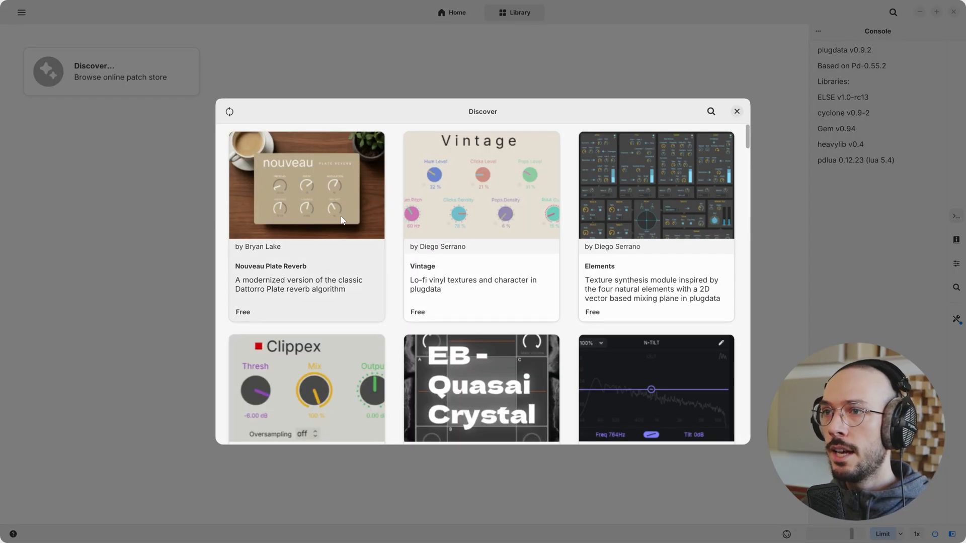
scroll(down, 3)
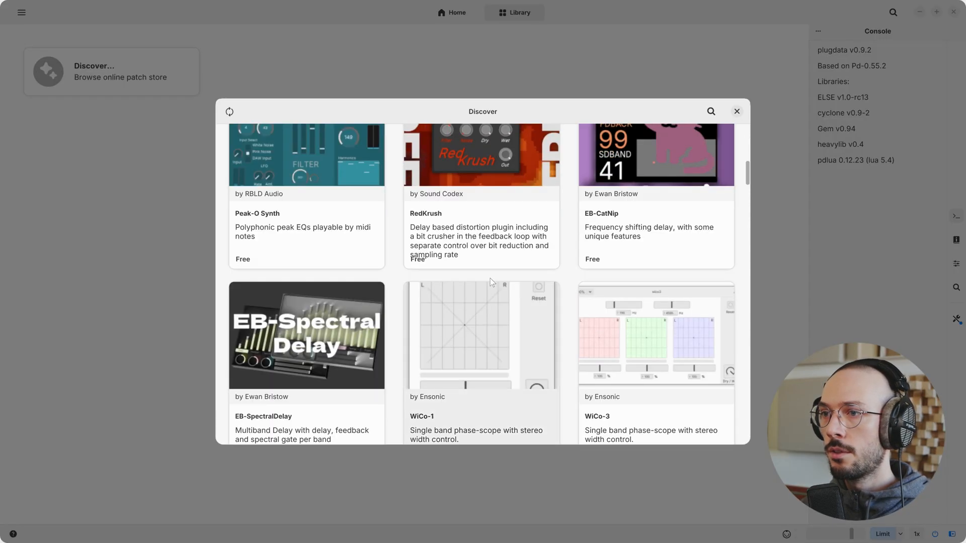
scroll(down, 3)
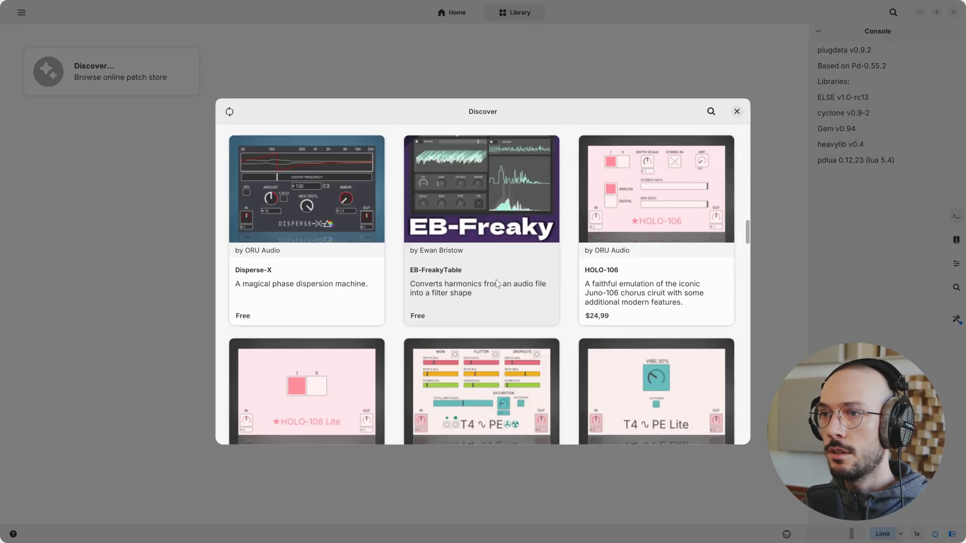
scroll(down, 3)
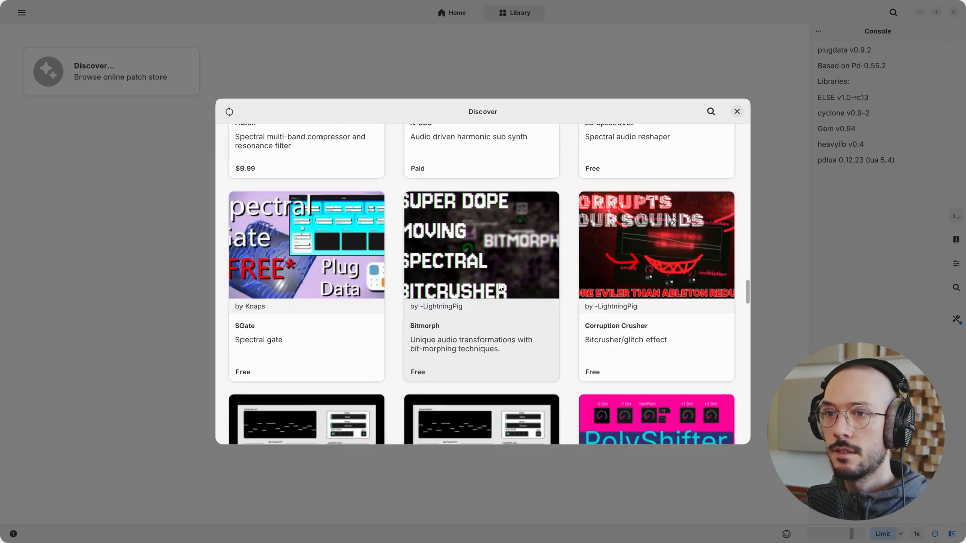
scroll(down, 3)
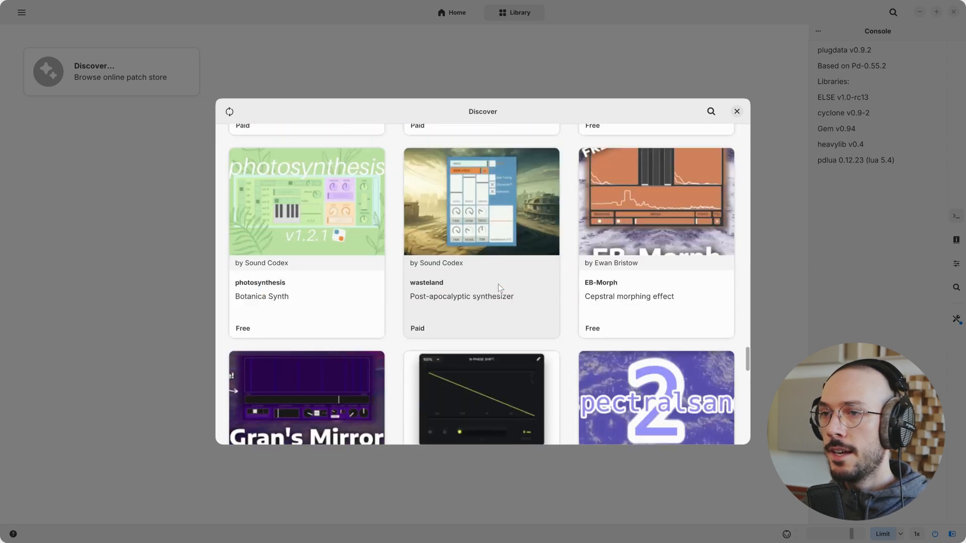
mouse_move(275, 290)
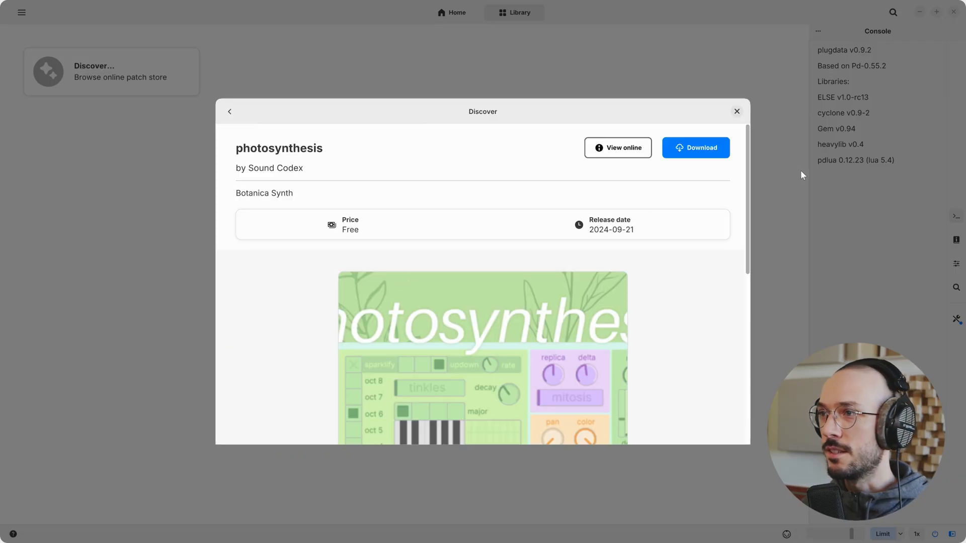
Download photosynthesis, close the store and launch the installed plugin from the Library
click(695, 147)
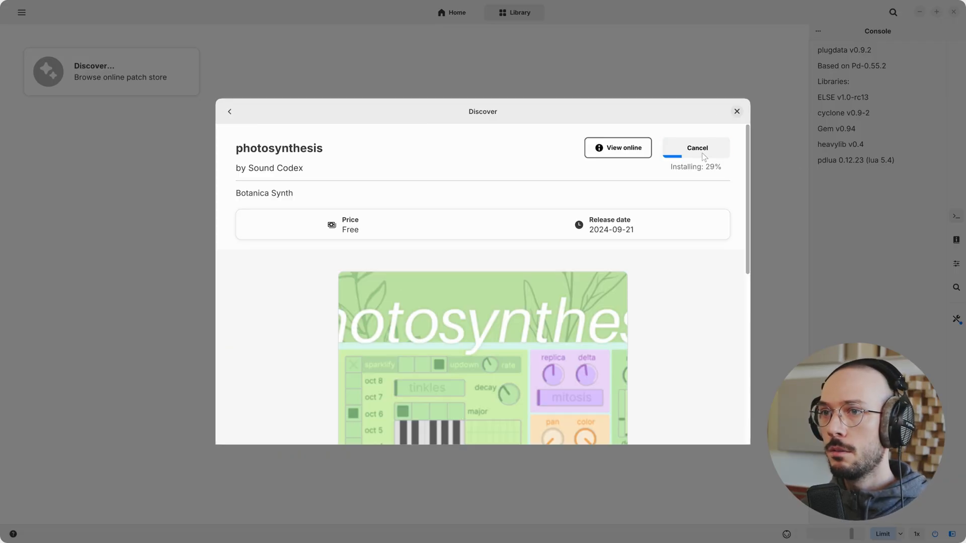
click(697, 147)
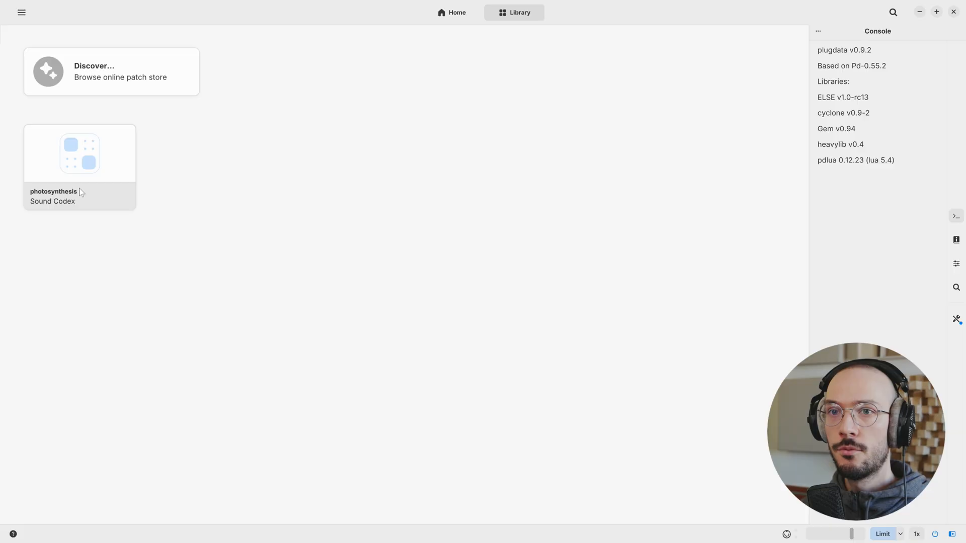
double_click(78, 153)
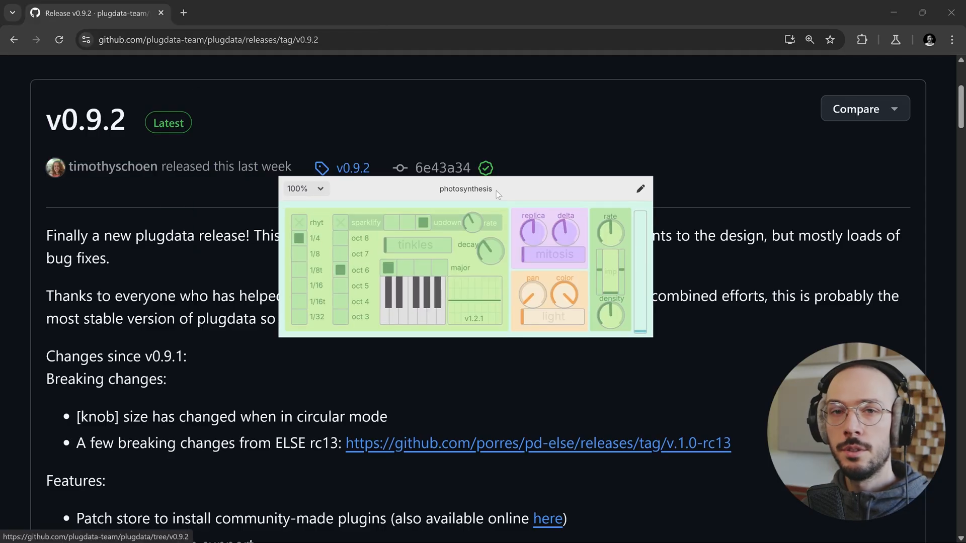
mouse_move(528, 199)
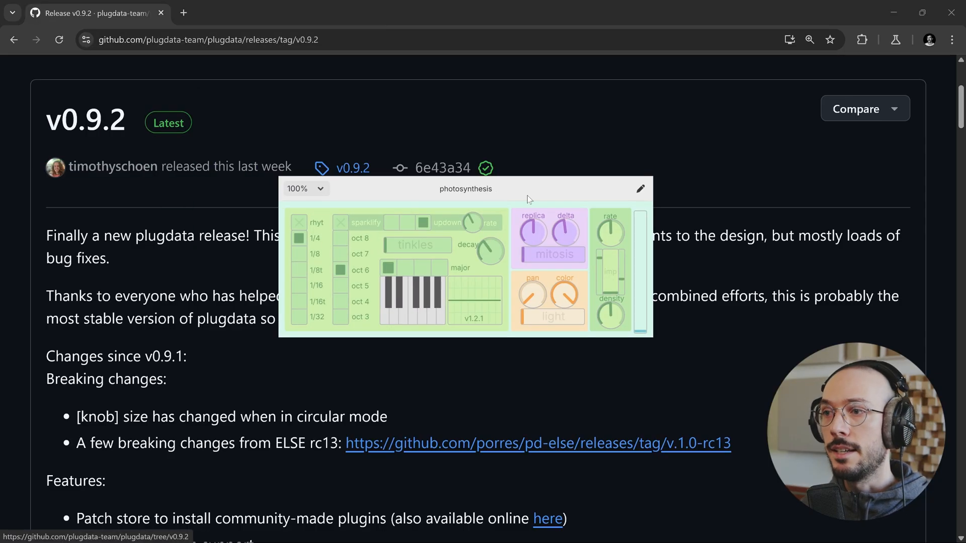
mouse_move(641, 188)
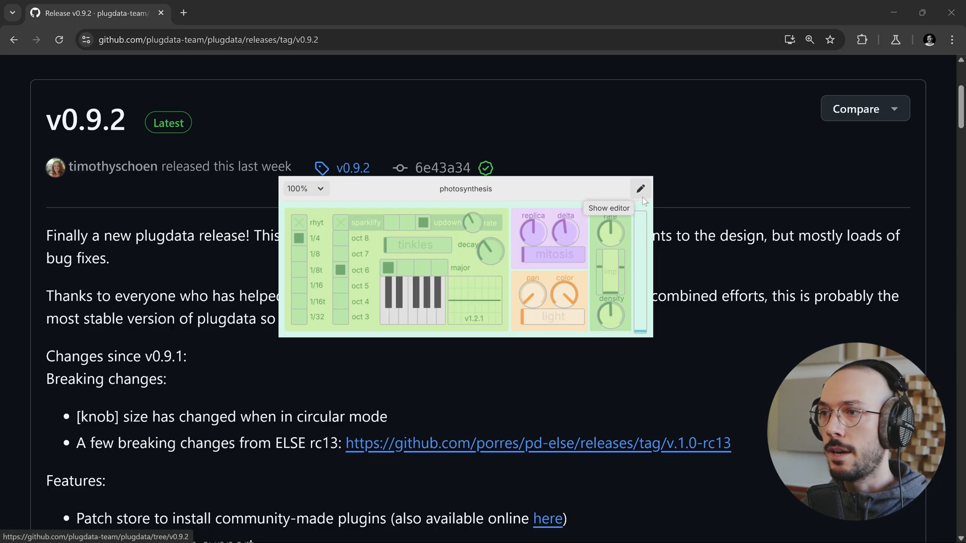
Scroll the v0.9.2 release notes down to the breaking changes and features list
scroll(down, 3)
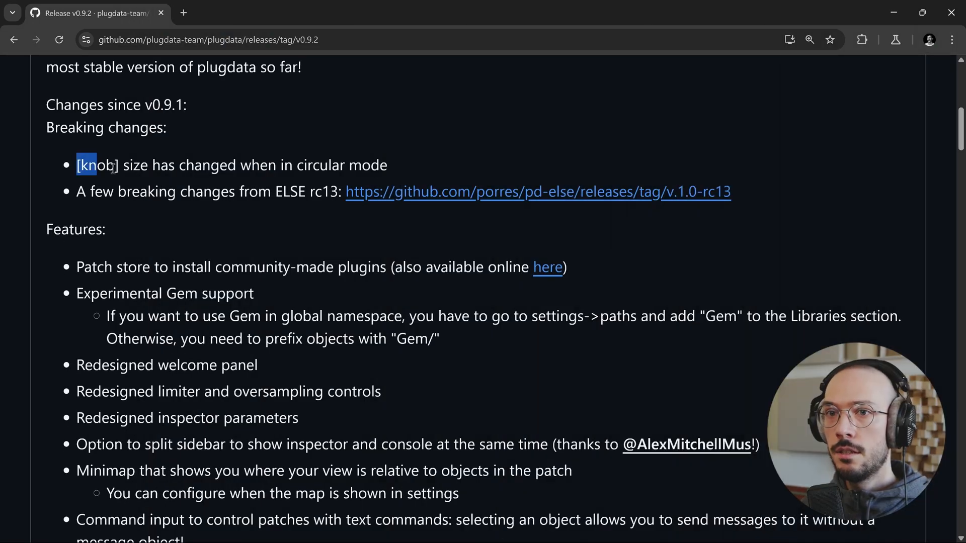
Highlight the '[knob]' size-in-circular-mode line in the Breaking changes list
drag(87, 164, 386, 164)
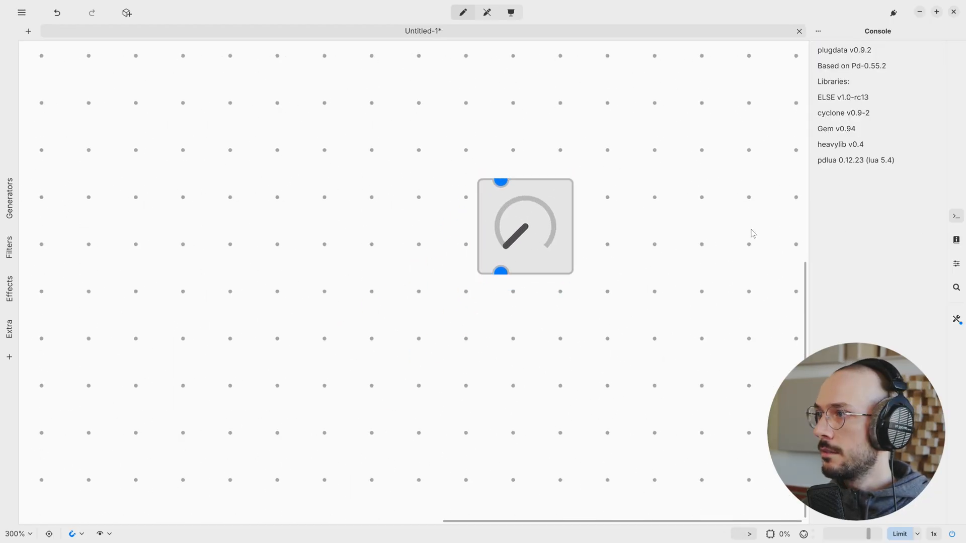
Enable inspector auto-show, select the knob and switch it to its larger circular appearance
click(524, 227)
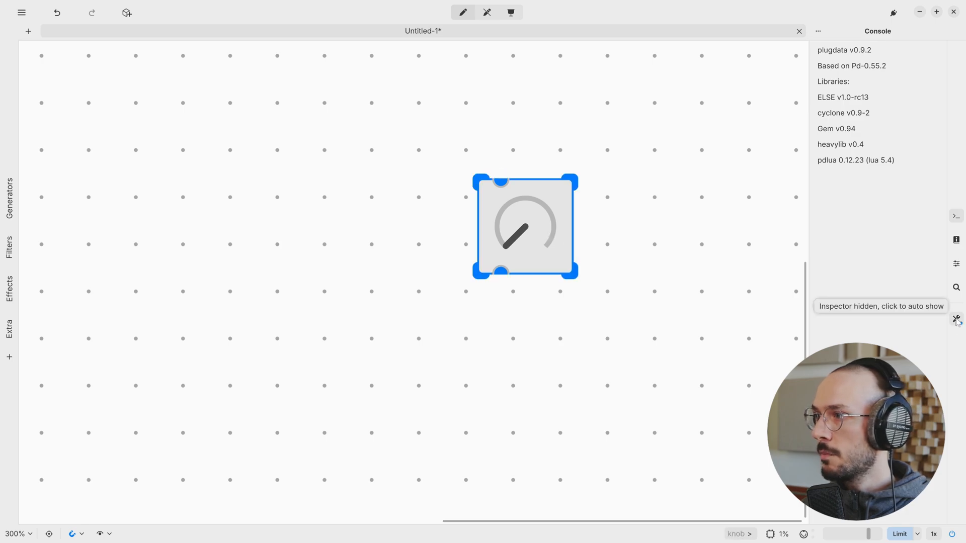
click(583, 243)
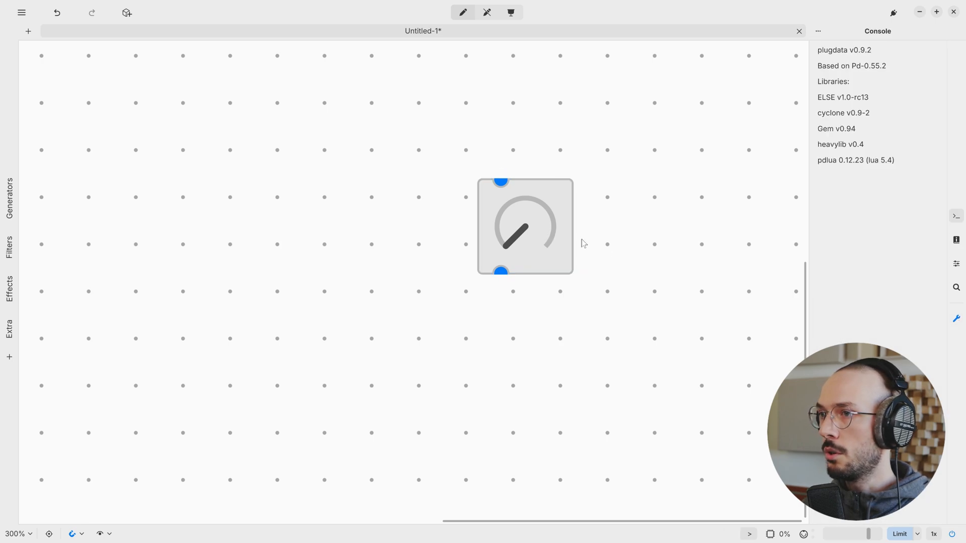
click(524, 226)
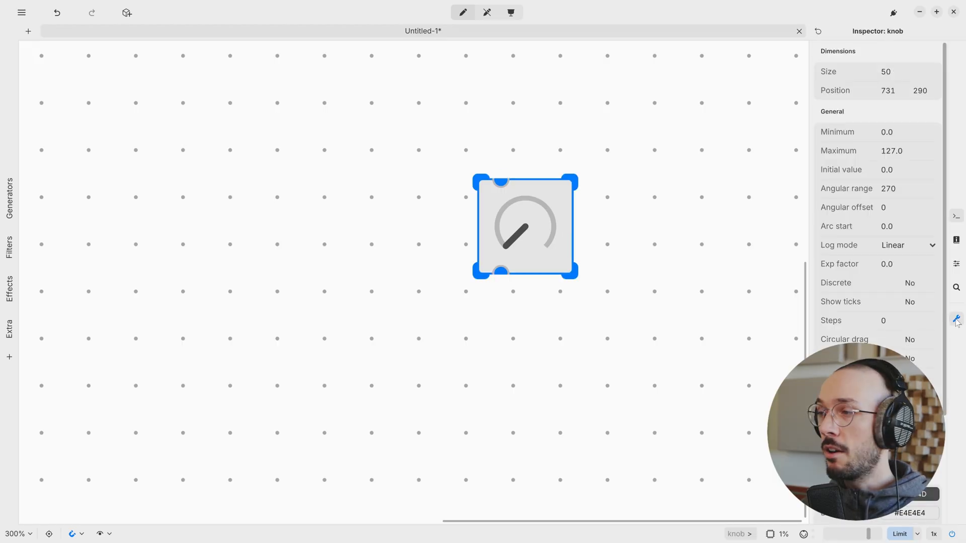
scroll(down, 3)
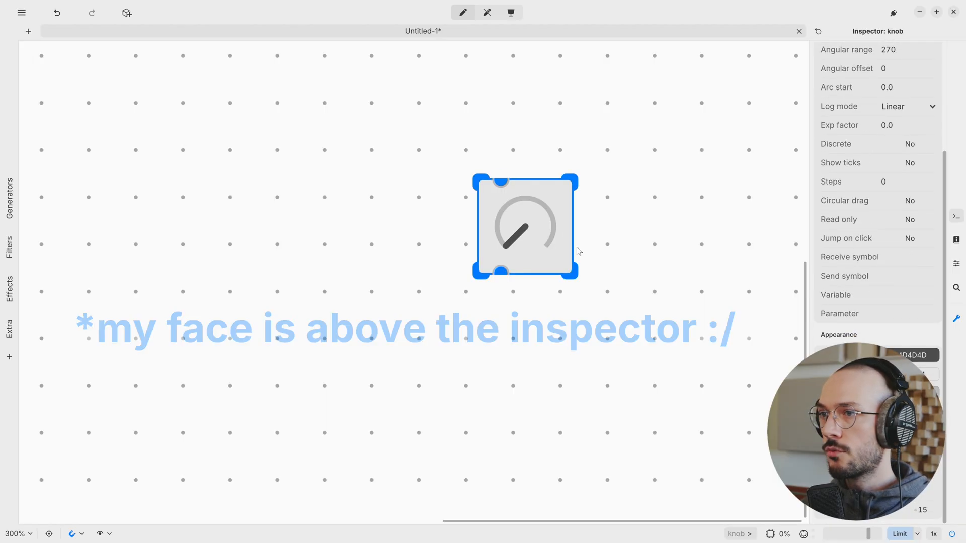
click(838, 334)
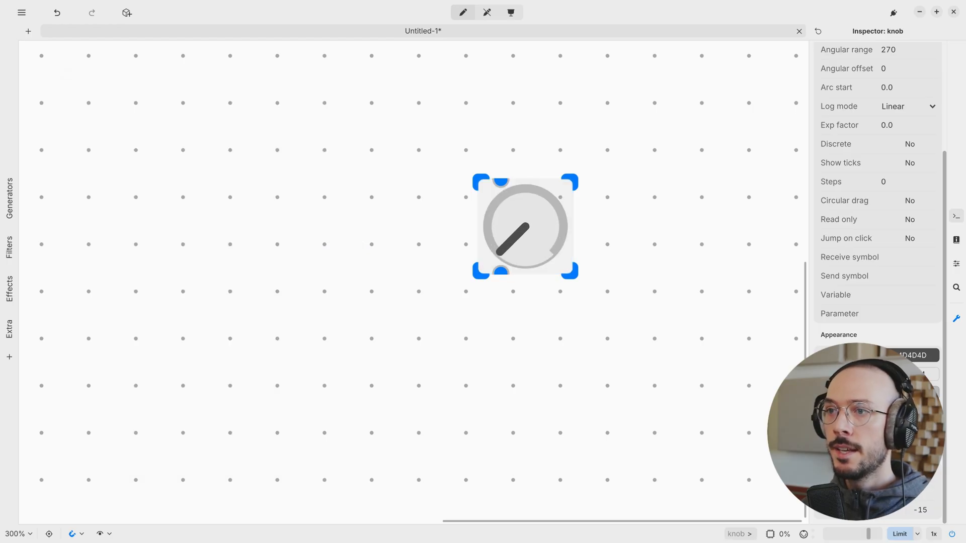
mouse_move(620, 229)
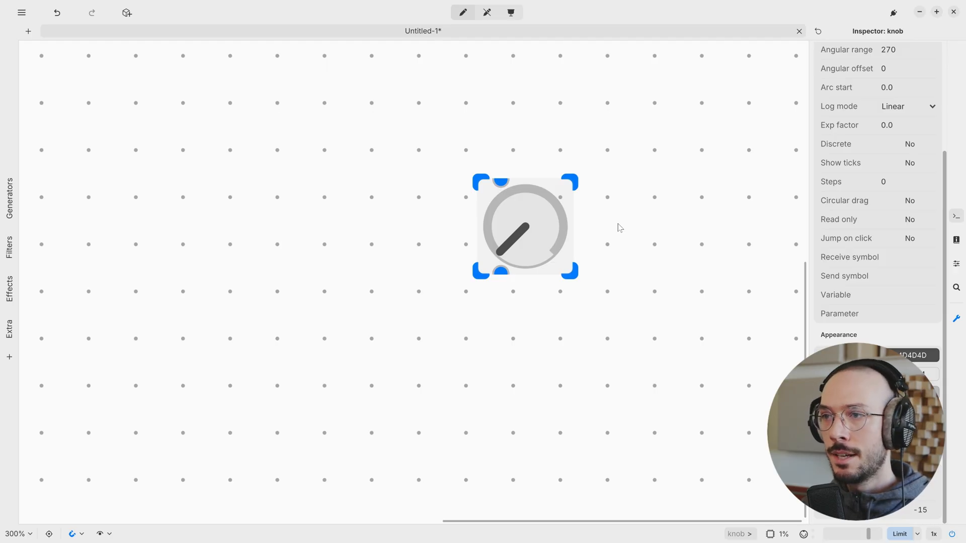
mouse_move(633, 233)
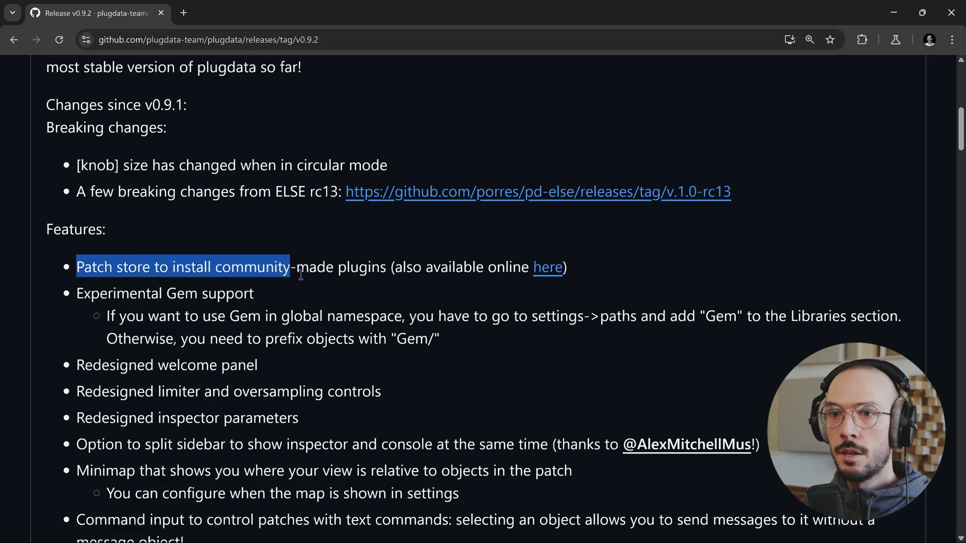
Scroll the Features list down to the experimental Gem support and redesigned welcome panel entries
scroll(down, 3)
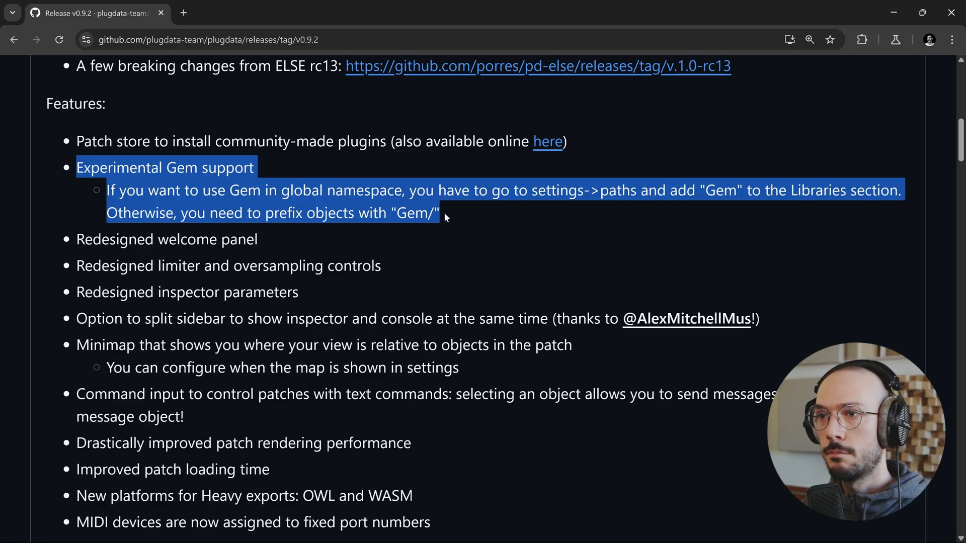
mouse_move(441, 225)
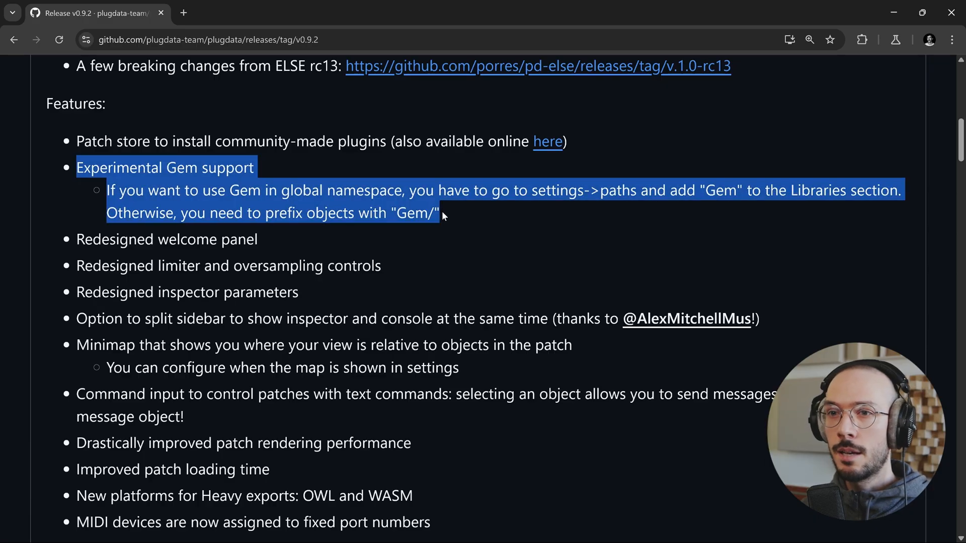
mouse_move(443, 215)
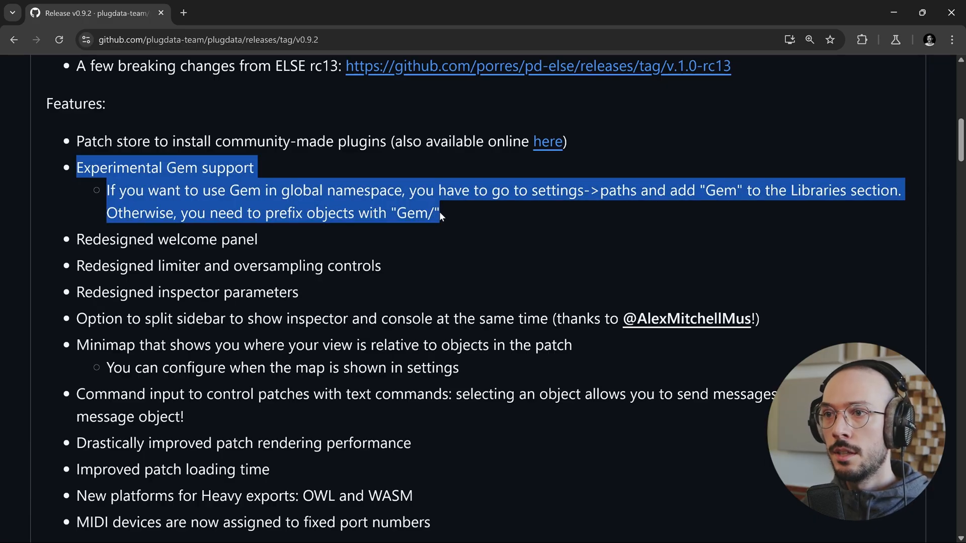
mouse_move(438, 213)
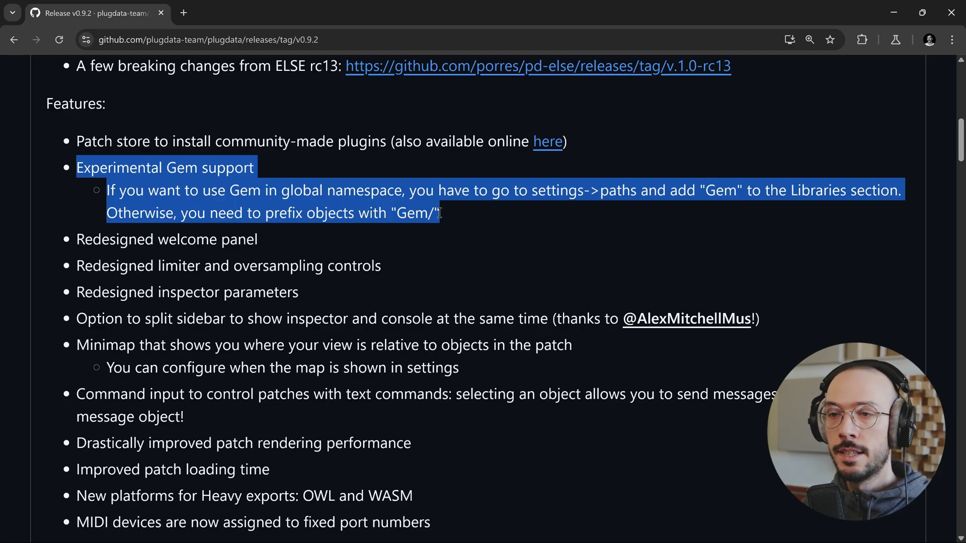
scroll(down, 3)
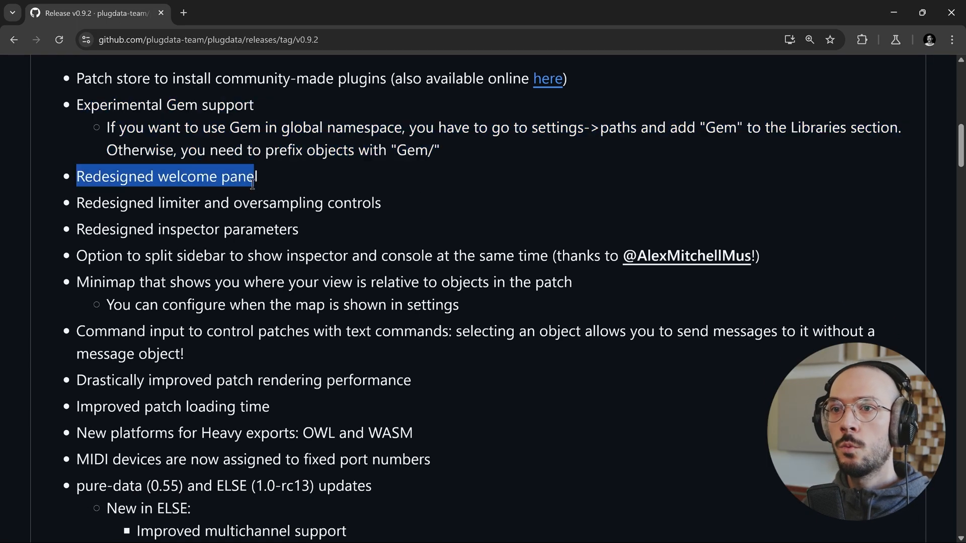
scroll(down, 3)
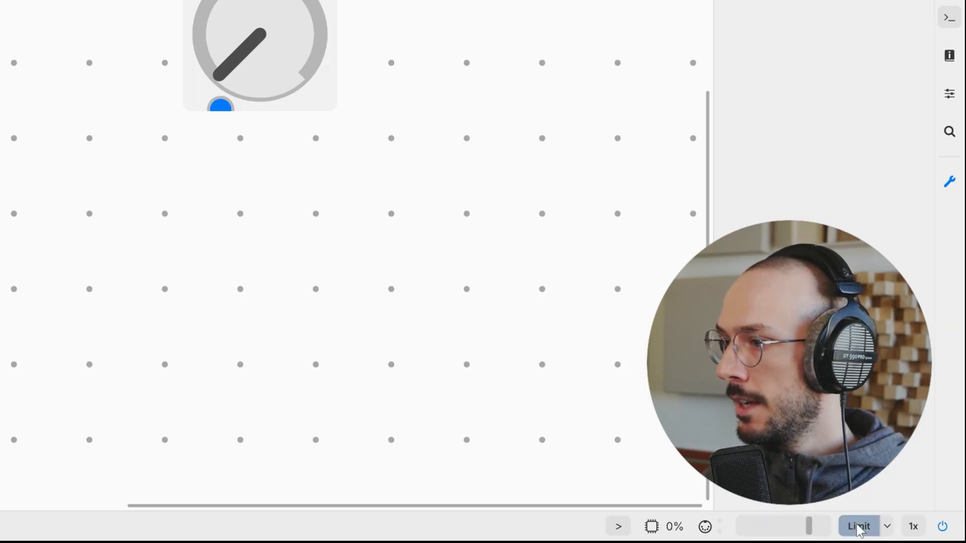
mouse_move(859, 526)
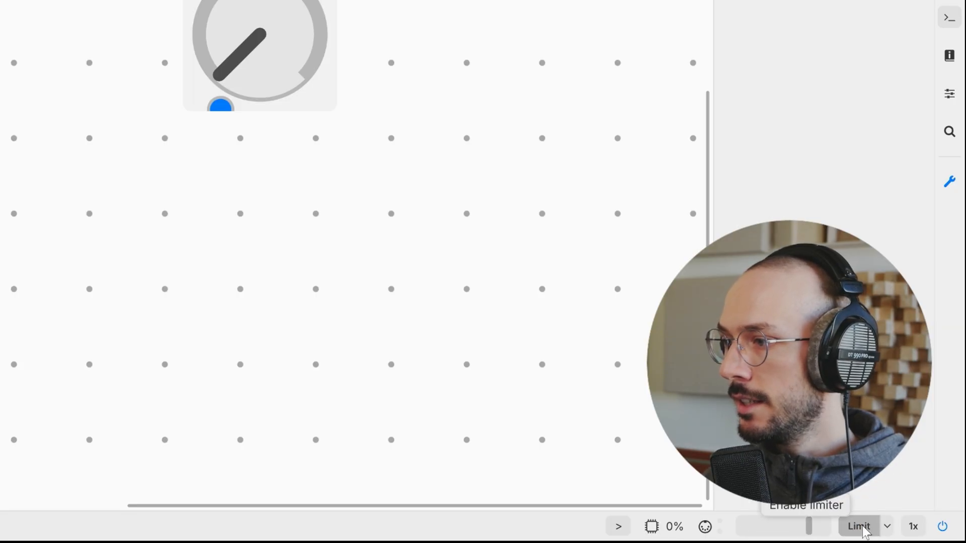
Enable the output limiter, show its 0db/3db thresholds and highlight the redesigned limiter entry
click(858, 527)
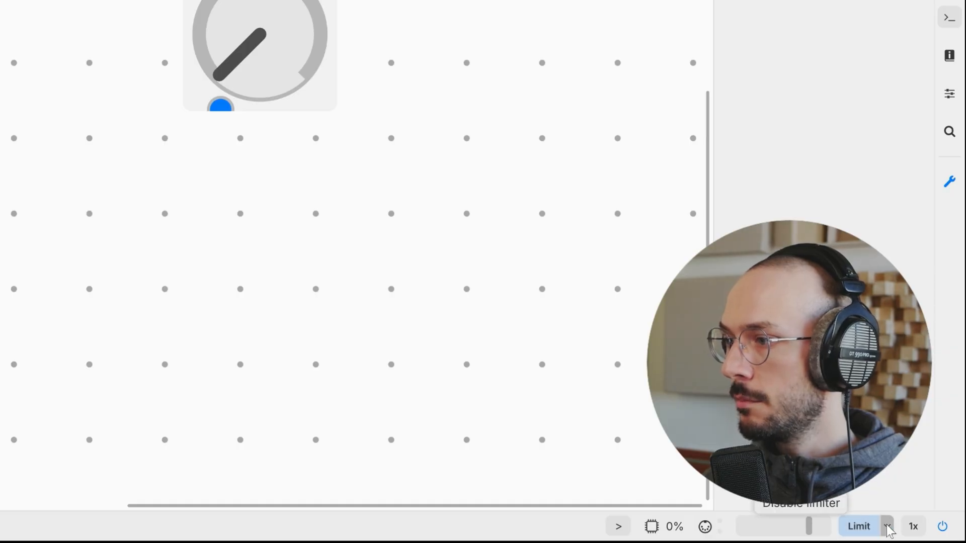
click(886, 526)
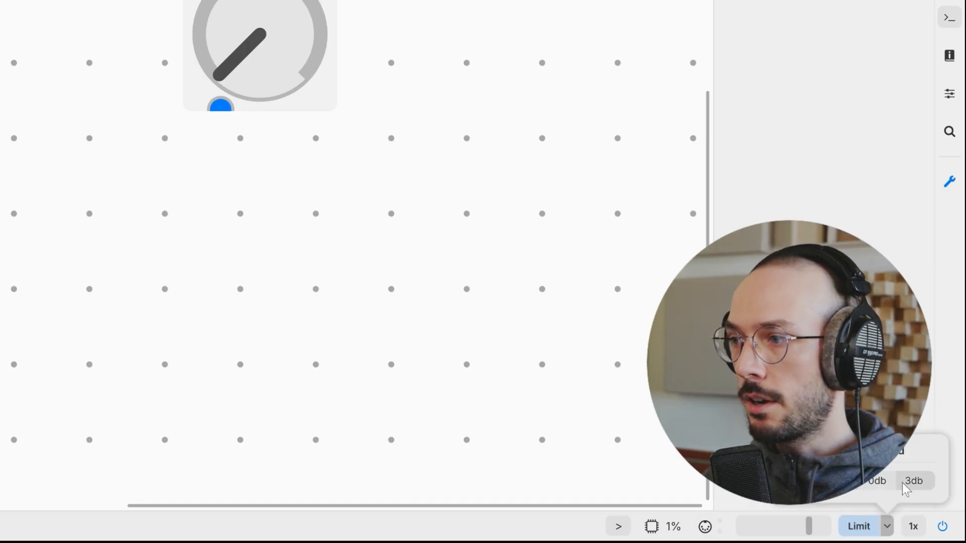
mouse_move(913, 527)
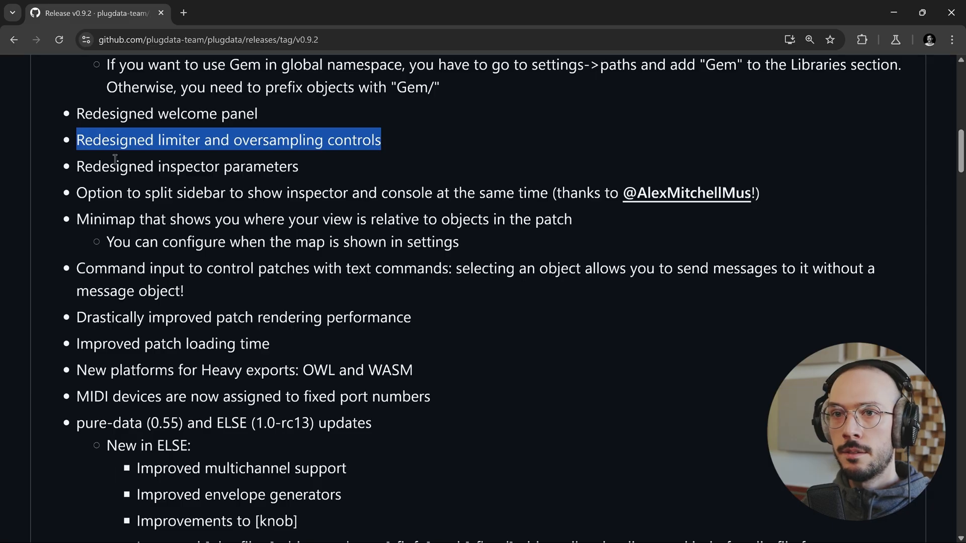
double_click(187, 166)
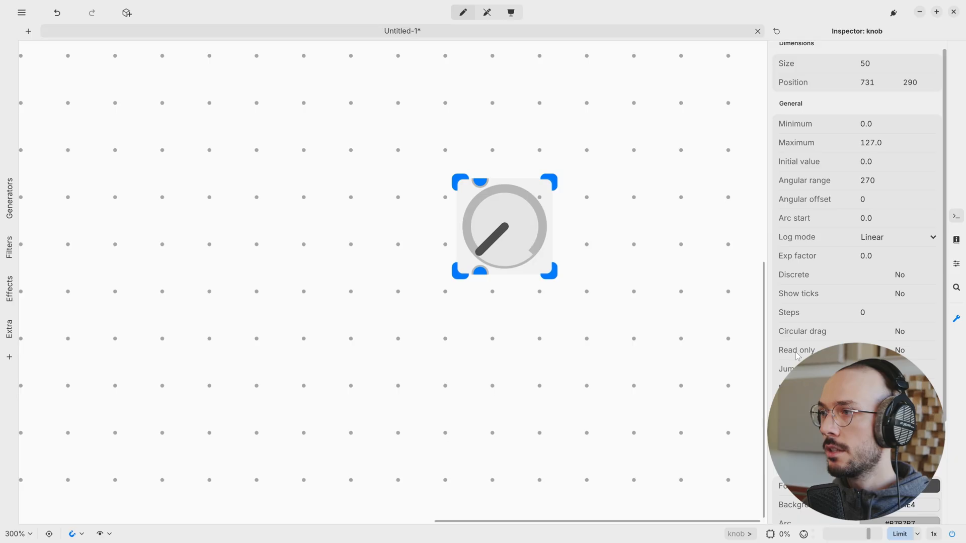
mouse_move(839, 218)
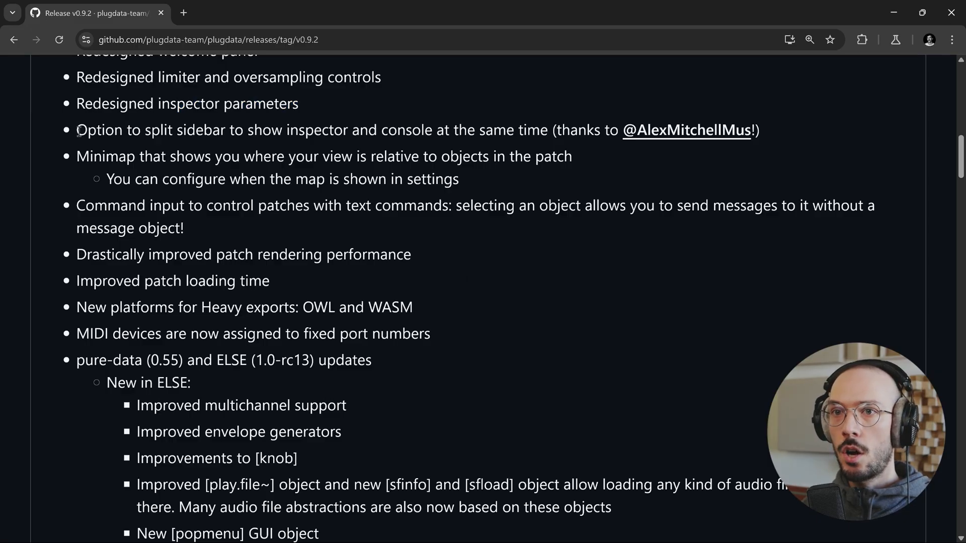
Highlight the split-sidebar release note and show the knob's parameters in the right-sidebar Inspector
drag(76, 130, 373, 130)
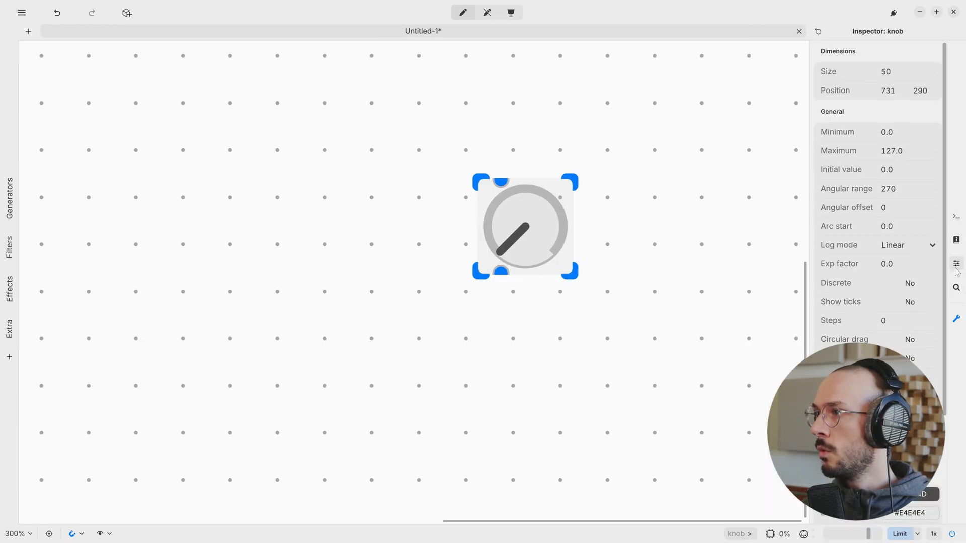
click(956, 287)
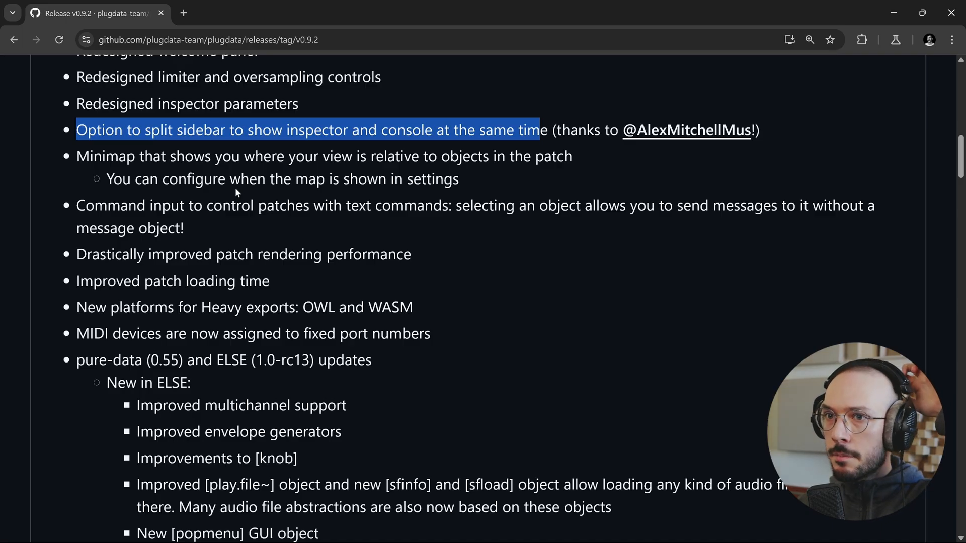
mouse_move(369, 178)
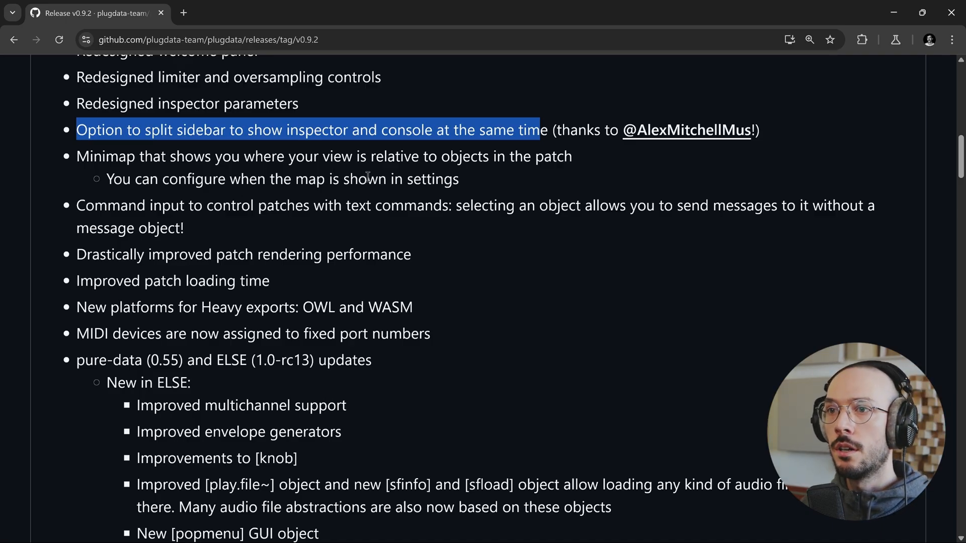
mouse_move(415, 148)
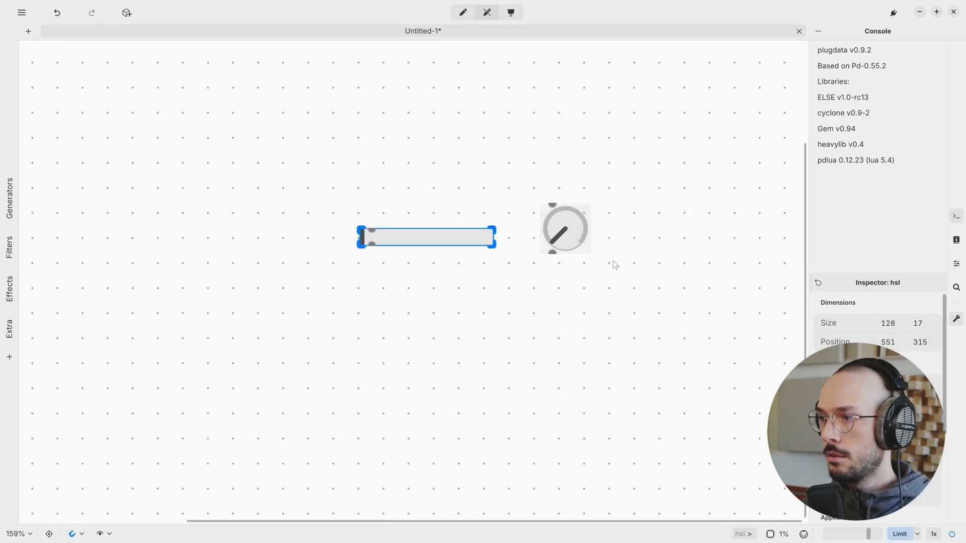
Scroll the release notes down to the command input entry
scroll(down, 3)
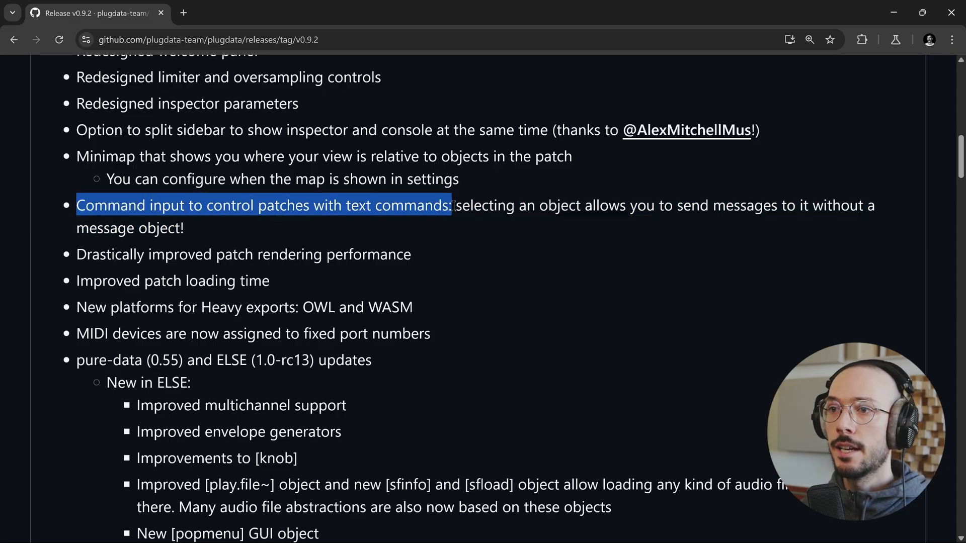
mouse_move(453, 220)
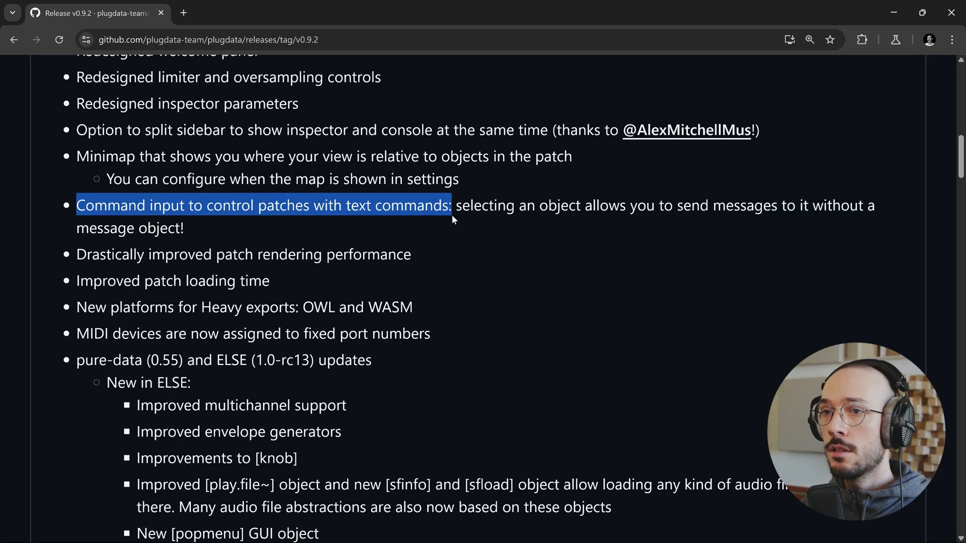
Return to plugdata, bring up the command input and select the knob as its target
key(alt+tab)
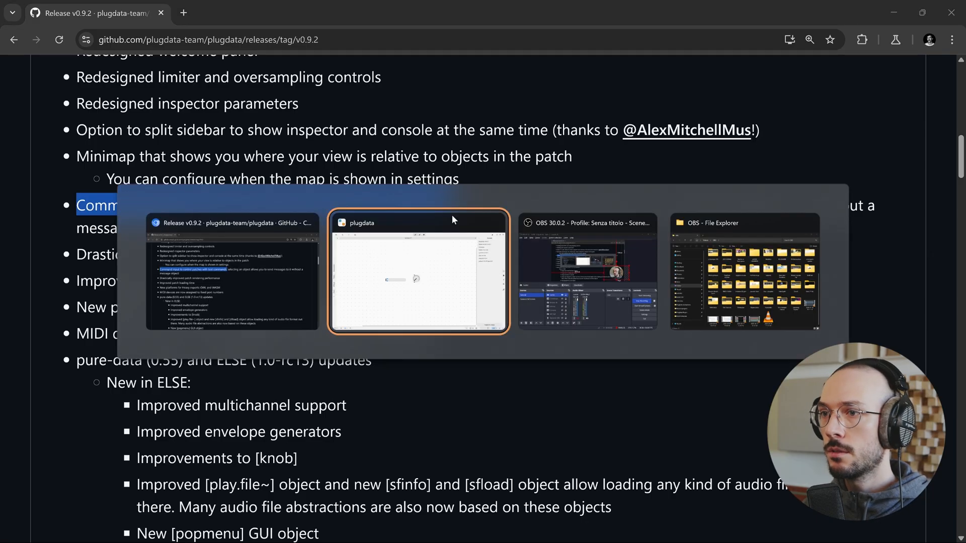
click(418, 271)
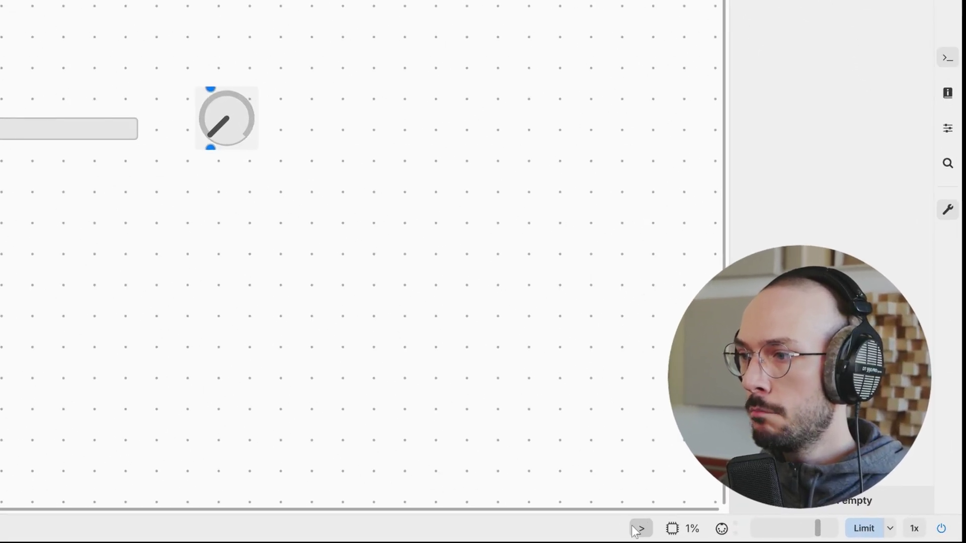
click(640, 528)
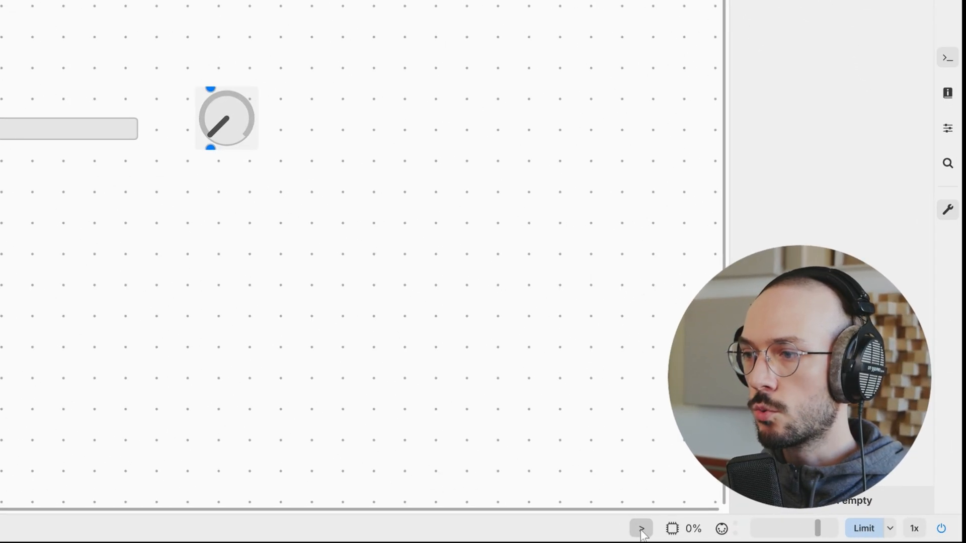
click(642, 529)
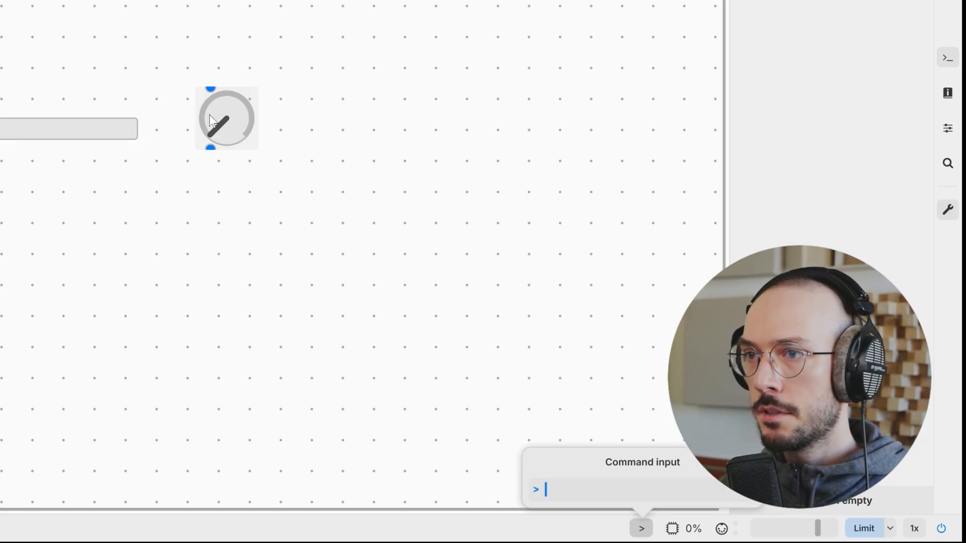
click(227, 116)
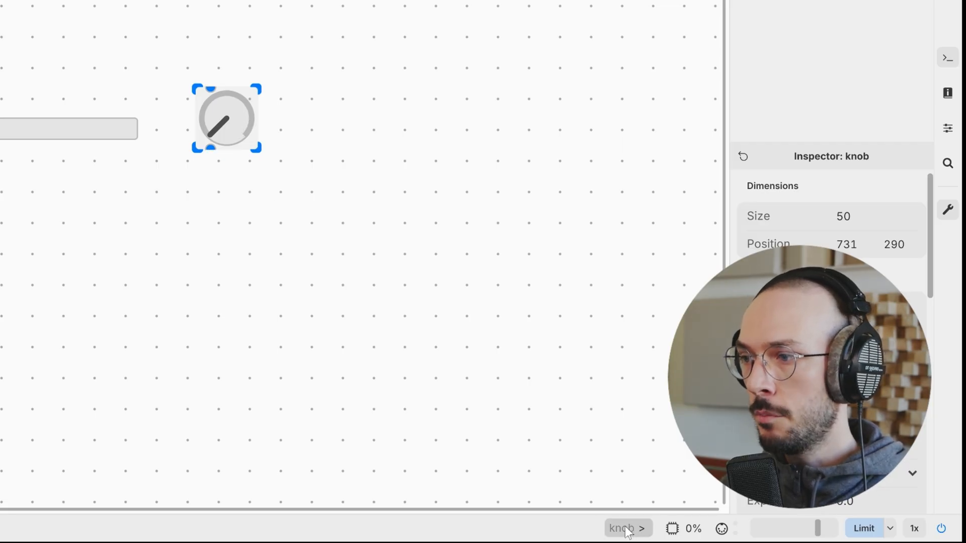
Send 127 to the knob via the command input and add a msg box holding 127 beside it
click(628, 528)
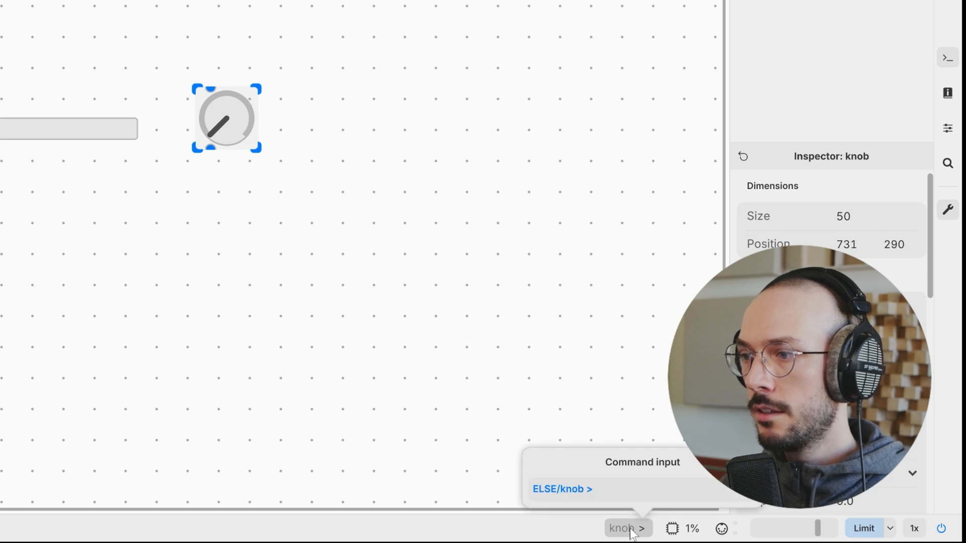
click(616, 489)
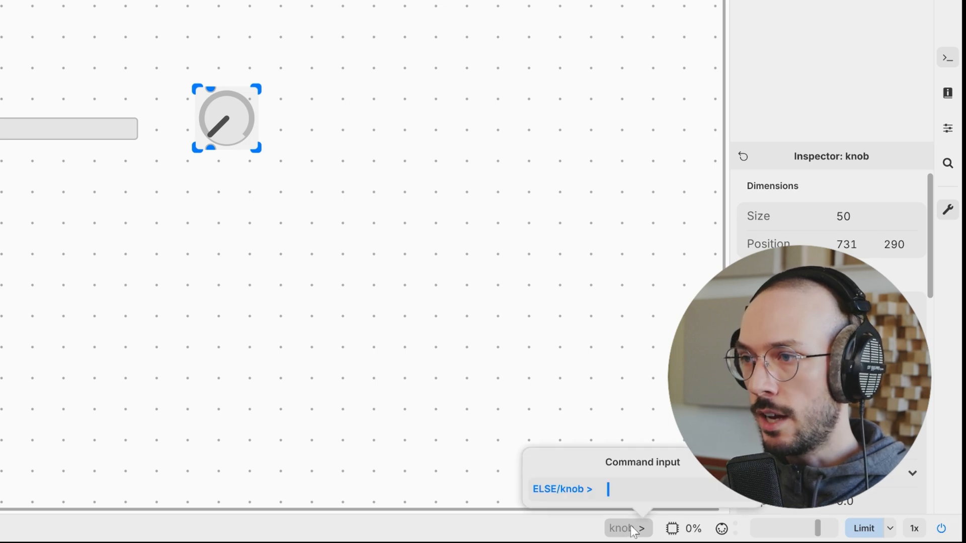
text(127)
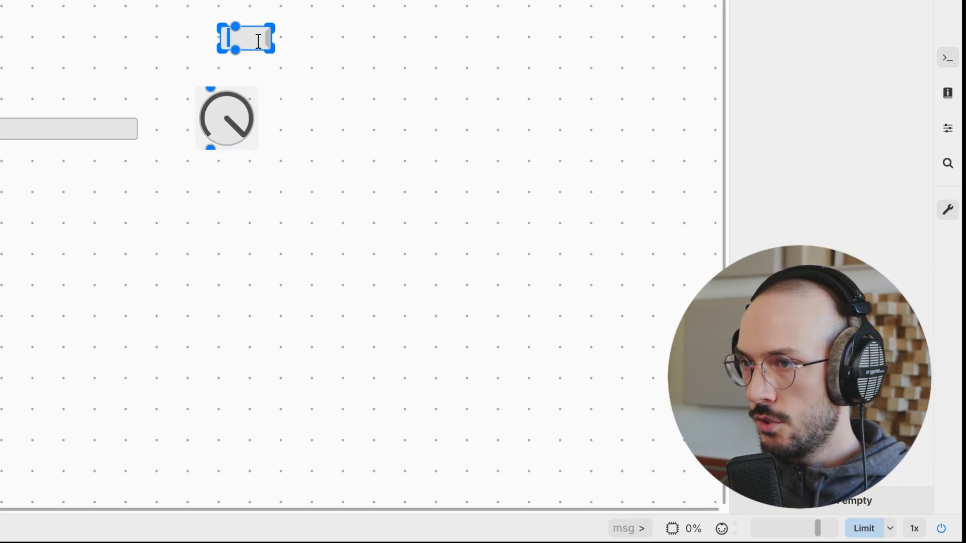
text(127)
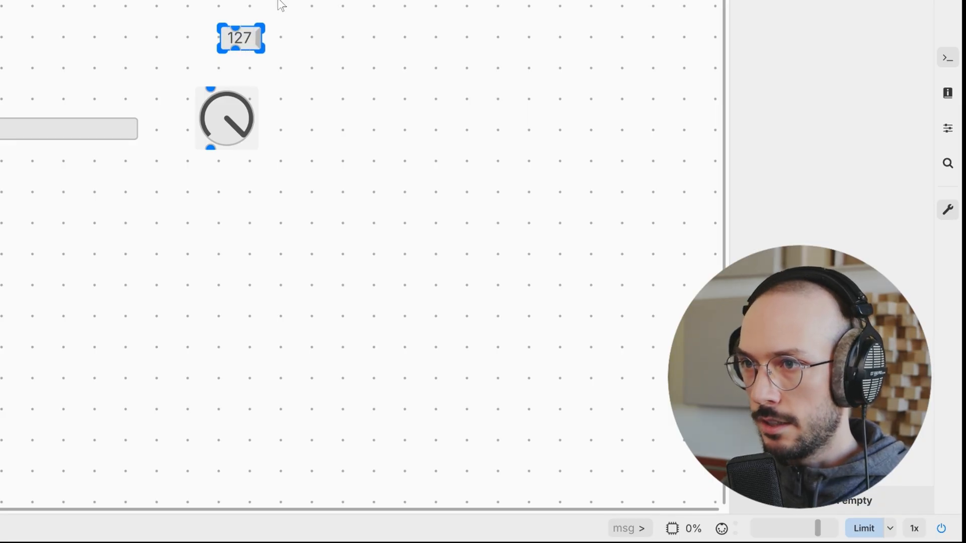
drag(236, 51, 210, 93)
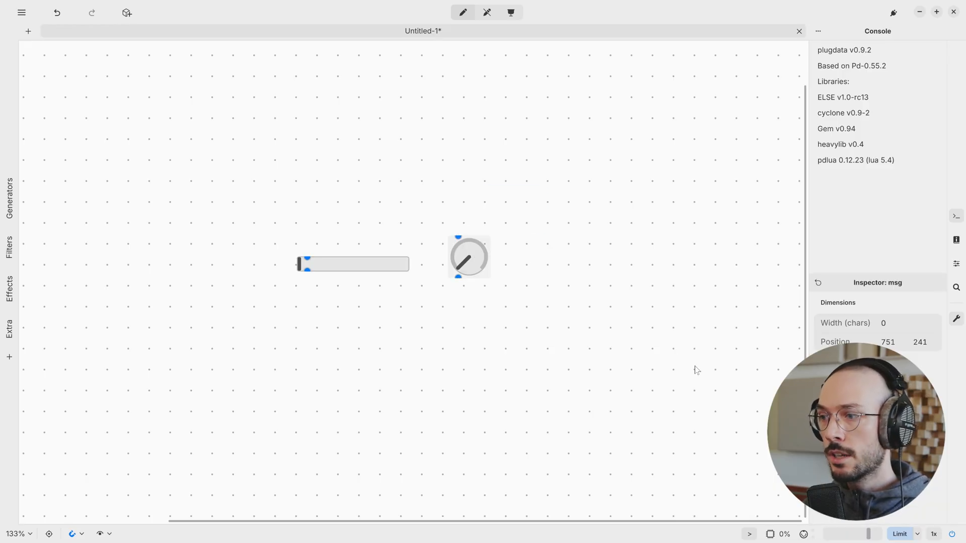
mouse_move(507, 235)
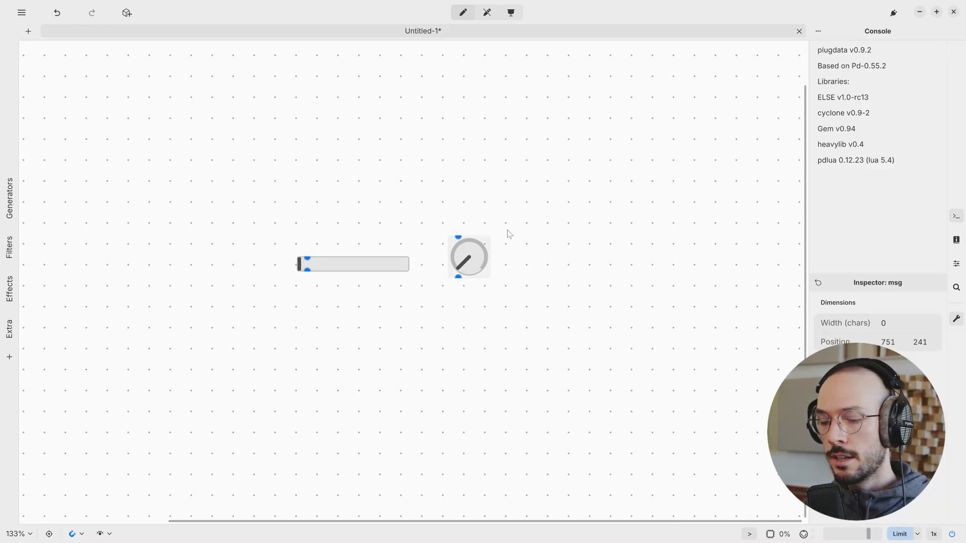
Show the Shortcuts settings scrolled to the Toggle Command Input entry
key(ctrl+shift+m)
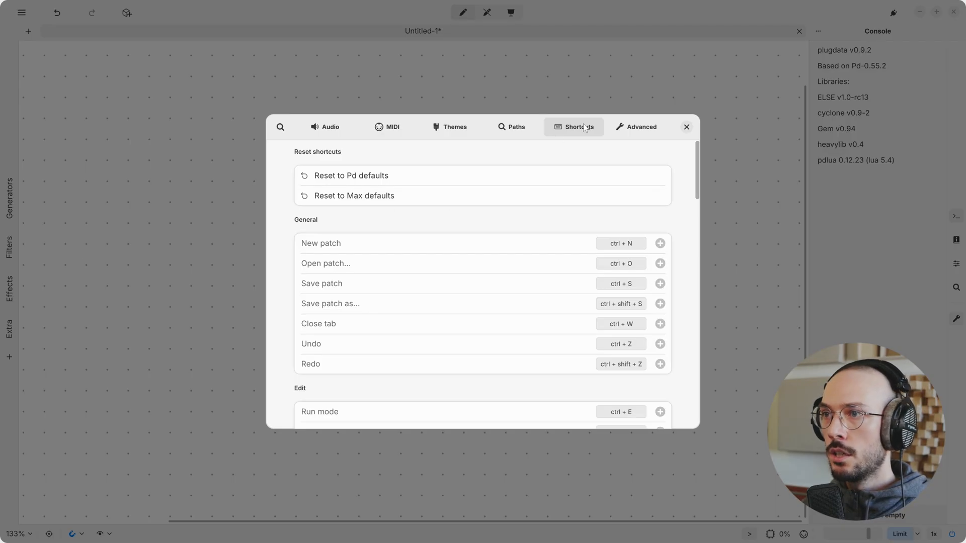
mouse_move(520, 199)
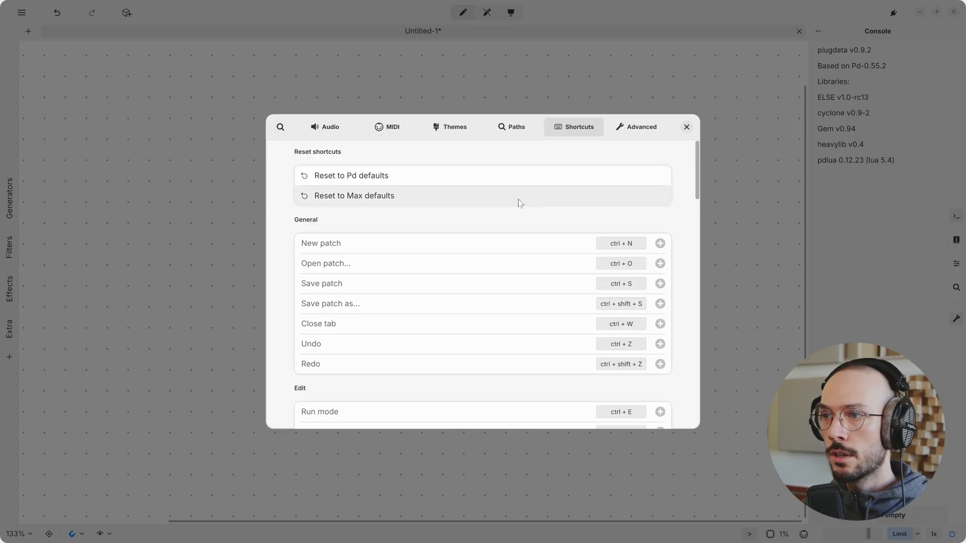
scroll(down, 3)
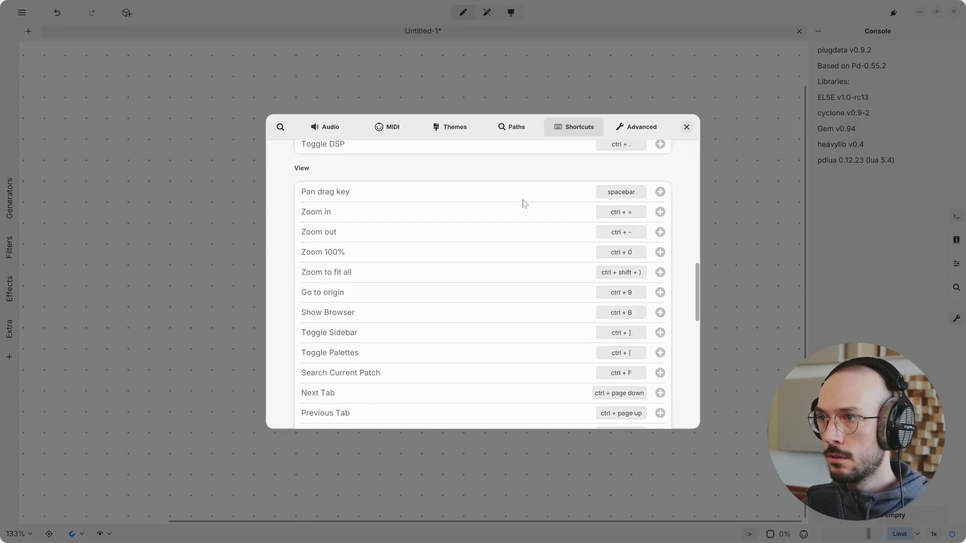
scroll(down, 3)
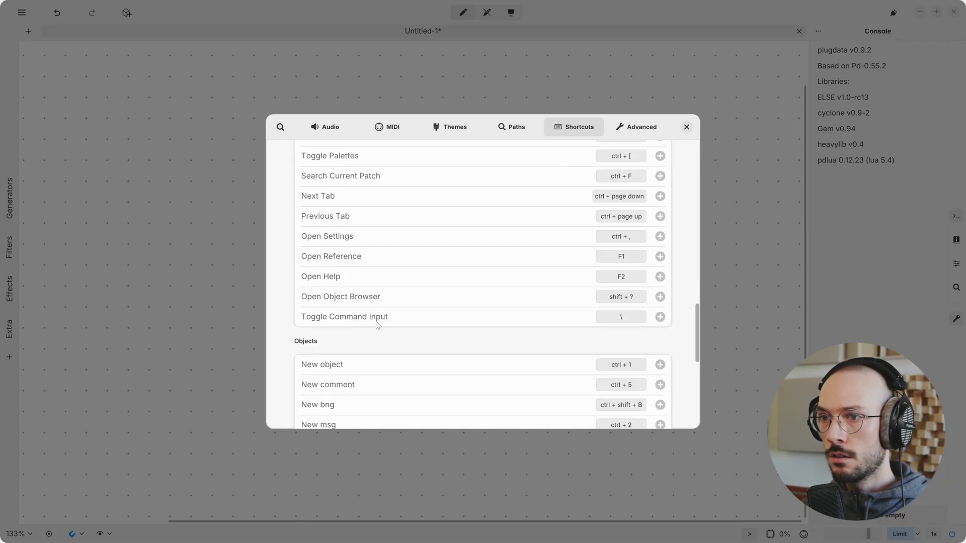
scroll(up, 3)
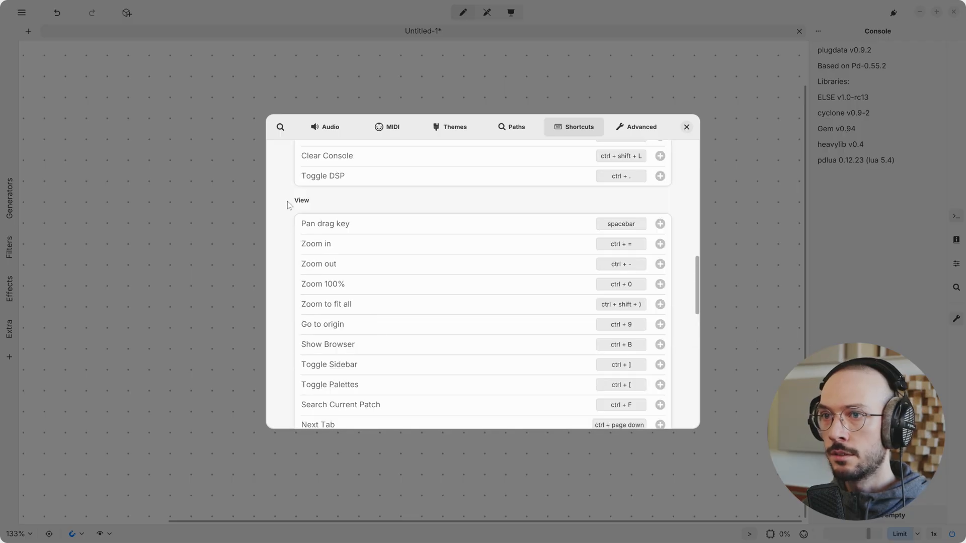
scroll(down, 3)
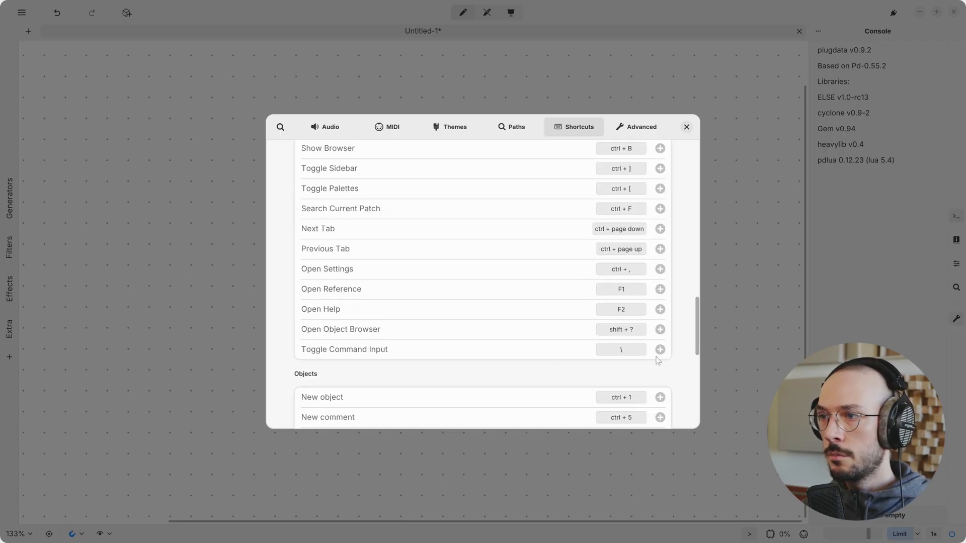
mouse_move(621, 349)
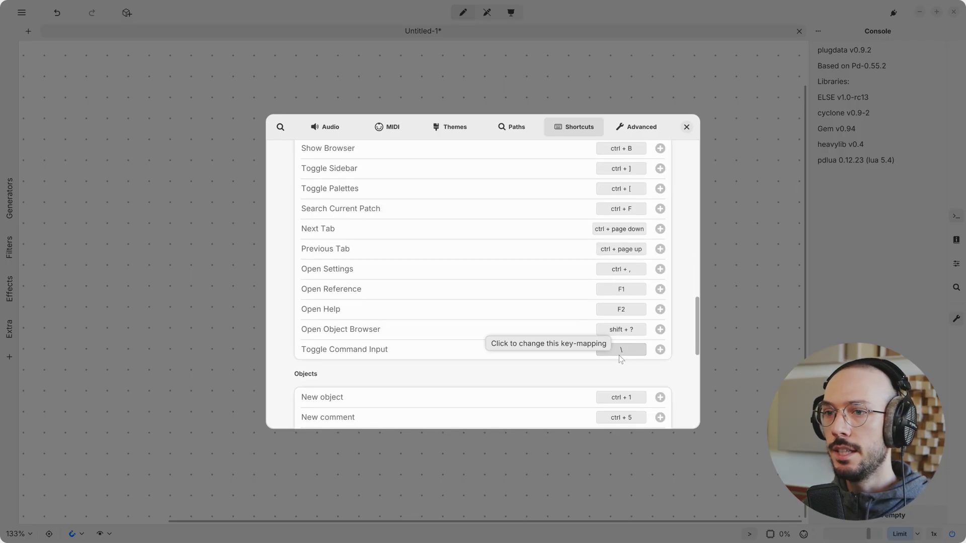
mouse_move(627, 373)
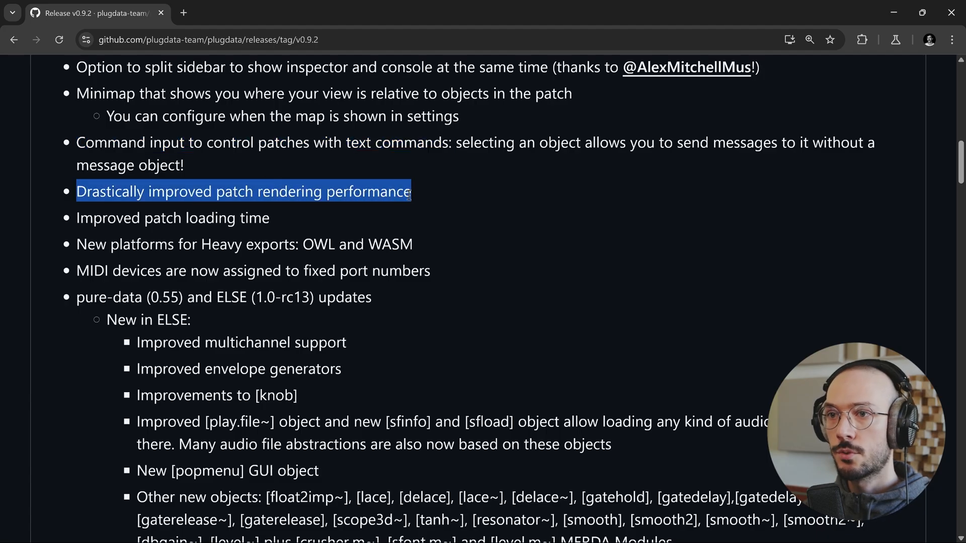
Read the release notes, highlighting OWL, WASM and the MIDI port numbers note
scroll(down, 3)
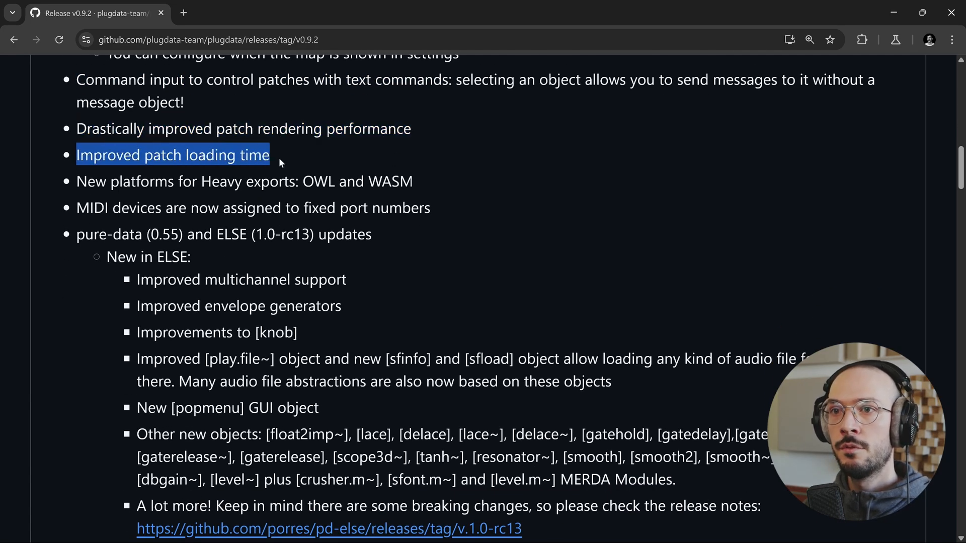
scroll(down, 3)
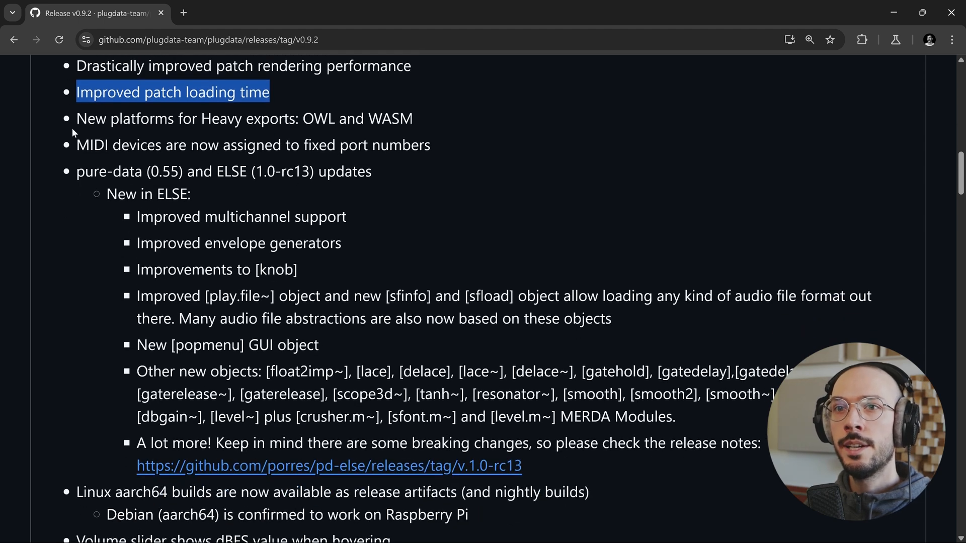
mouse_move(282, 125)
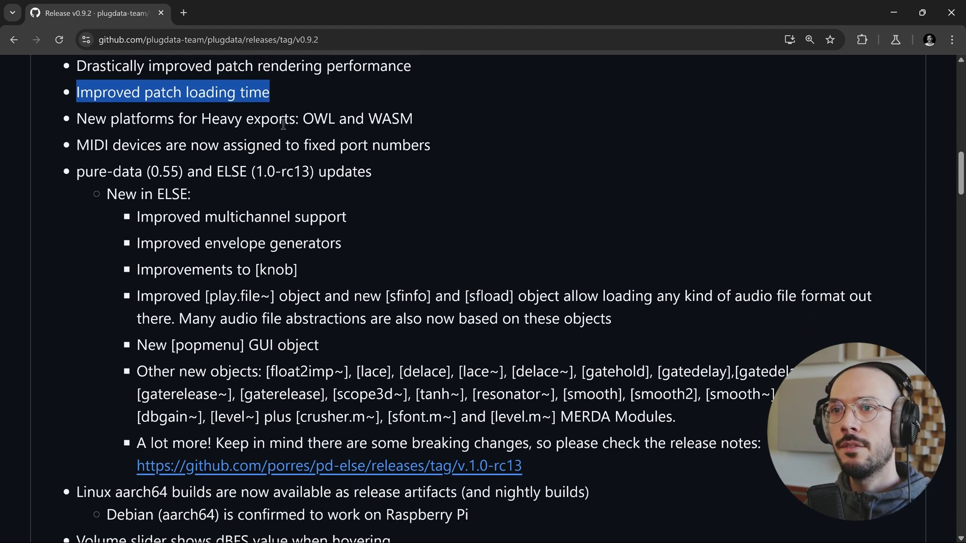
double_click(319, 119)
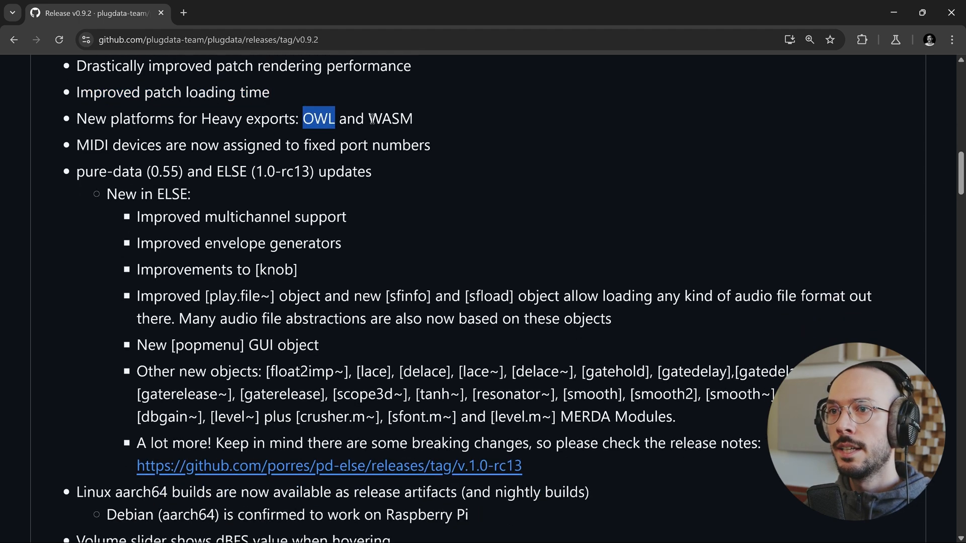
double_click(391, 118)
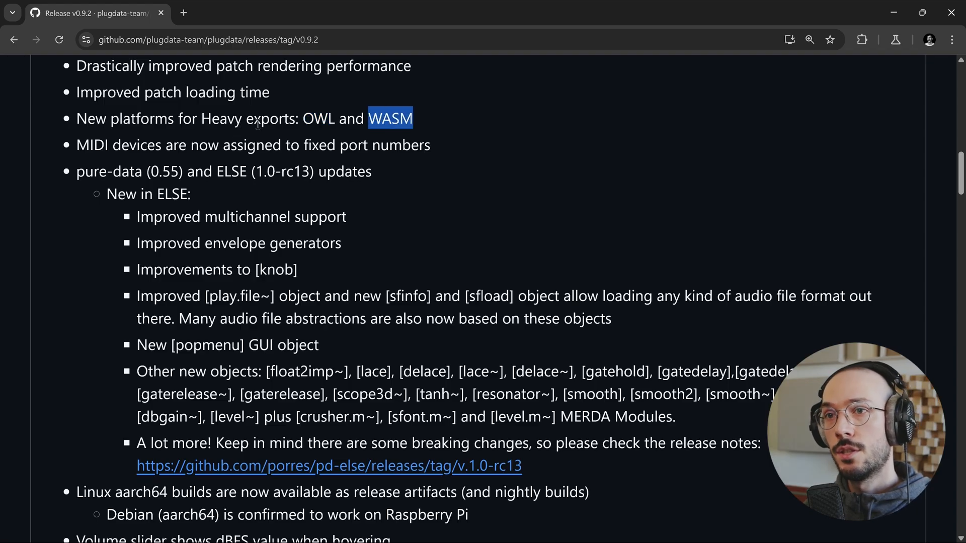
mouse_move(325, 113)
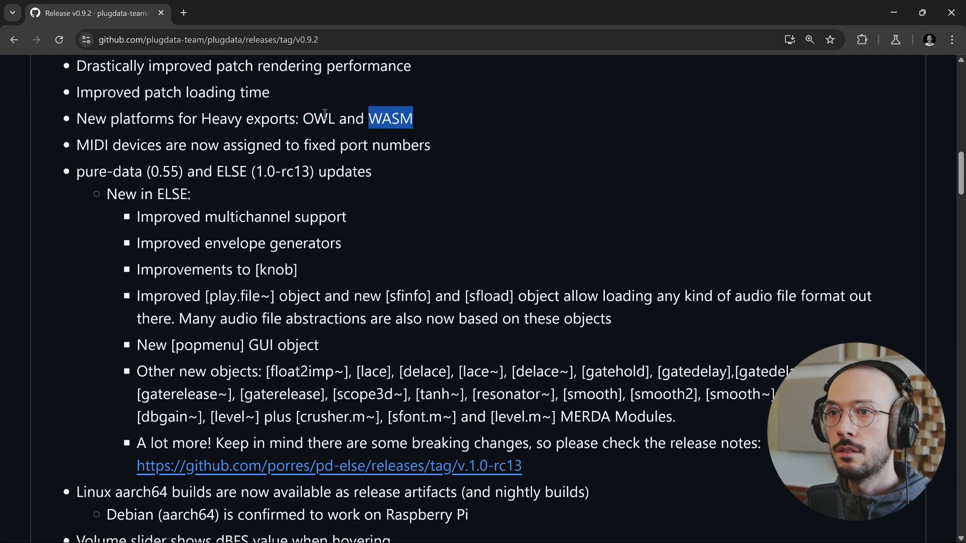
double_click(319, 119)
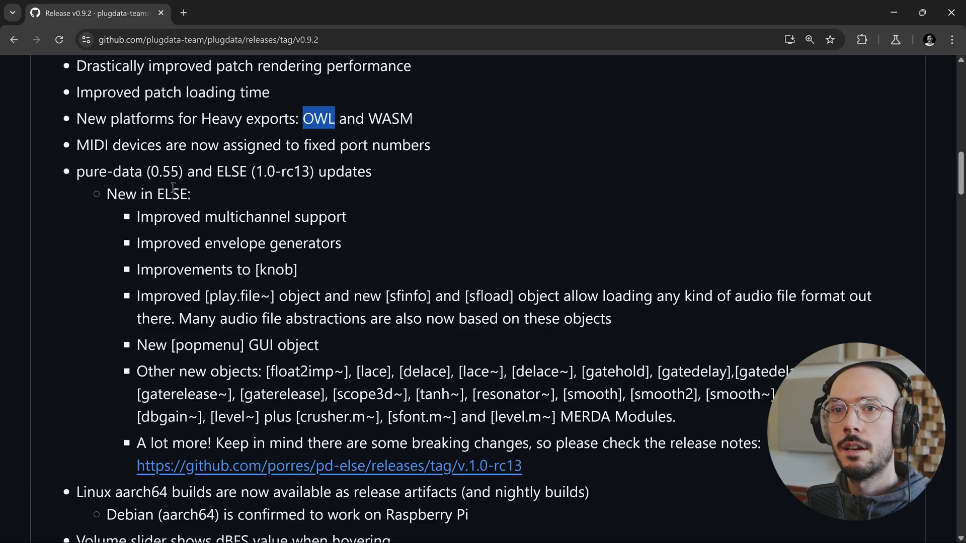
double_click(119, 145)
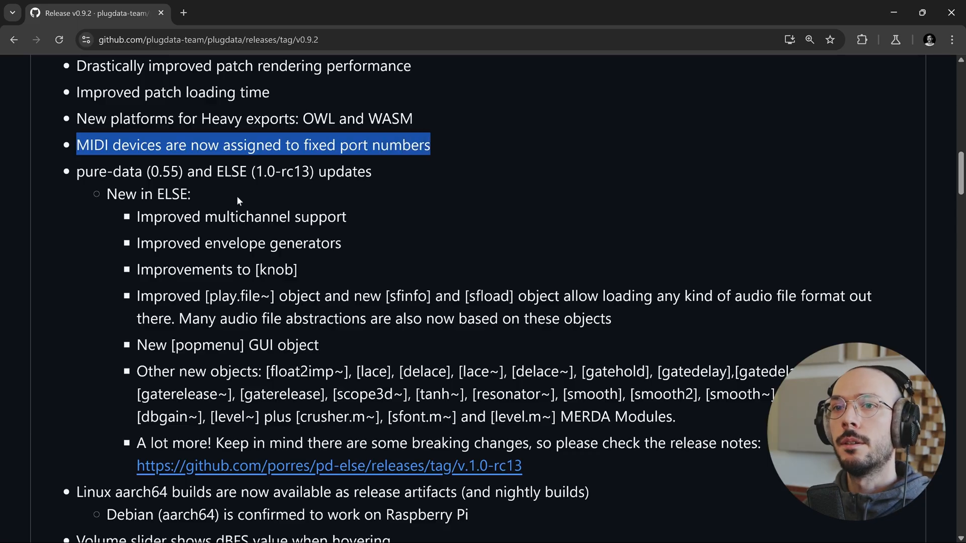
mouse_move(209, 193)
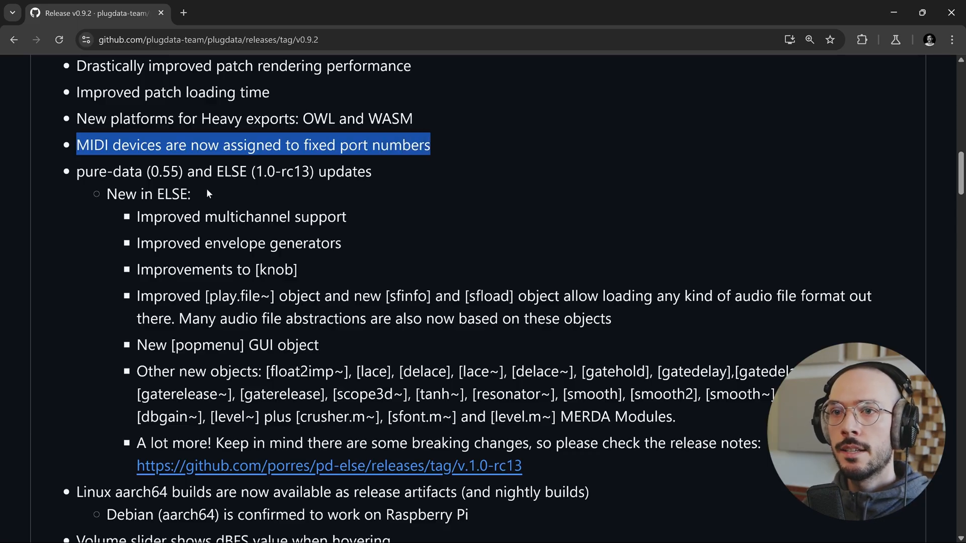
mouse_move(345, 185)
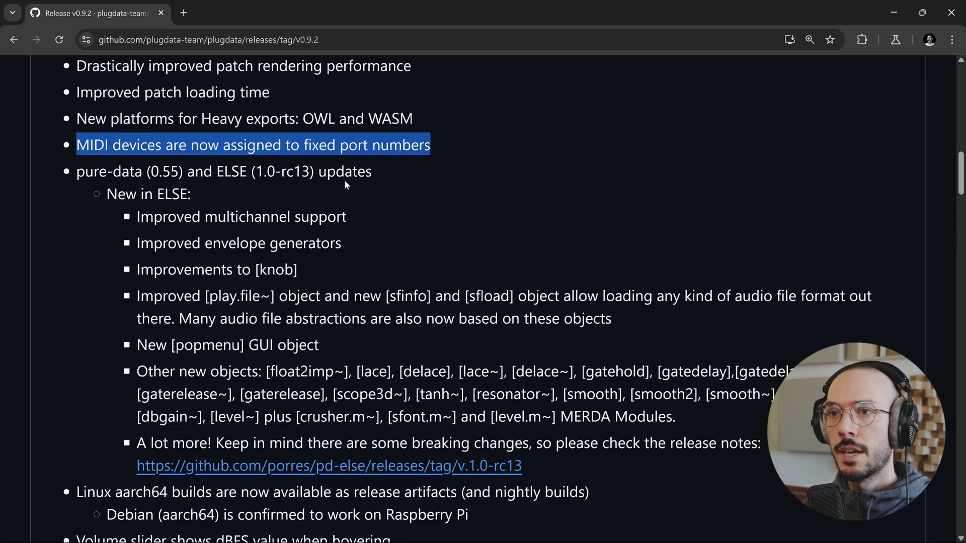
Continue down the notes and highlight the line about the new popmenu object
scroll(down, 3)
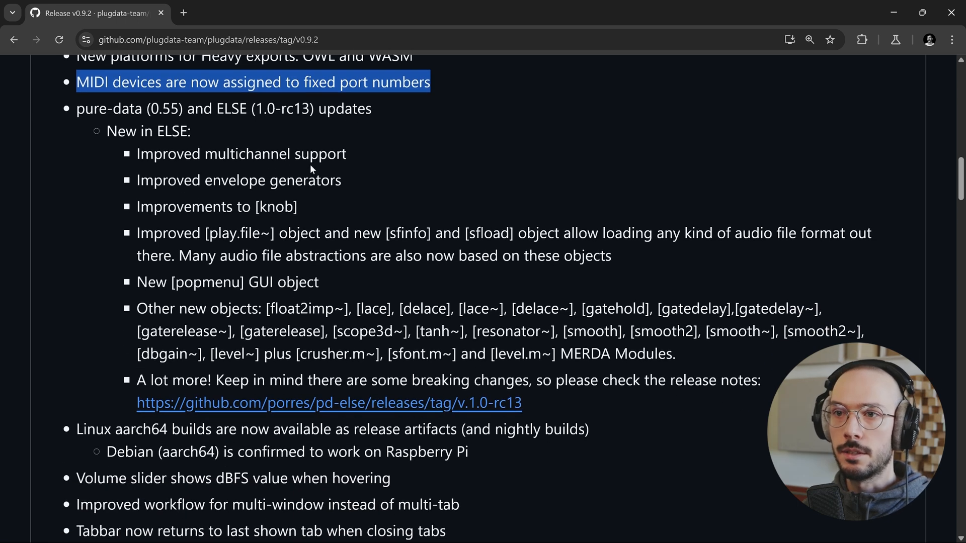
scroll(down, 3)
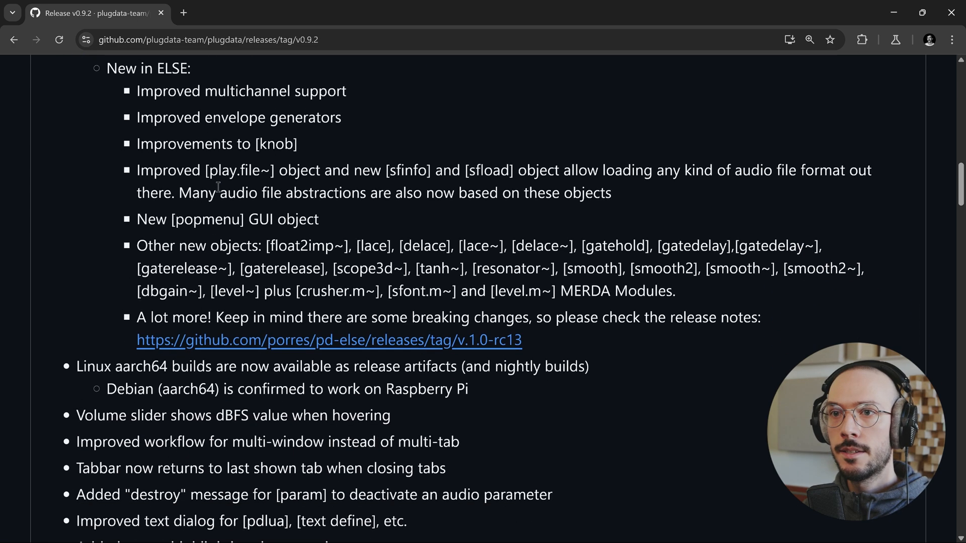
scroll(down, 3)
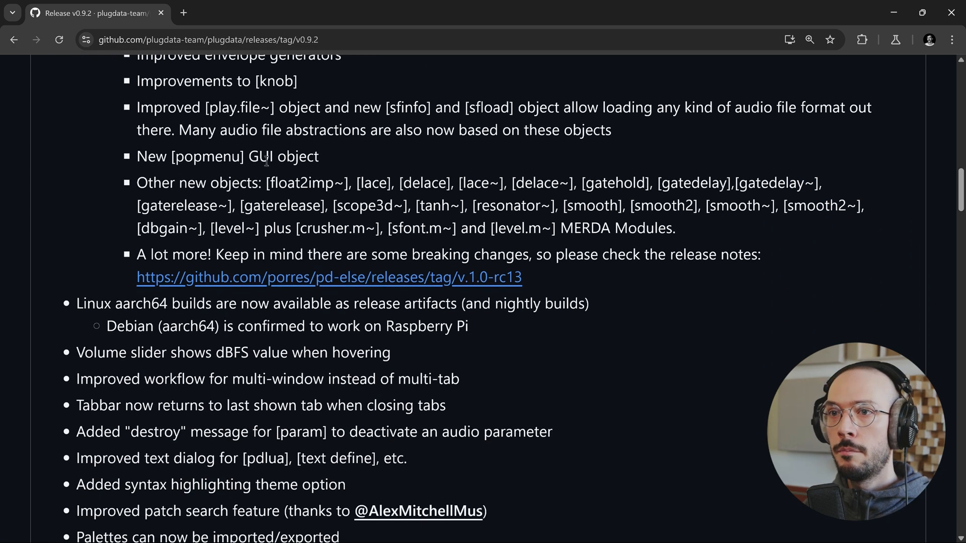
triple_click(226, 156)
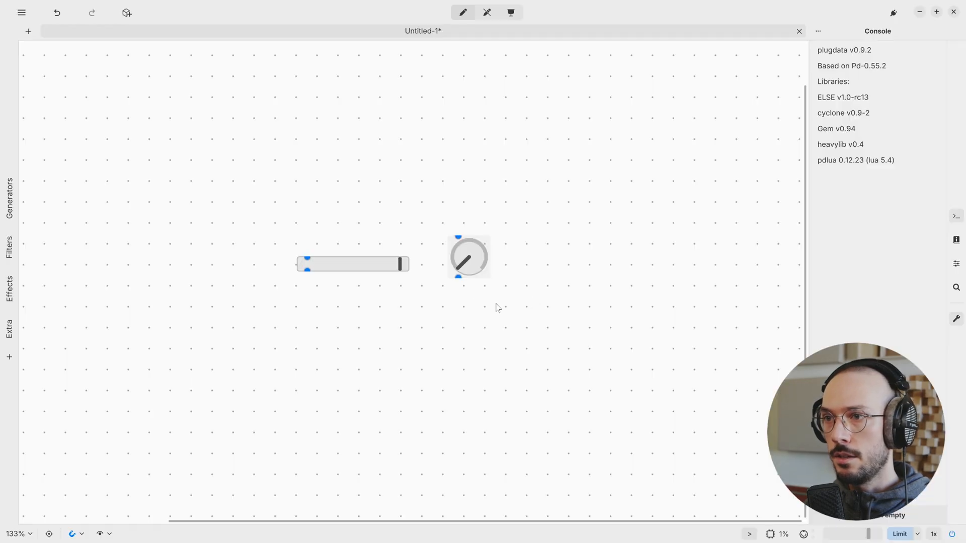
Add a popmenu object from autocomplete, then return to the untitled patch and switch windows
text(popmenu)
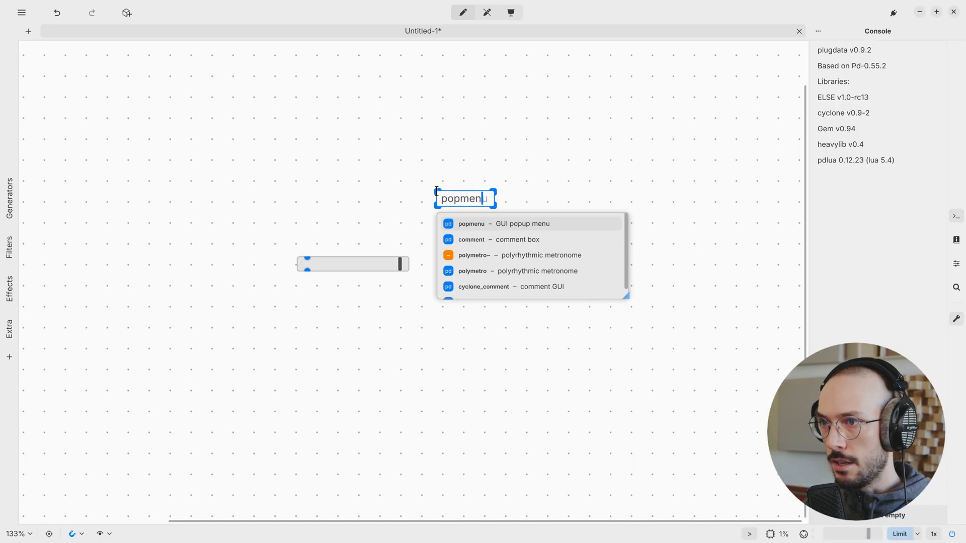
click(471, 223)
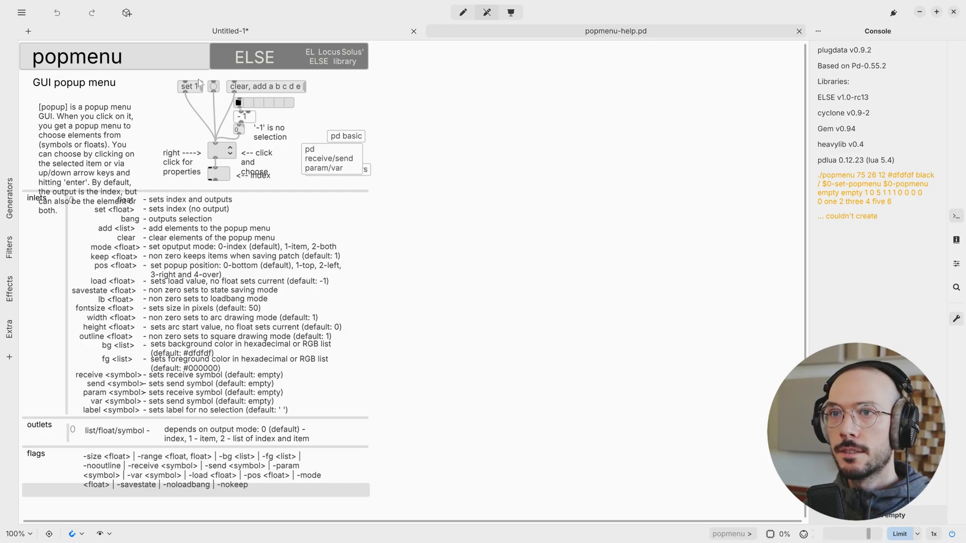
click(220, 151)
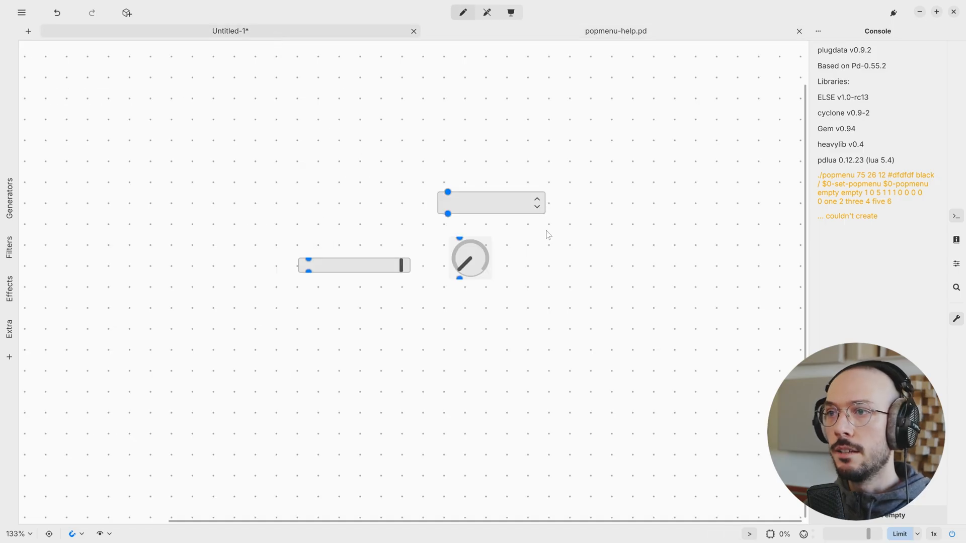
key(alt+tab)
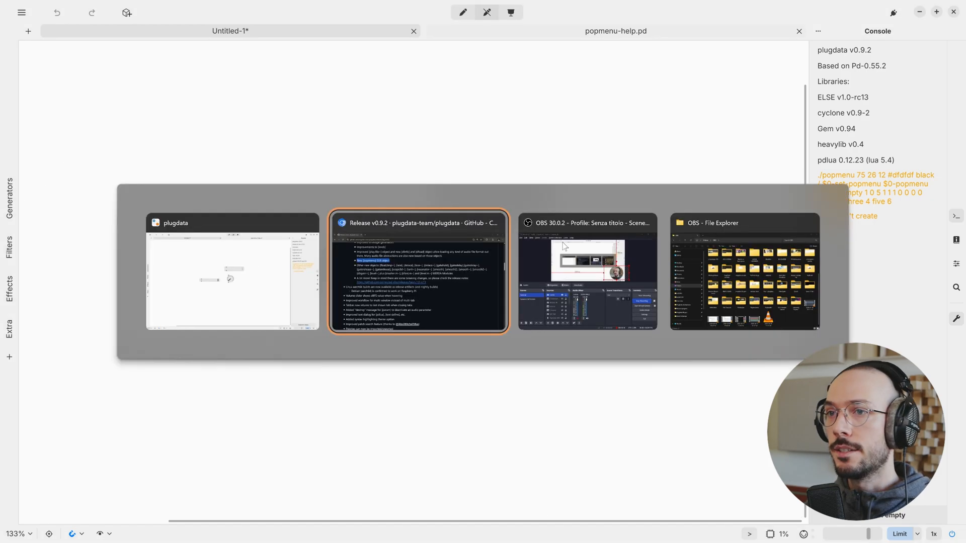
Scroll the release notes to the [param] entry and highlight the word 'destroy'
click(418, 272)
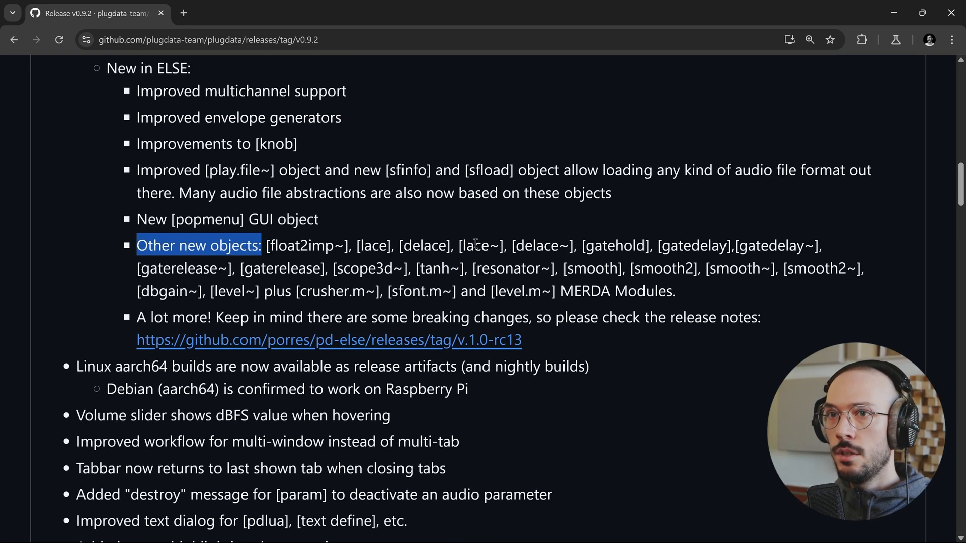
scroll(down, 3)
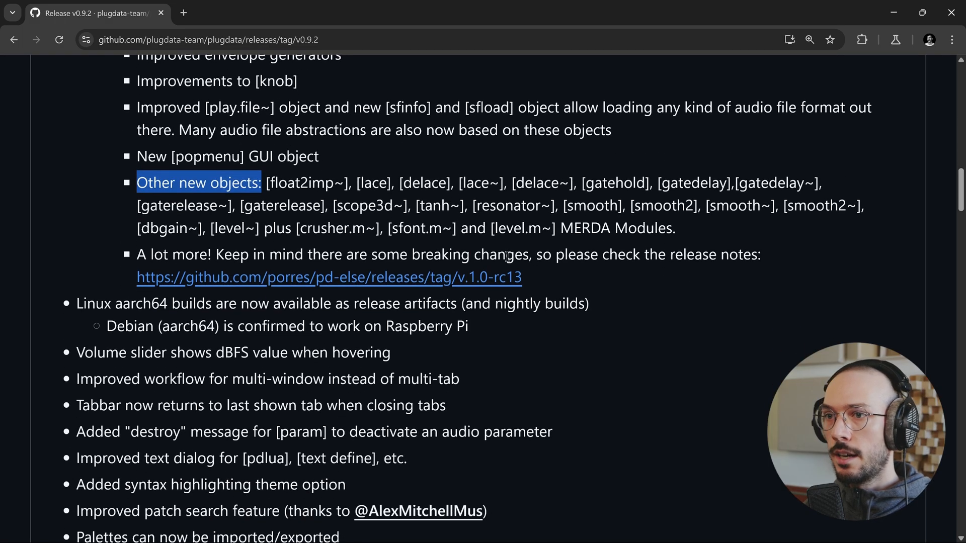
scroll(down, 3)
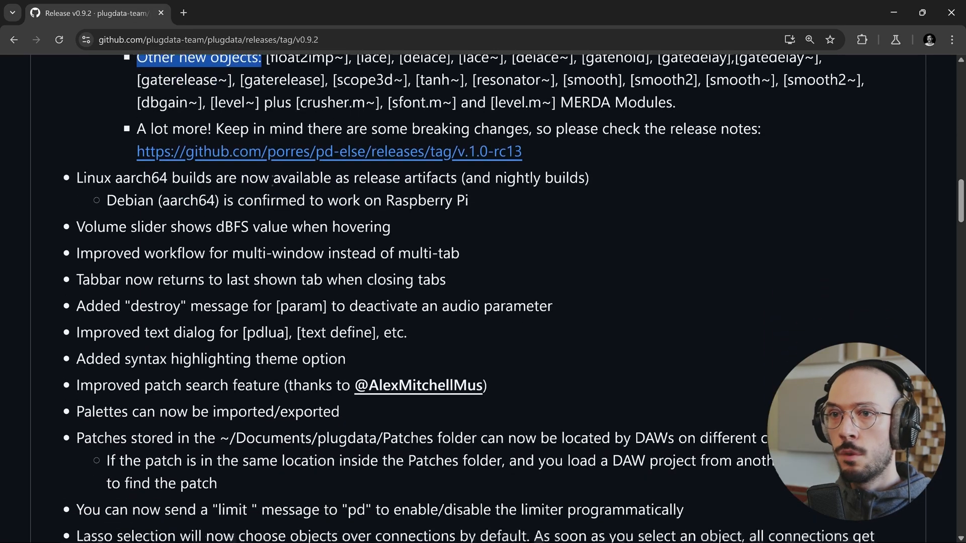
scroll(down, 3)
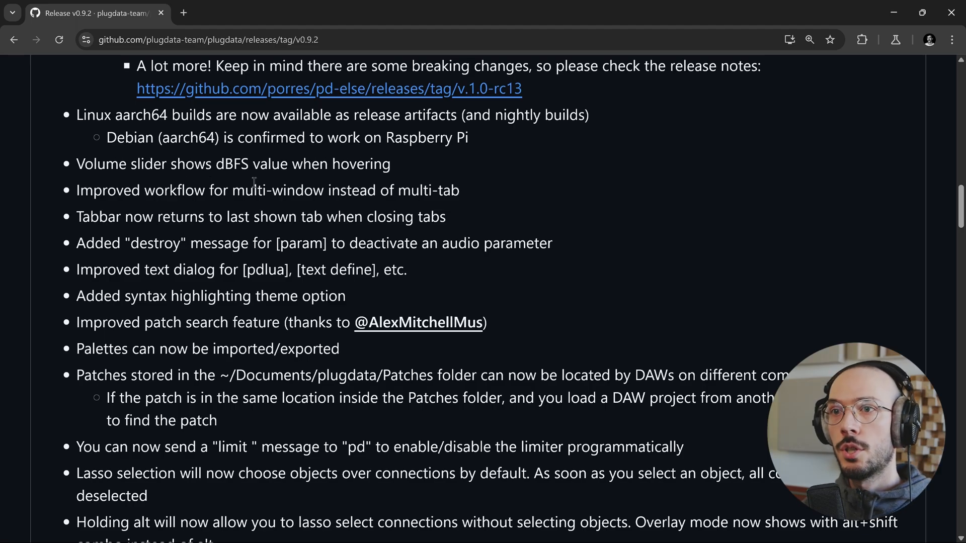
mouse_move(371, 182)
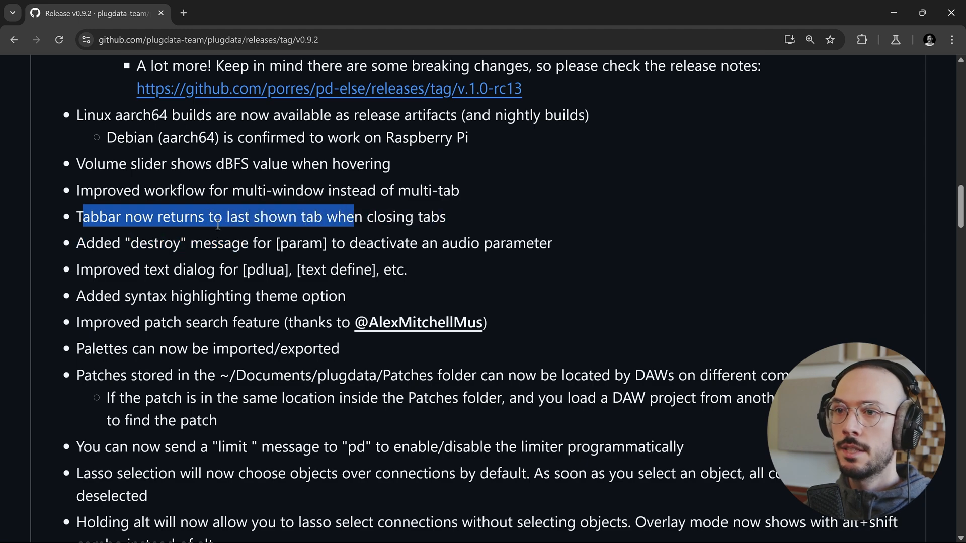
click(169, 249)
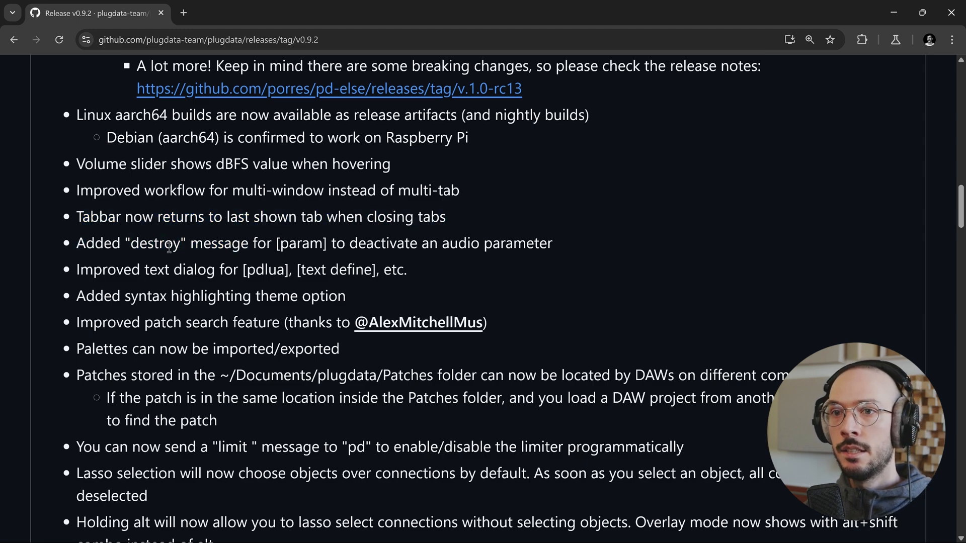
double_click(155, 243)
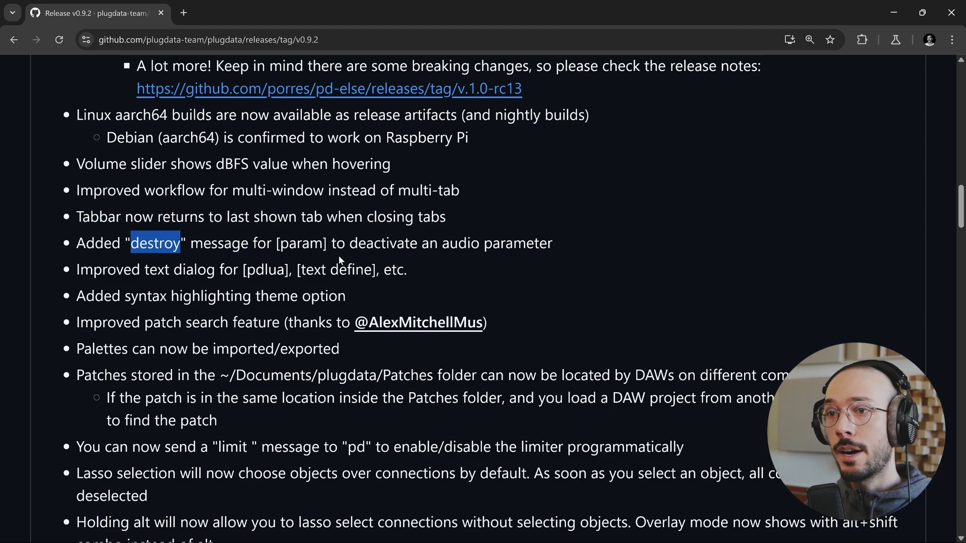
mouse_move(419, 259)
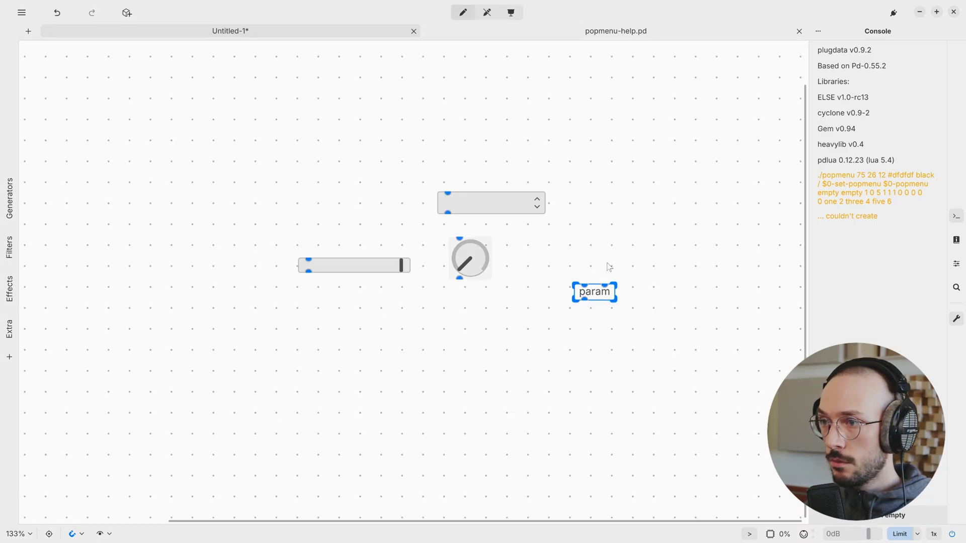
Open the help patch for the param object from its context menu
scroll(up, 3)
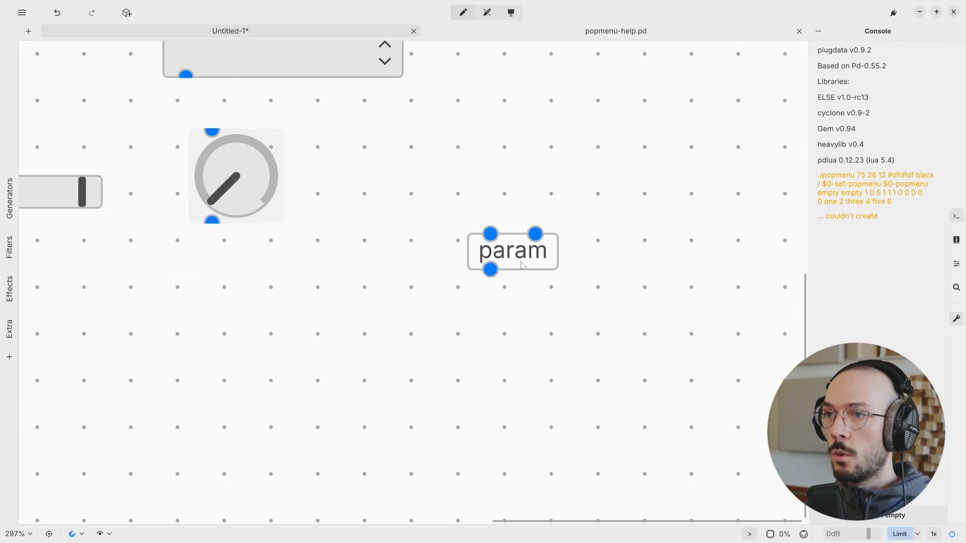
right_click(512, 251)
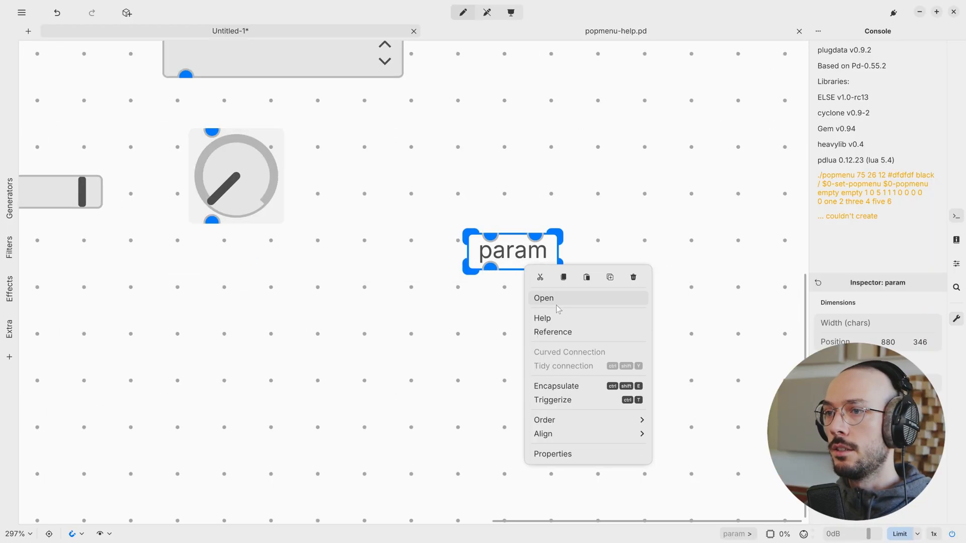
click(542, 318)
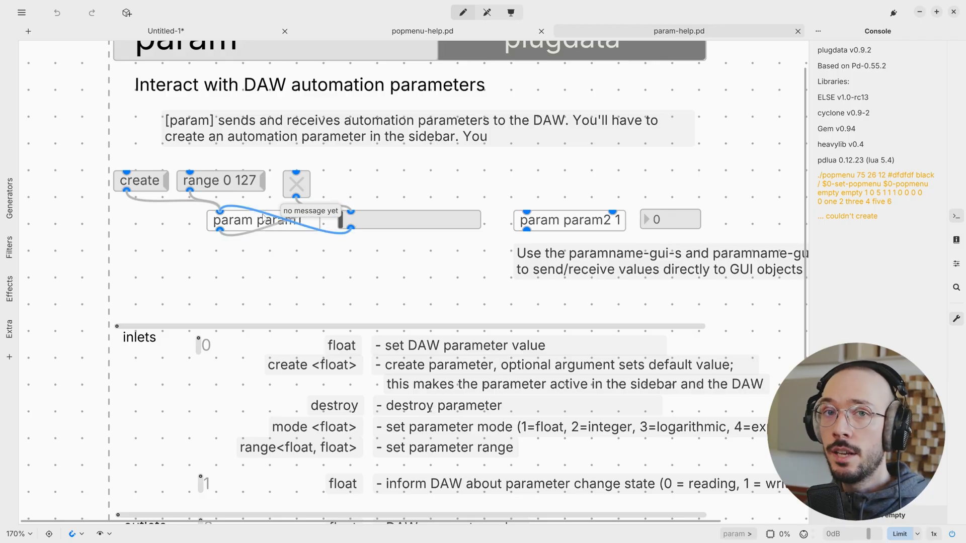
Edit the help patch's message box to 'range 0 127' and finish editing
click(220, 181)
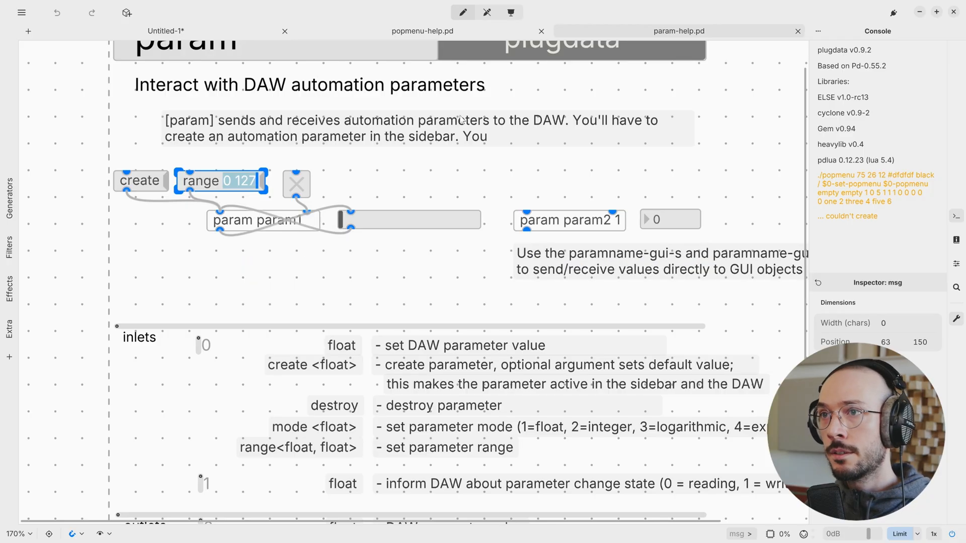
mouse_move(399, 191)
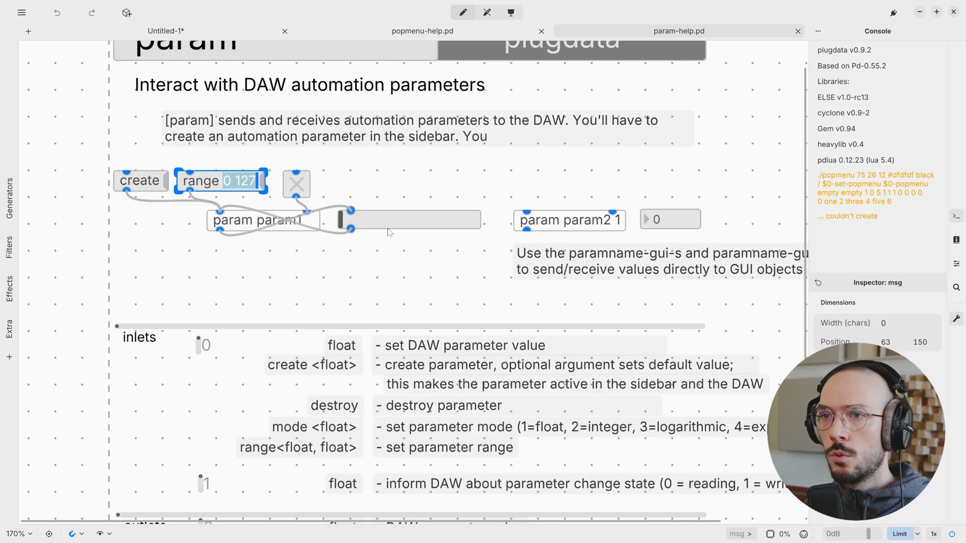
click(441, 172)
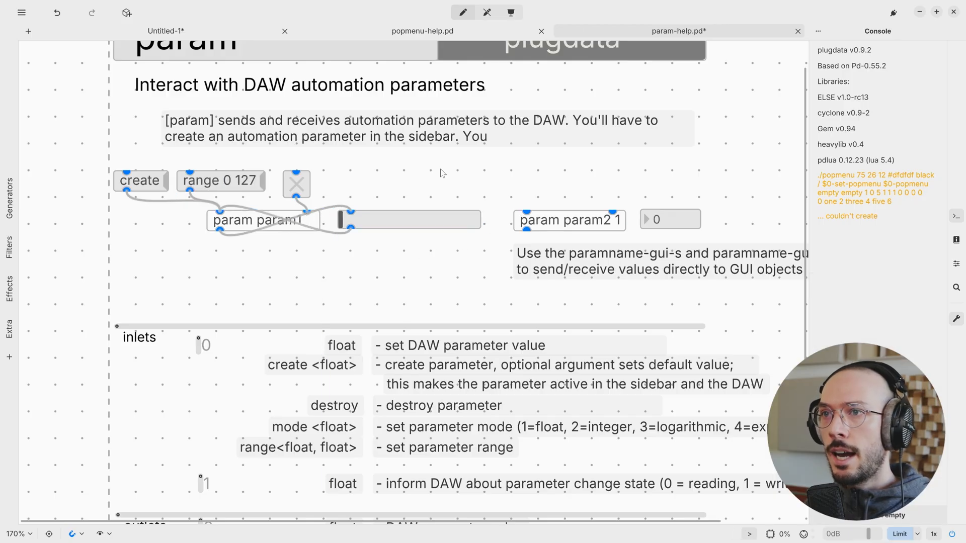
click(165, 32)
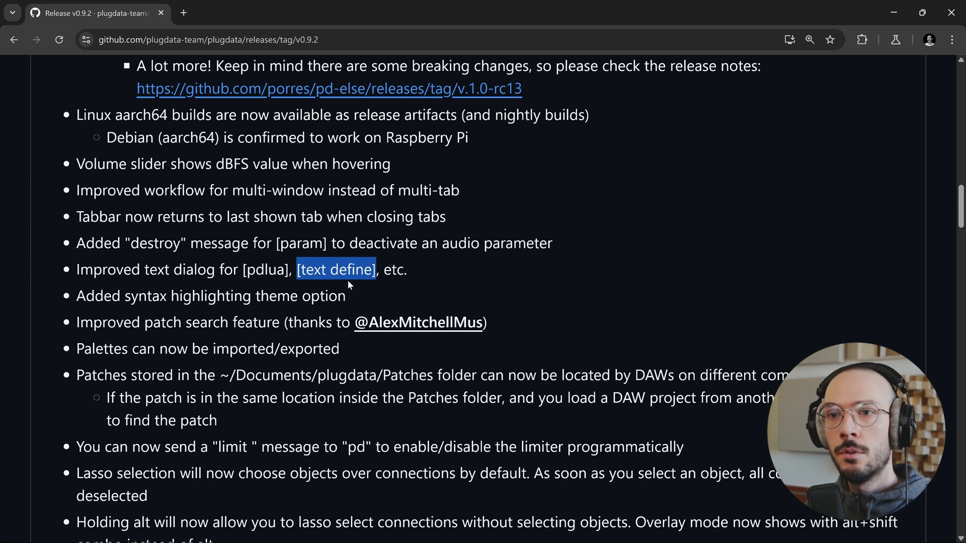
mouse_move(75, 269)
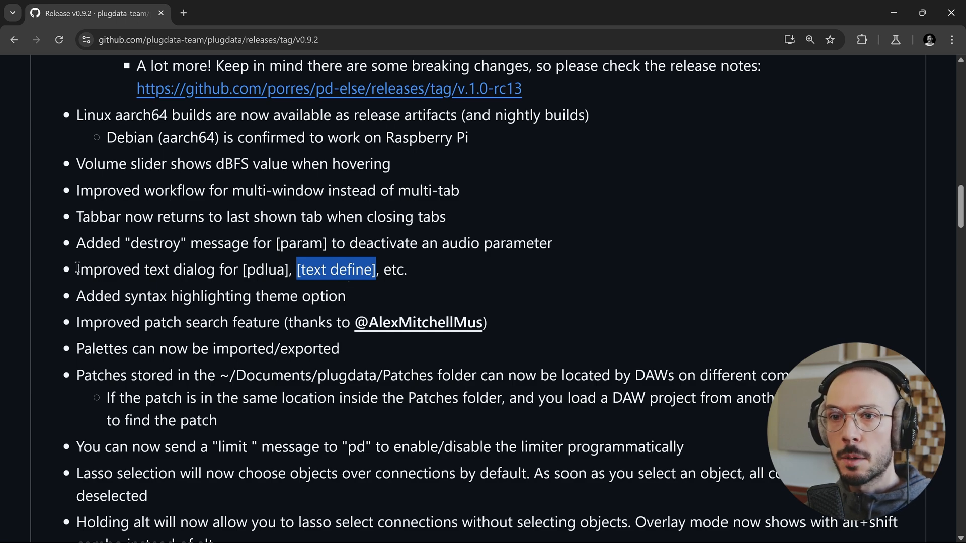
Scroll the release page down to the syntax highlighting theme option entry
scroll(down, 3)
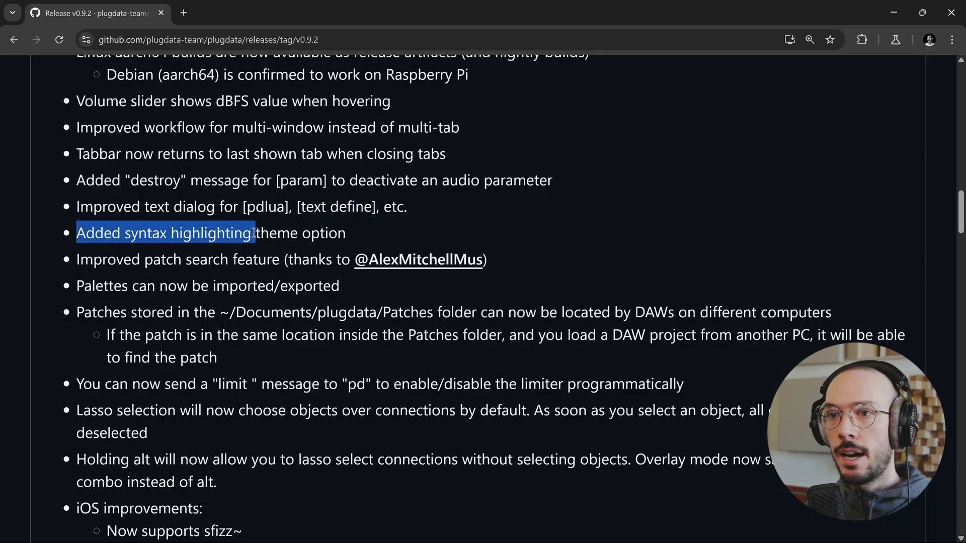
scroll(down, 3)
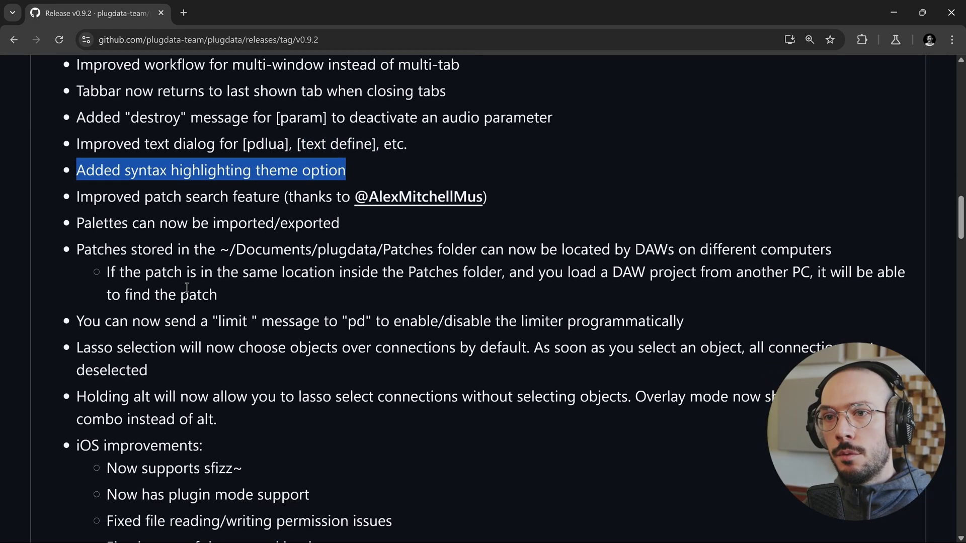
mouse_move(284, 198)
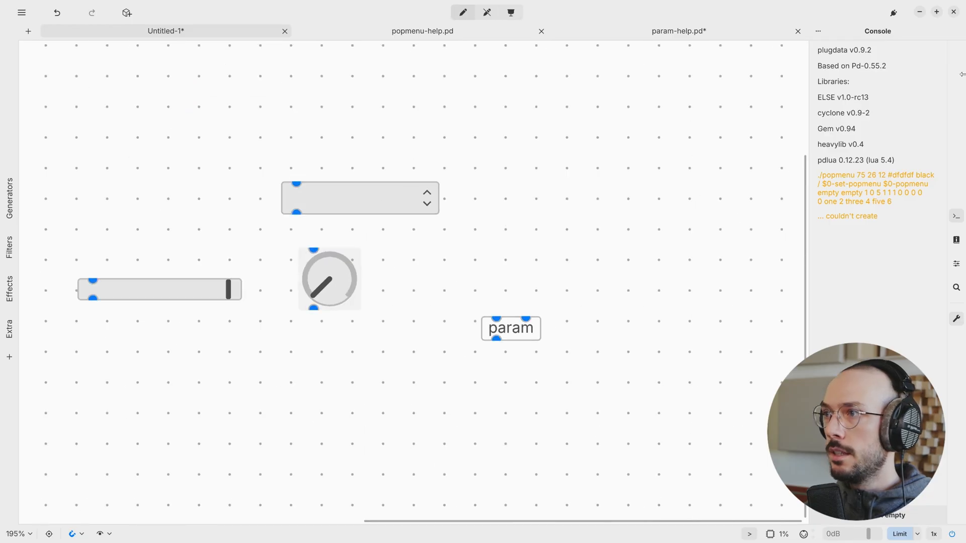
Close the param-help.pd tab without saving, then close the popmenu-help.pd tab
click(956, 286)
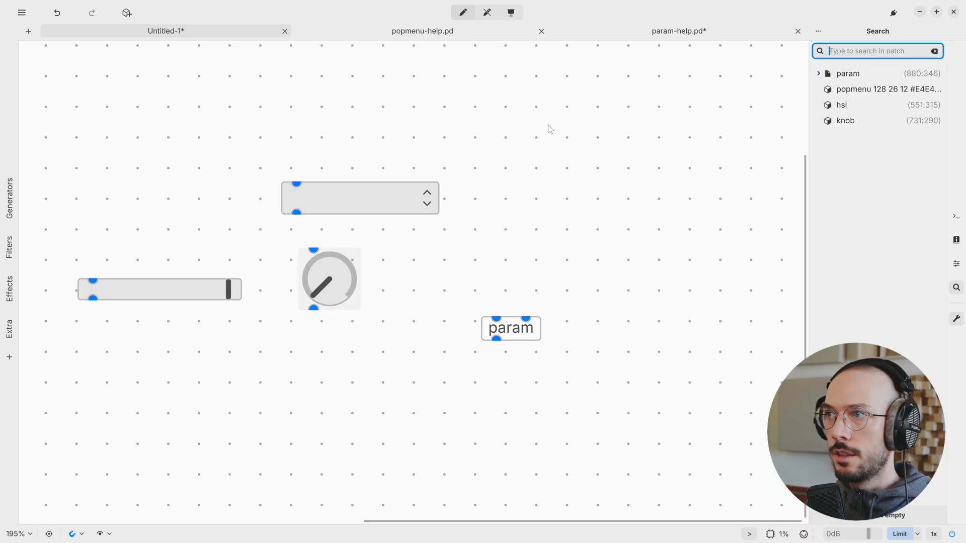
click(797, 31)
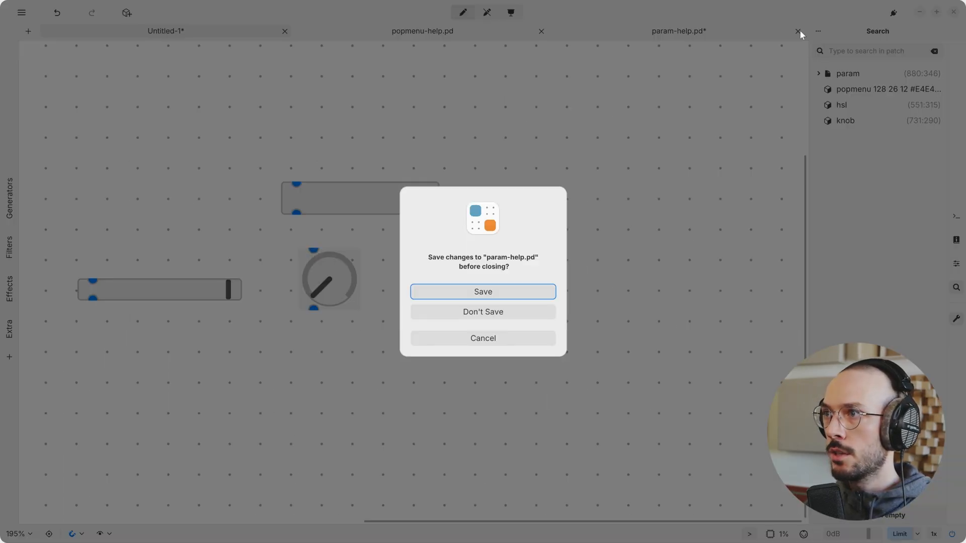
click(483, 312)
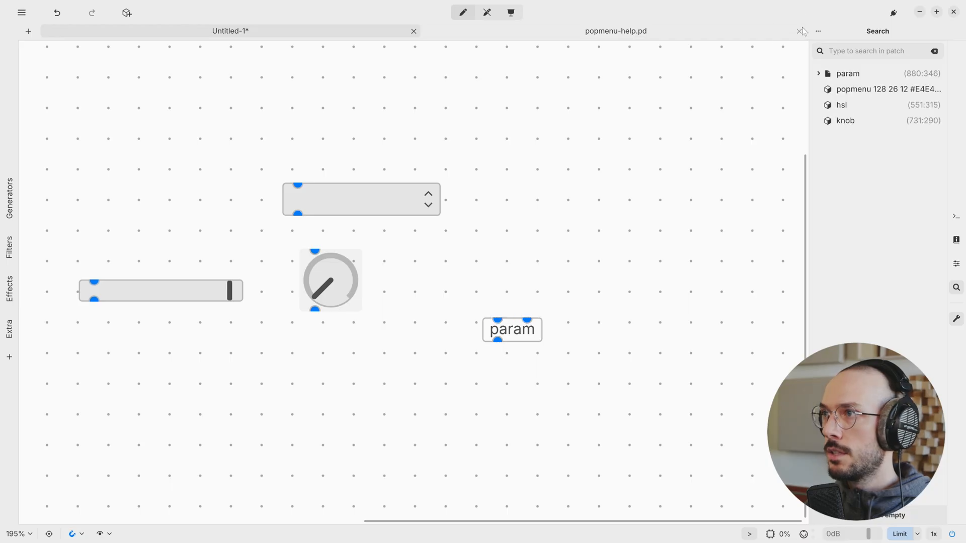
click(799, 31)
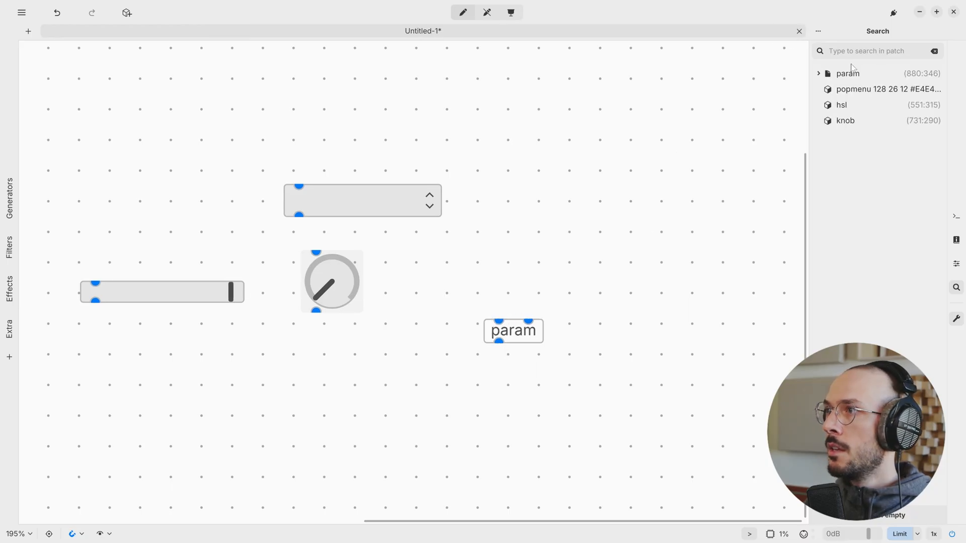
mouse_move(851, 129)
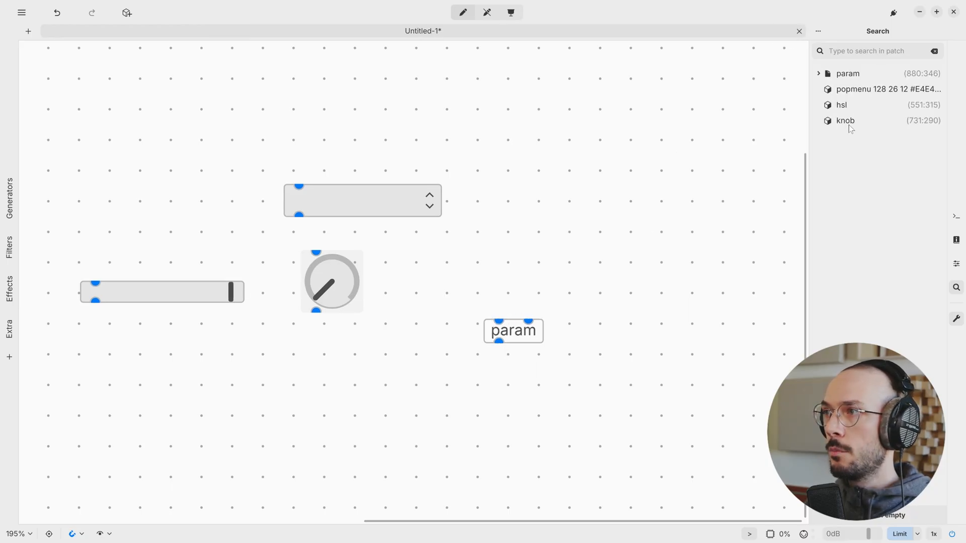
Locate the popmenu and hsl objects by selecting their entries in the Search sidebar
click(362, 200)
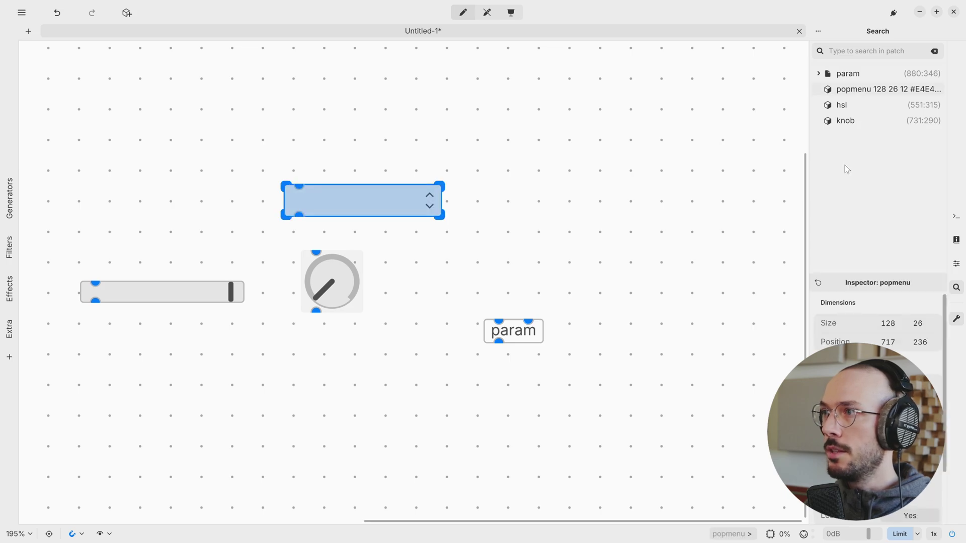
click(841, 105)
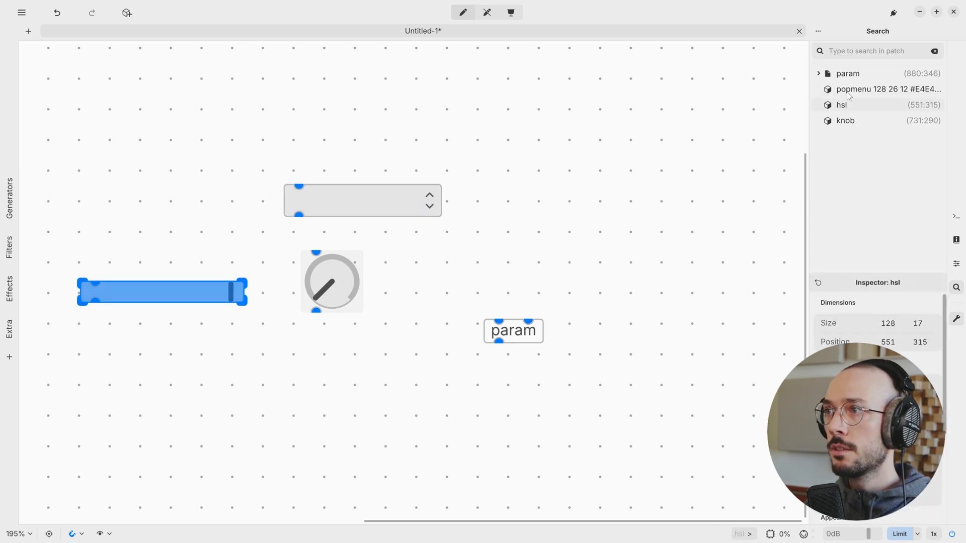
click(362, 199)
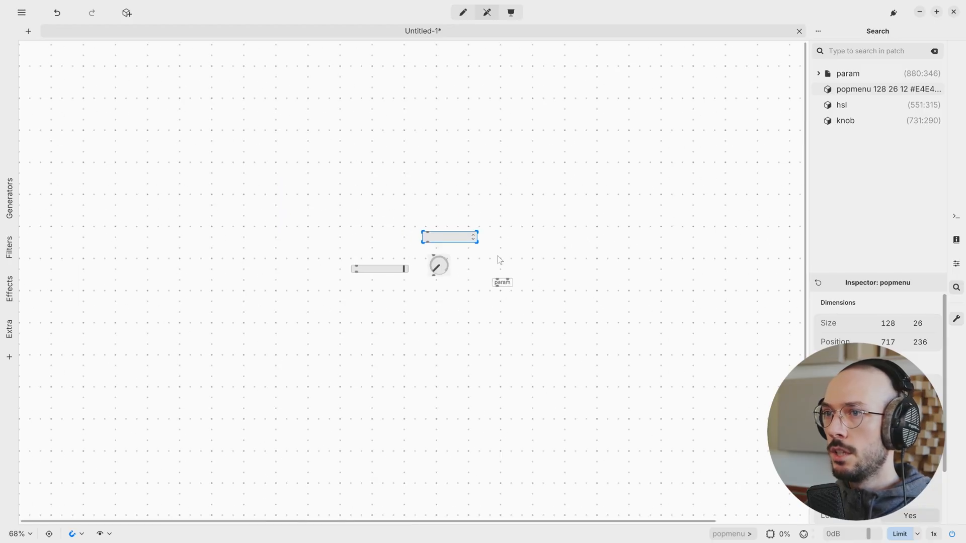
click(842, 105)
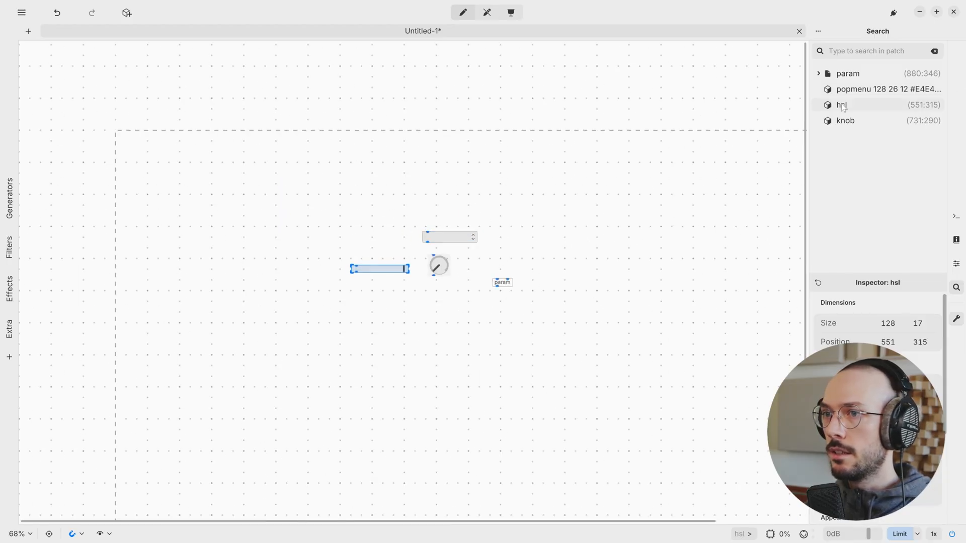
click(888, 89)
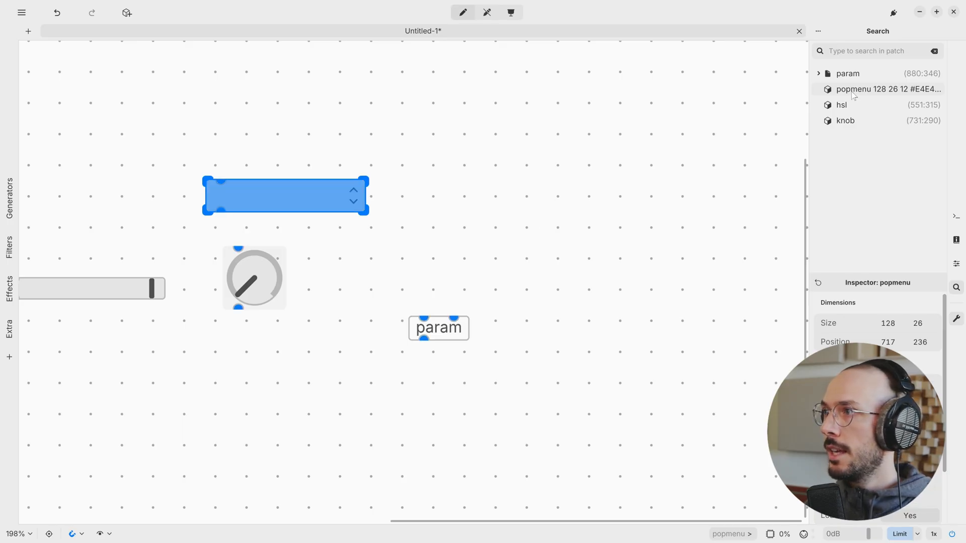
click(842, 105)
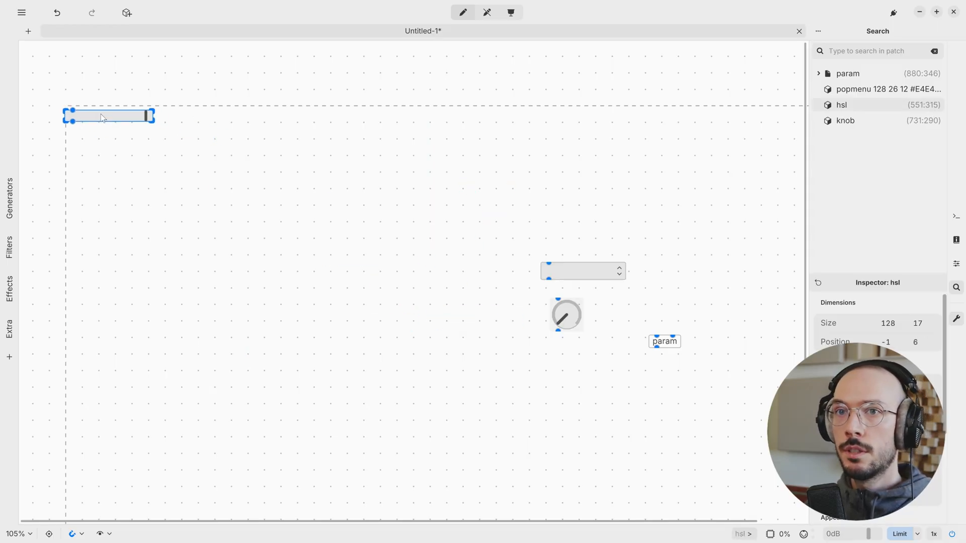
Drag the hsl slider to the patch's top-left corner, position 54:42
drag(109, 117, 146, 140)
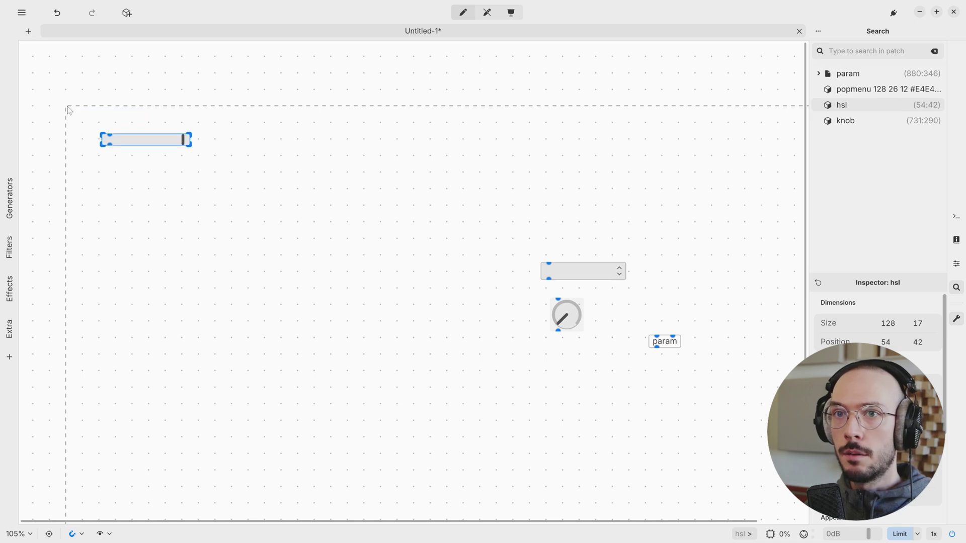
drag(146, 139, 116, 123)
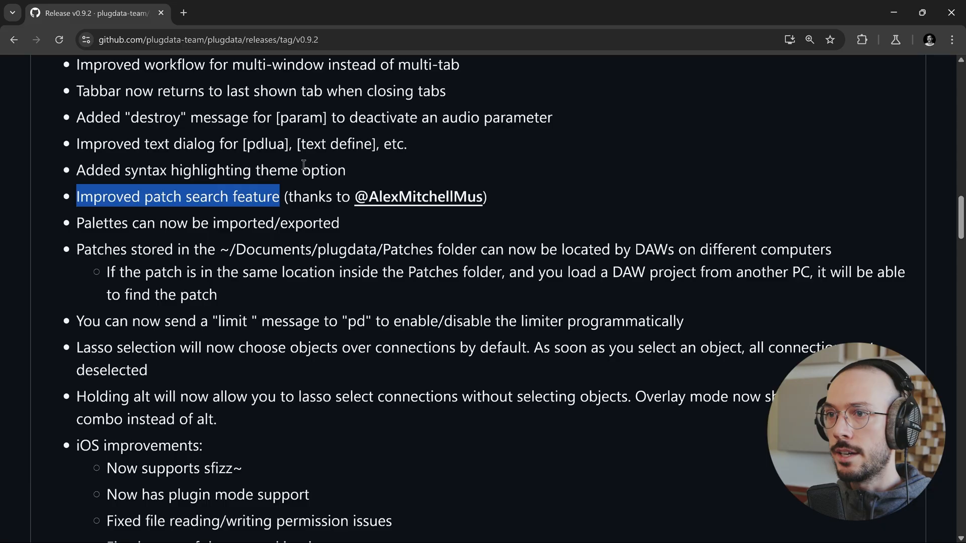
mouse_move(342, 229)
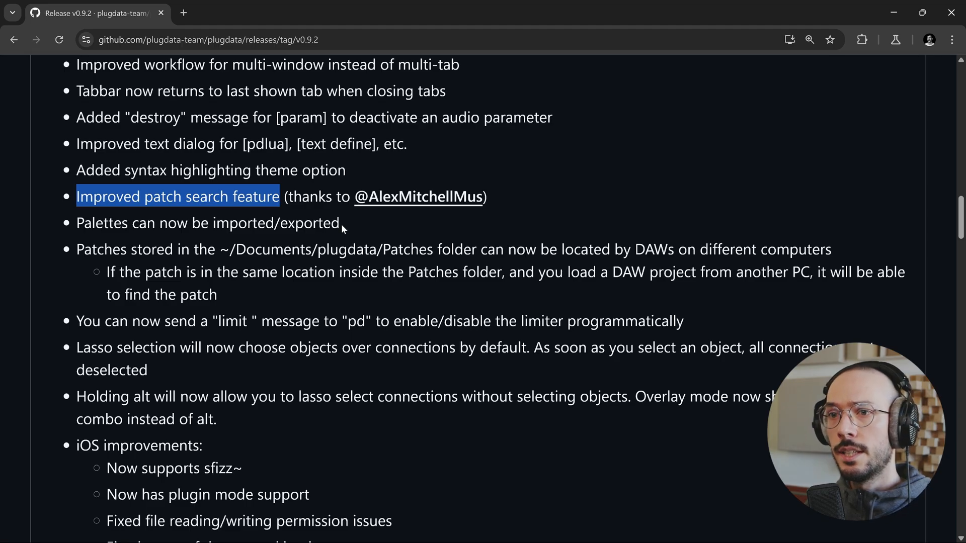
mouse_move(432, 254)
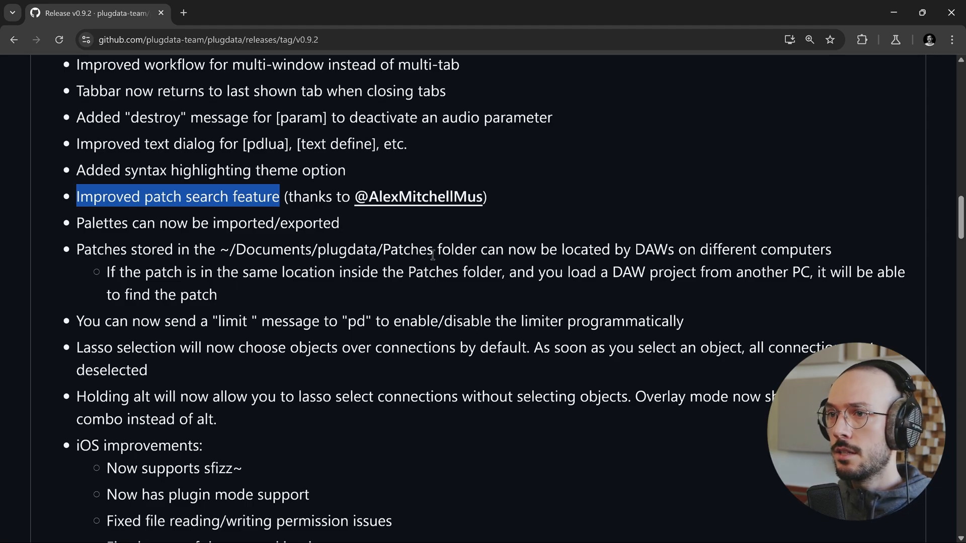
mouse_move(679, 270)
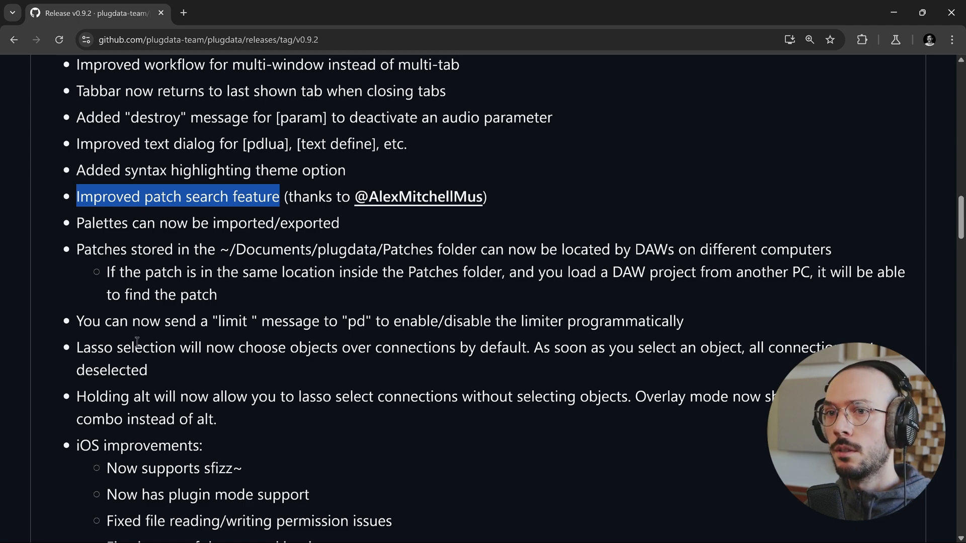
mouse_move(336, 290)
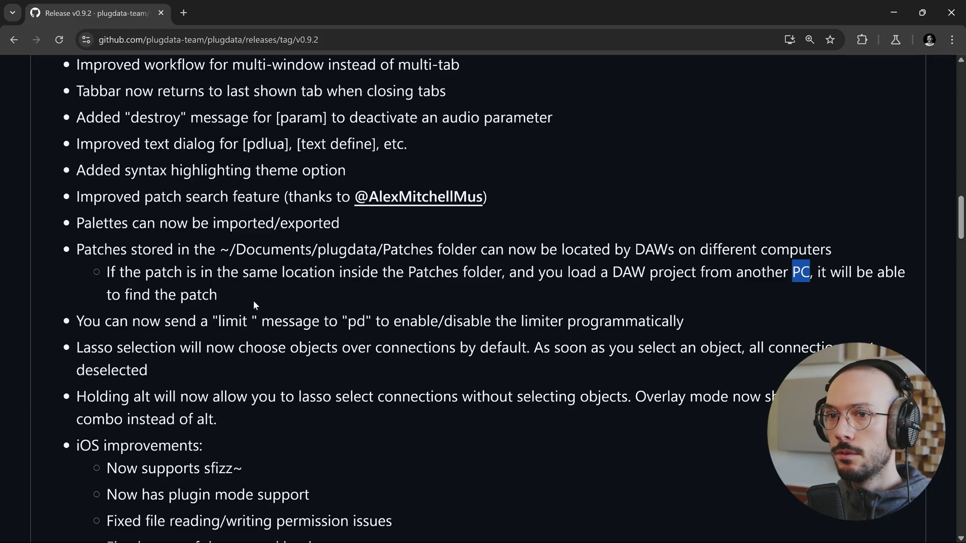
Scroll the release notes down to the Patches folder and limit message entries
scroll(down, 3)
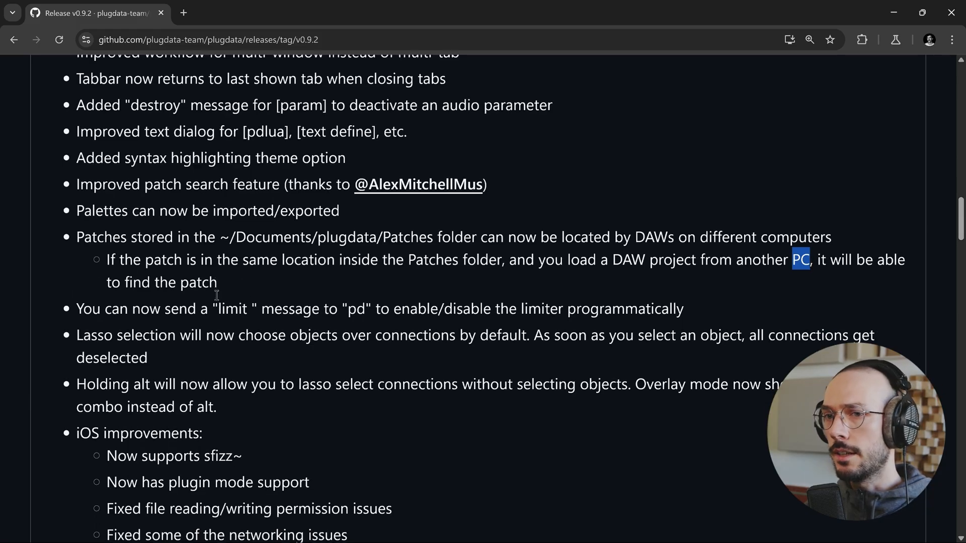
scroll(down, 3)
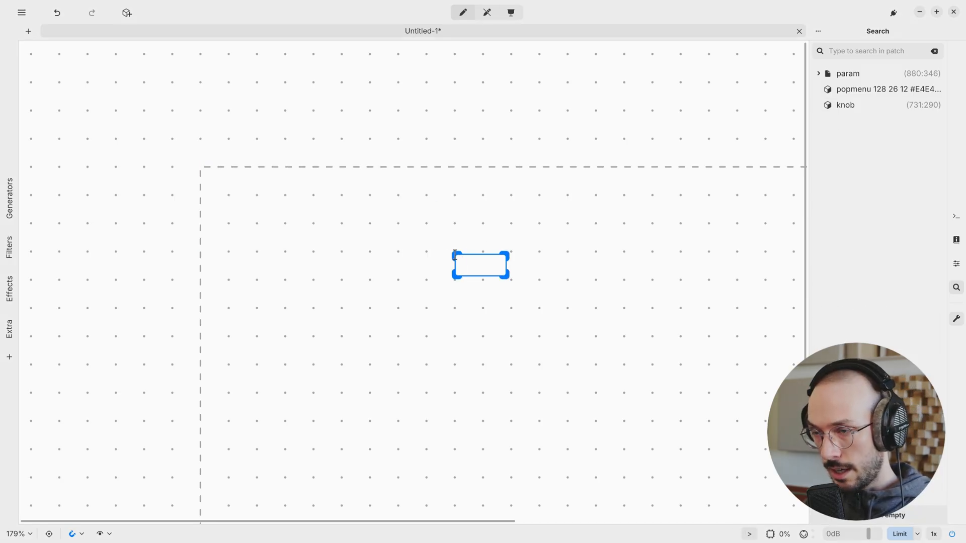
Add a new 's pd' object box to the untitled patch
text(s pd)
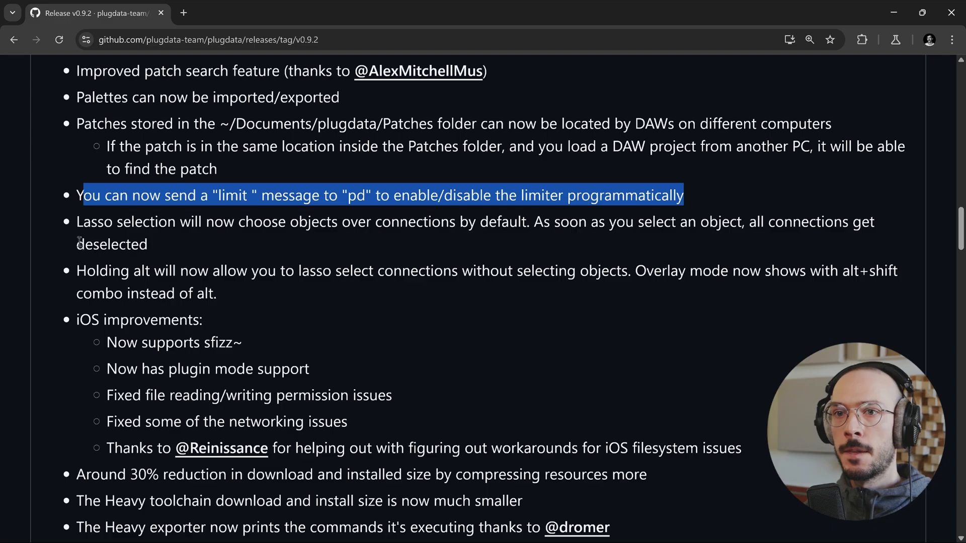
mouse_move(68, 224)
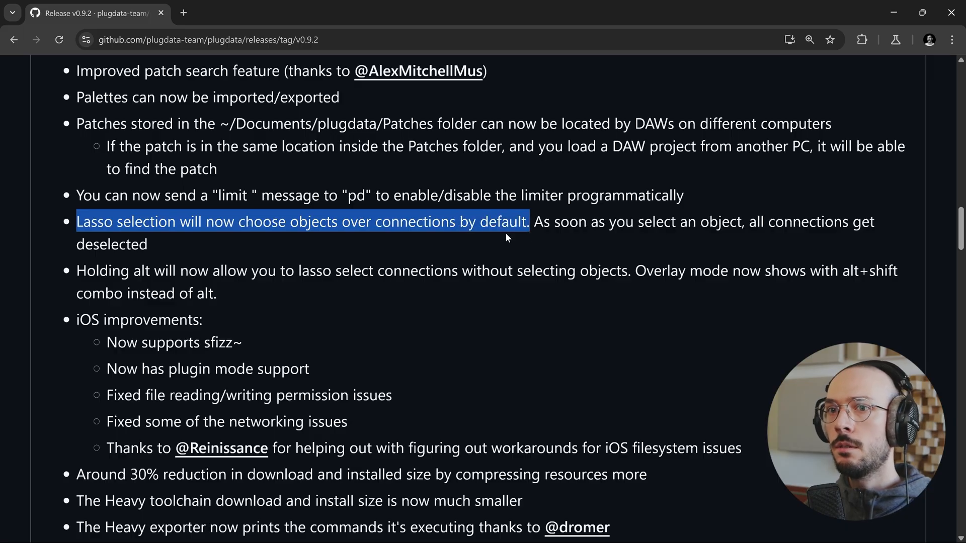
mouse_move(90, 278)
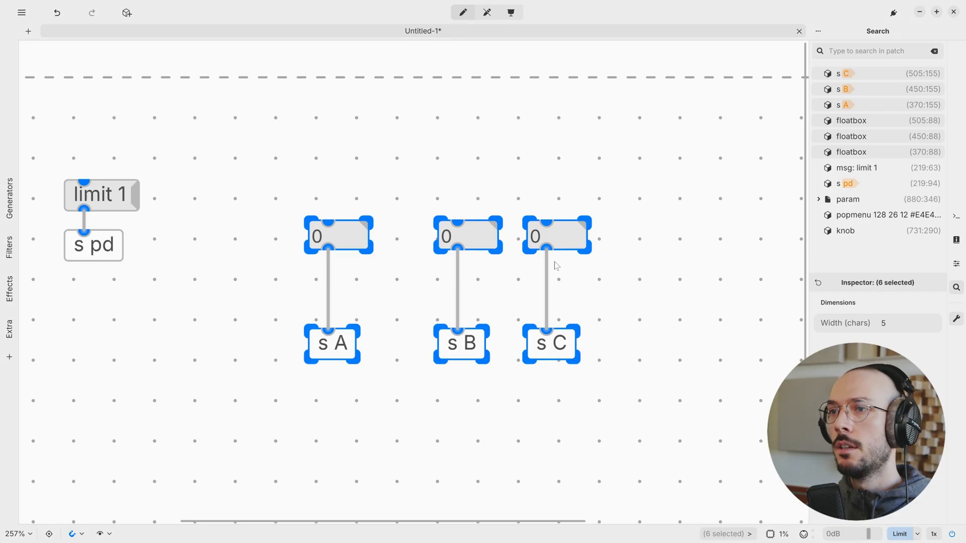
Place a limit 1 message to [s pd] and number boxes sending to A, B and C
click(285, 183)
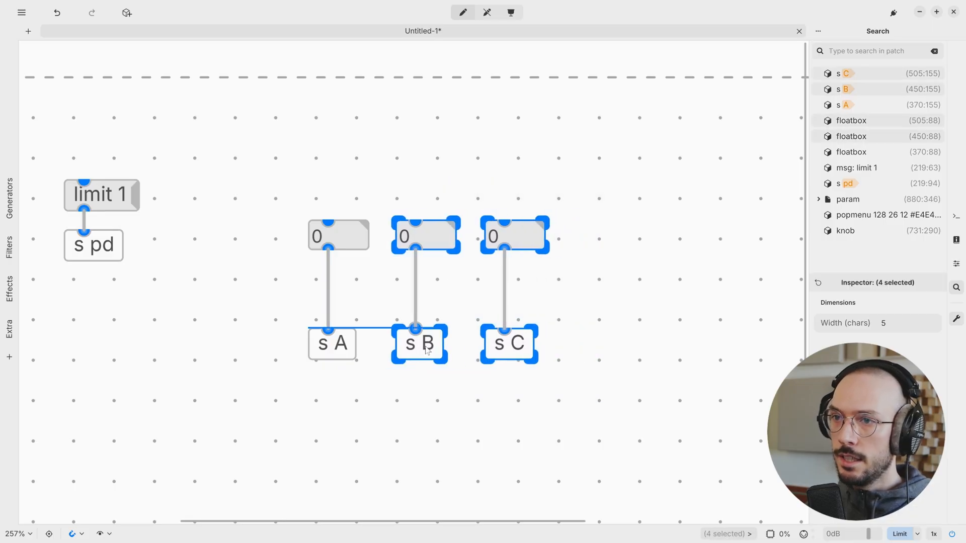
click(576, 306)
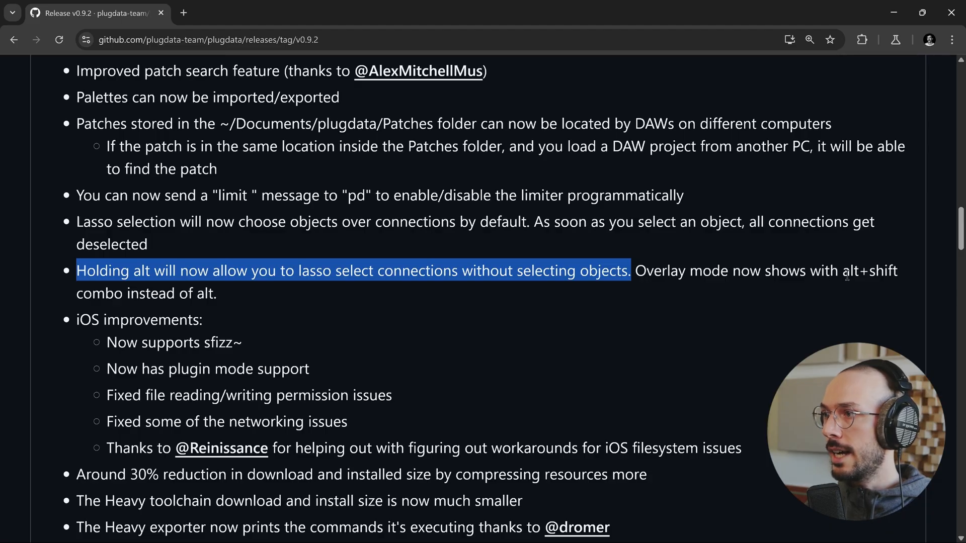
mouse_move(357, 315)
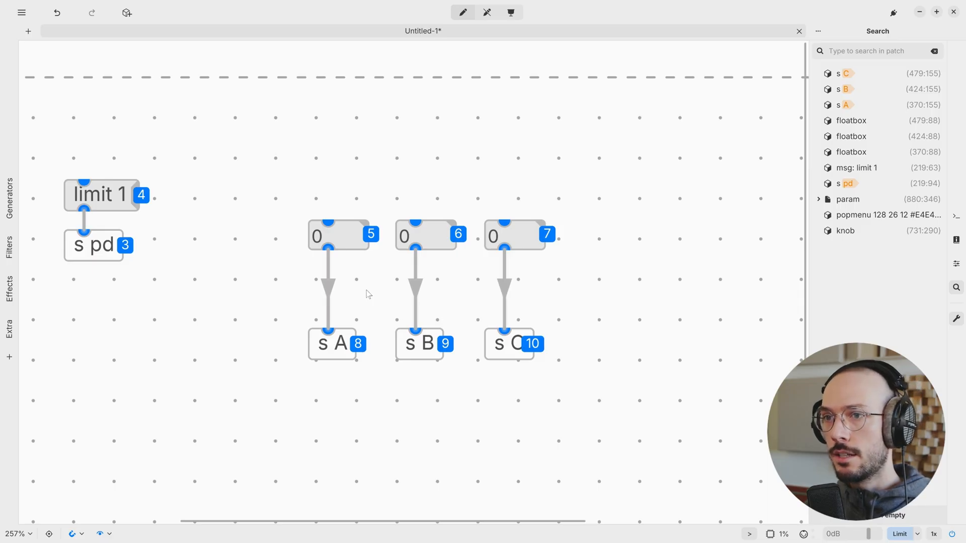
mouse_move(330, 293)
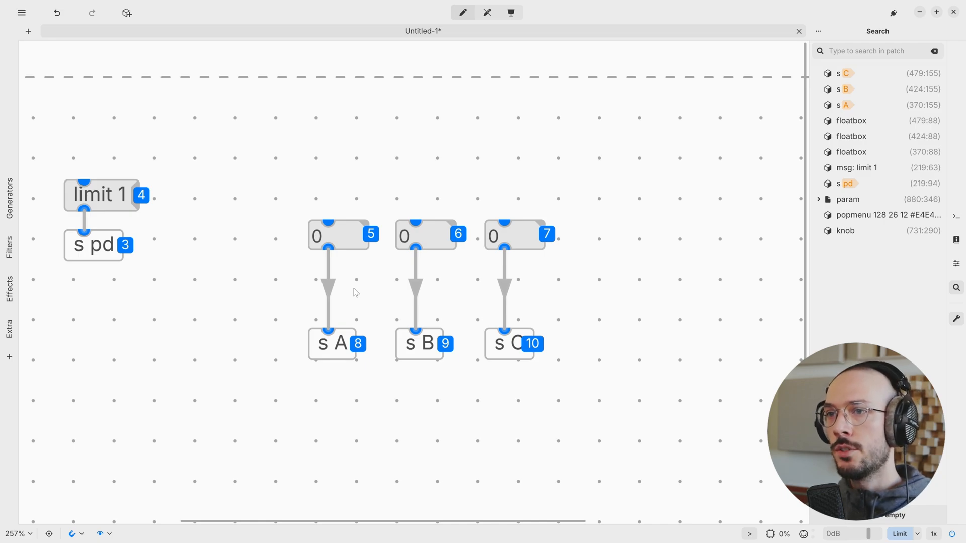
mouse_move(360, 292)
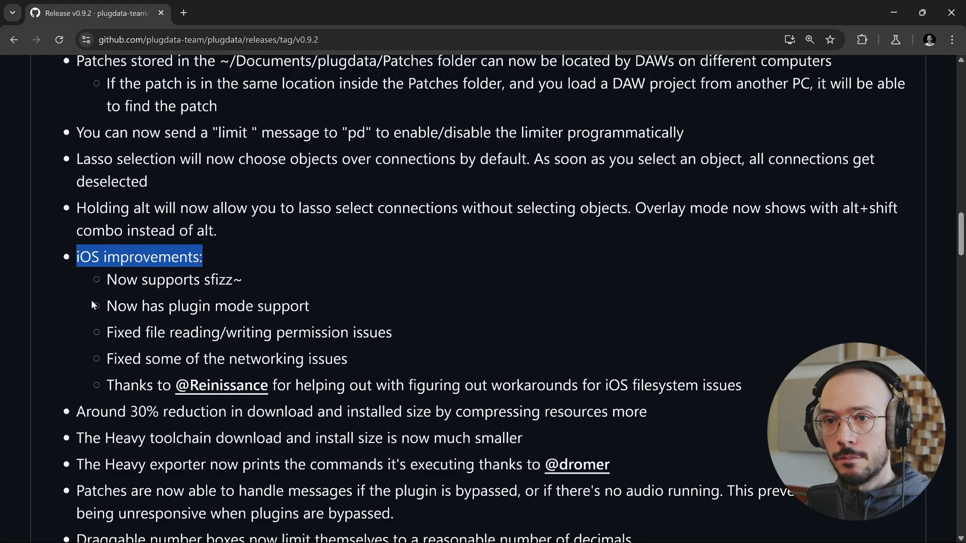
Scroll past the iOS improvements and mark the smaller Heavy toolchain size note
scroll(down, 3)
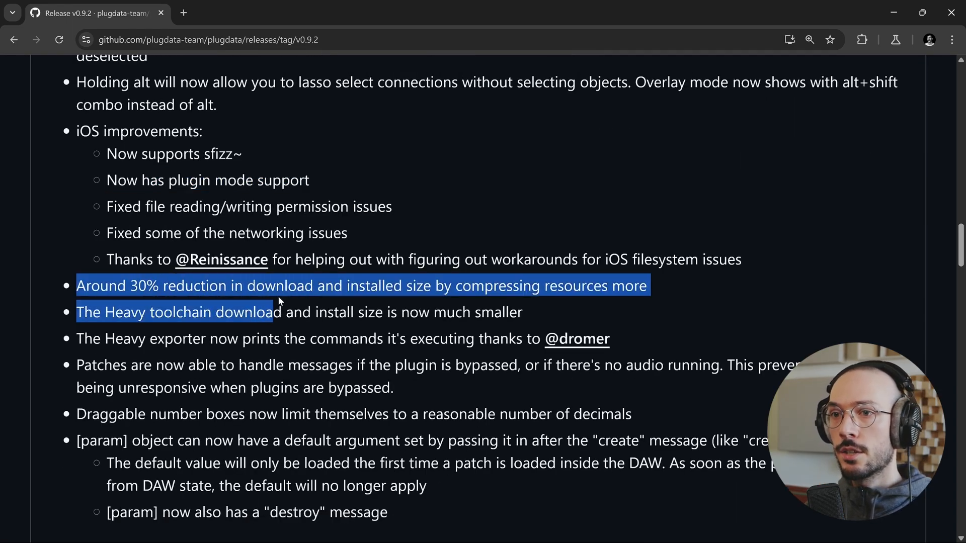
click(180, 307)
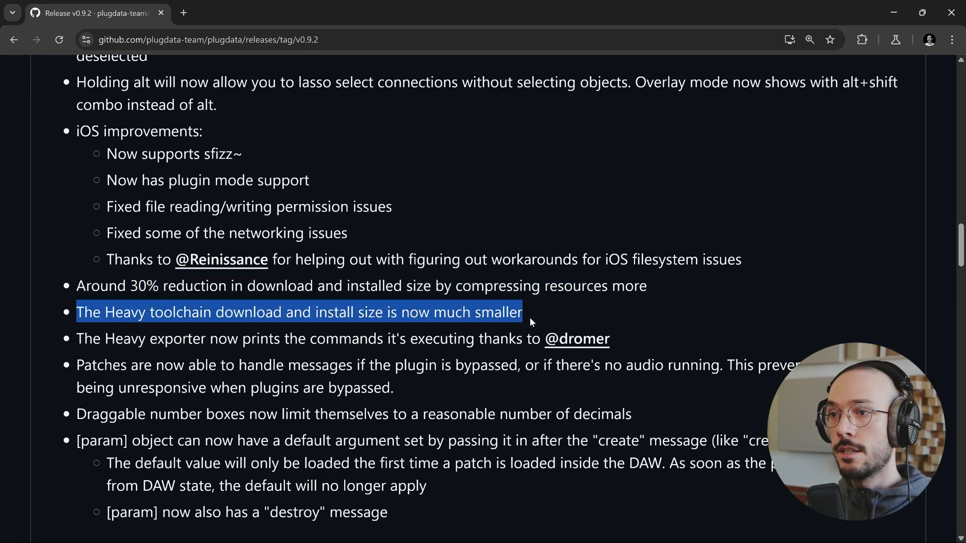
scroll(down, 3)
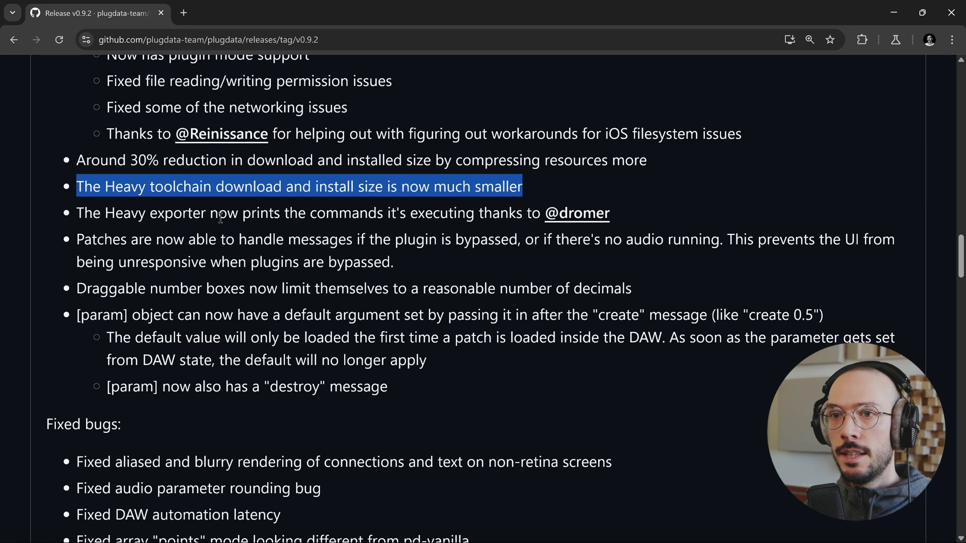
mouse_move(384, 218)
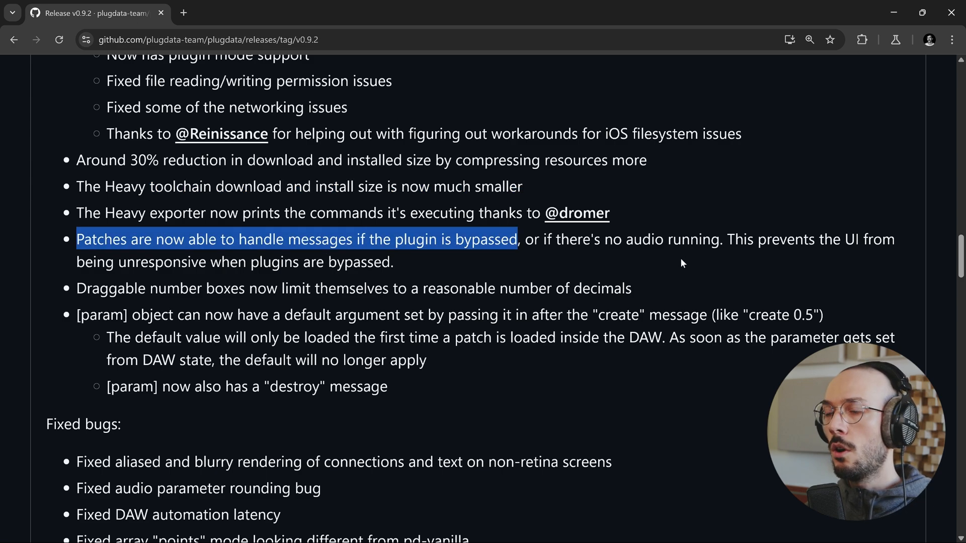
mouse_move(648, 260)
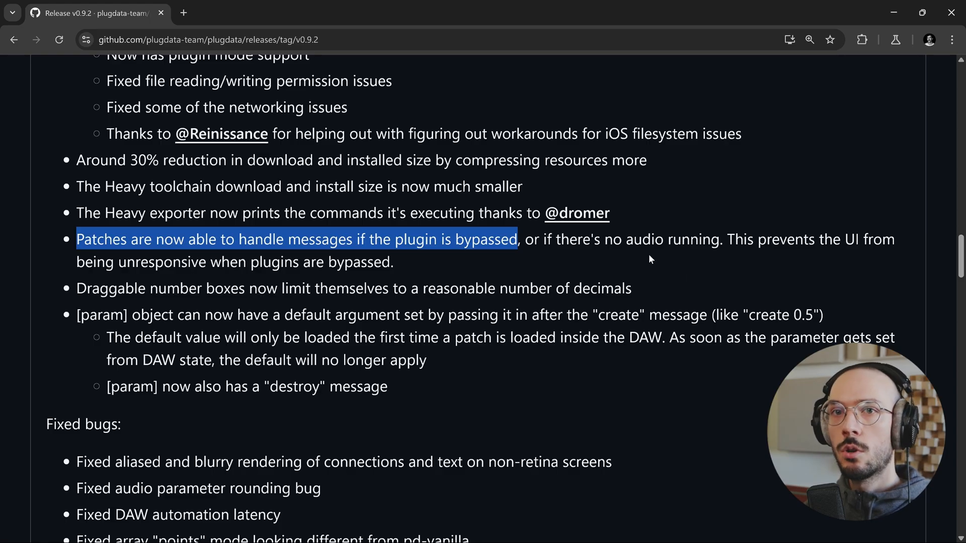
mouse_move(644, 265)
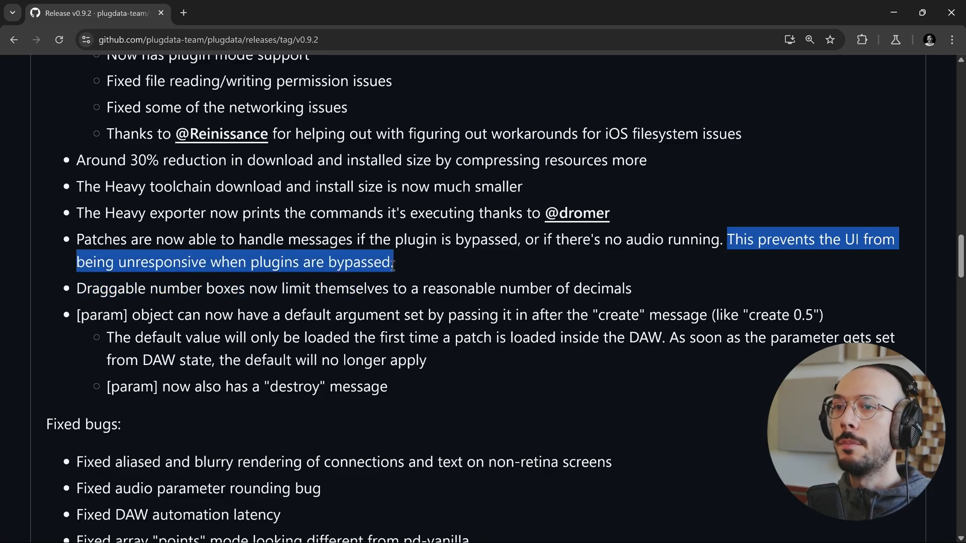
Highlight the [param] default argument note, the word param and the create 0.5 example
scroll(down, 3)
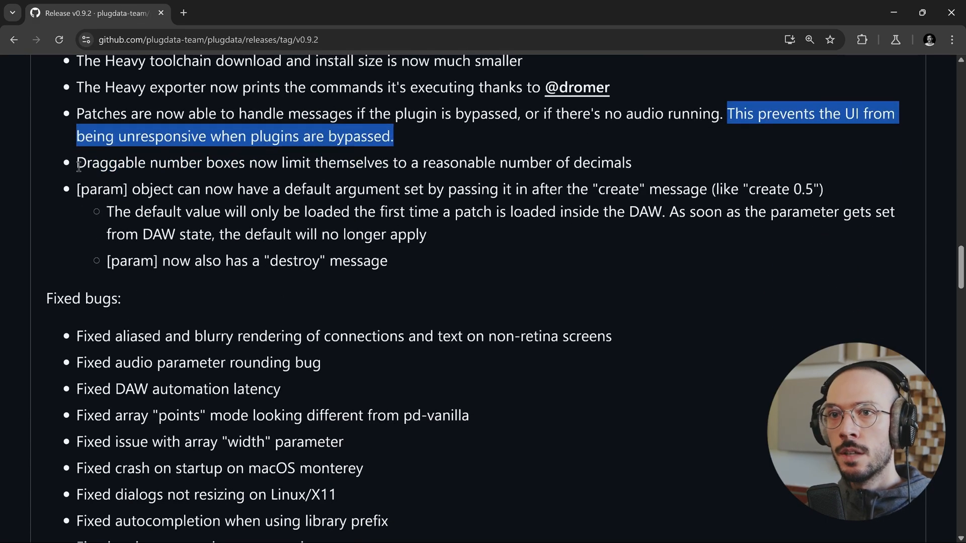
drag(77, 164, 385, 163)
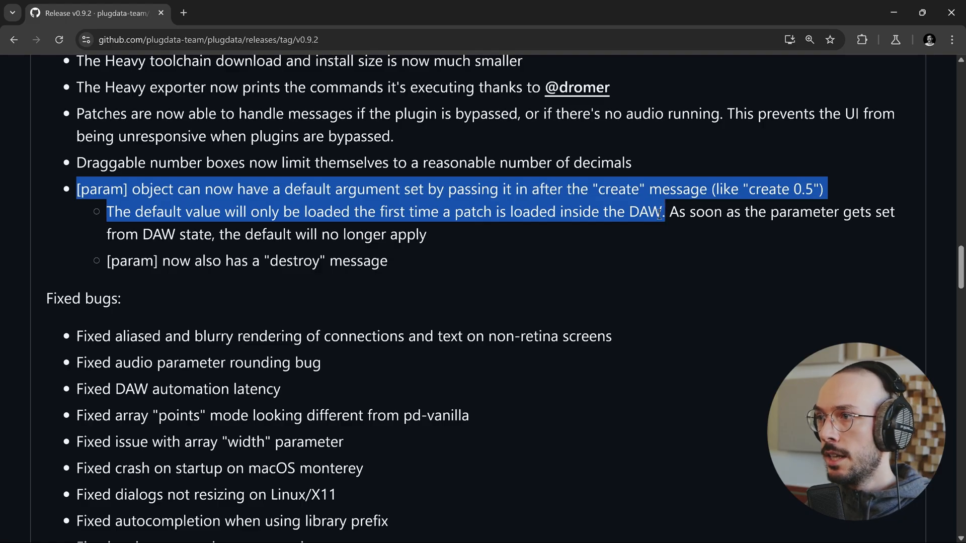
mouse_move(246, 294)
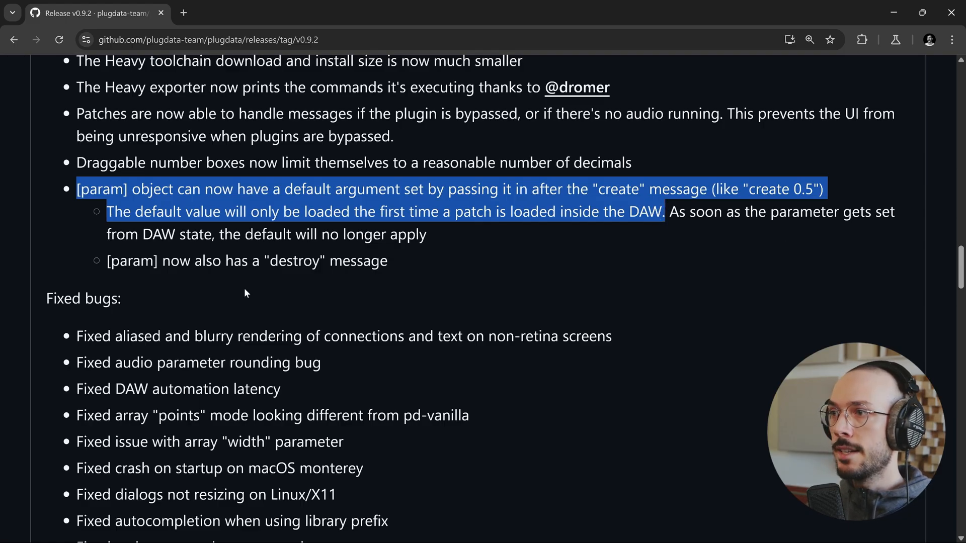
mouse_move(226, 242)
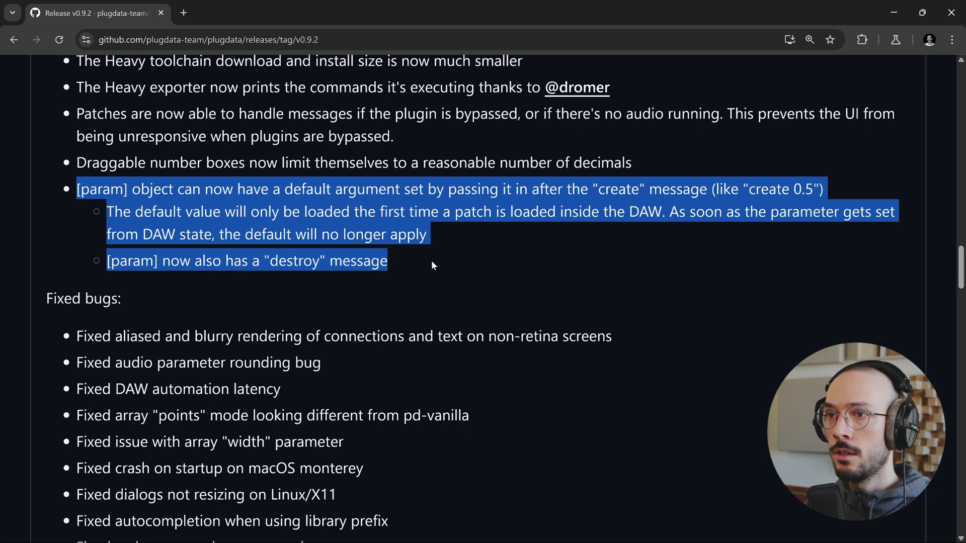
mouse_move(223, 247)
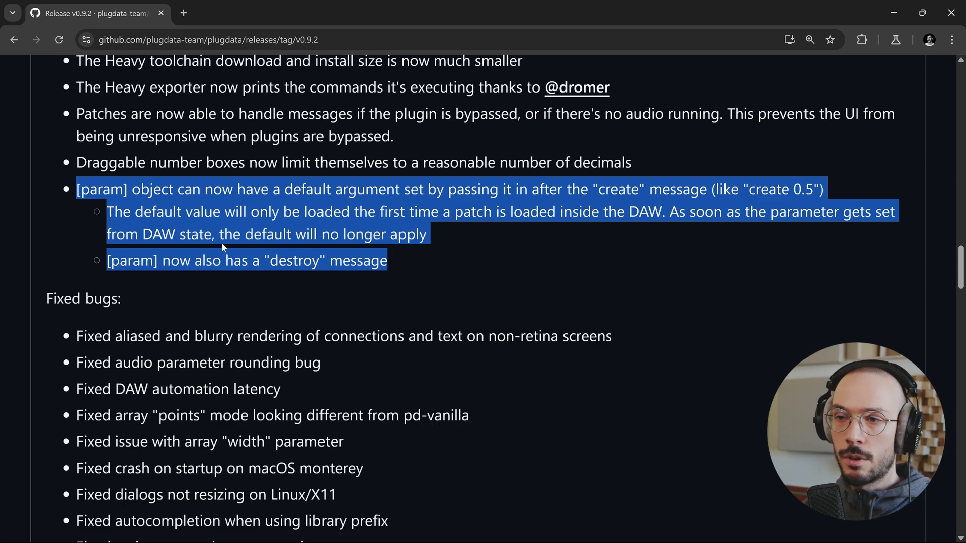
mouse_move(437, 281)
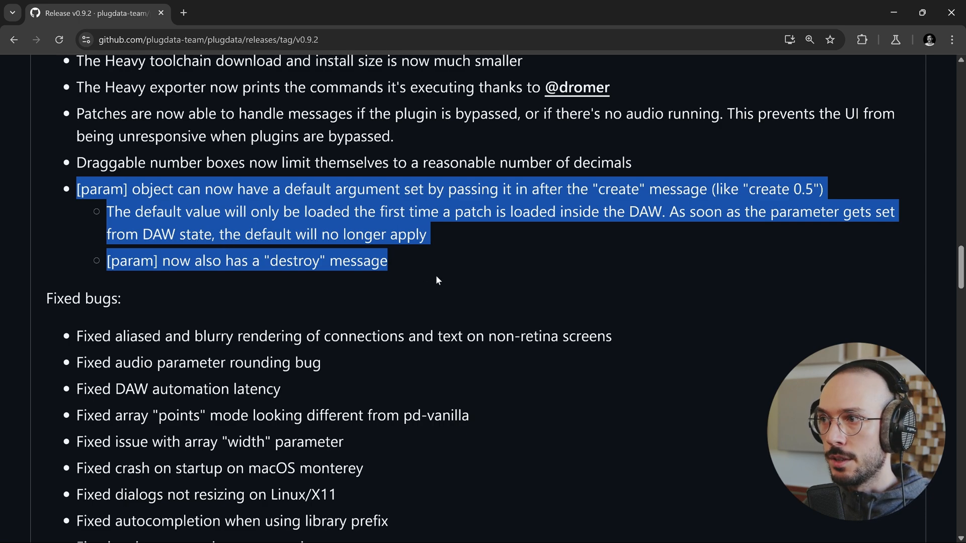
click(437, 281)
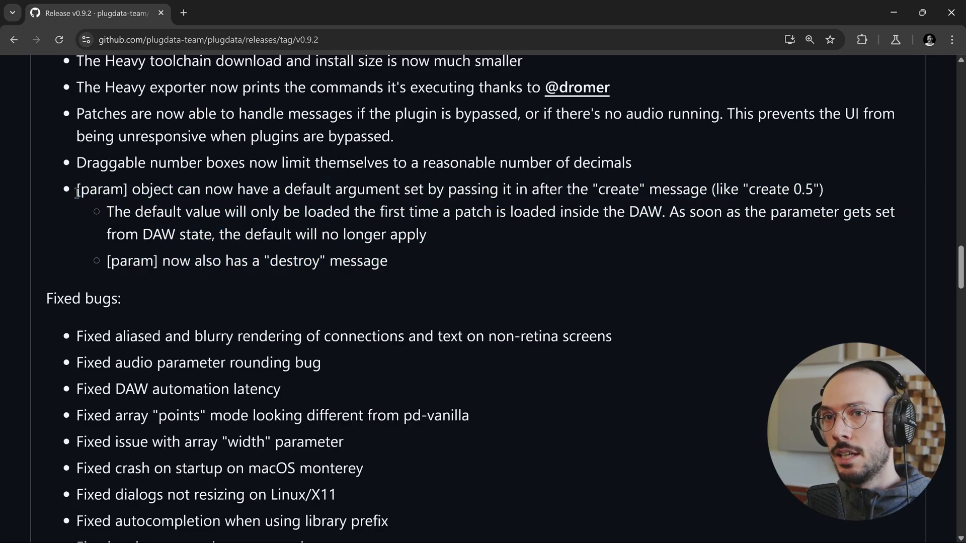
double_click(101, 189)
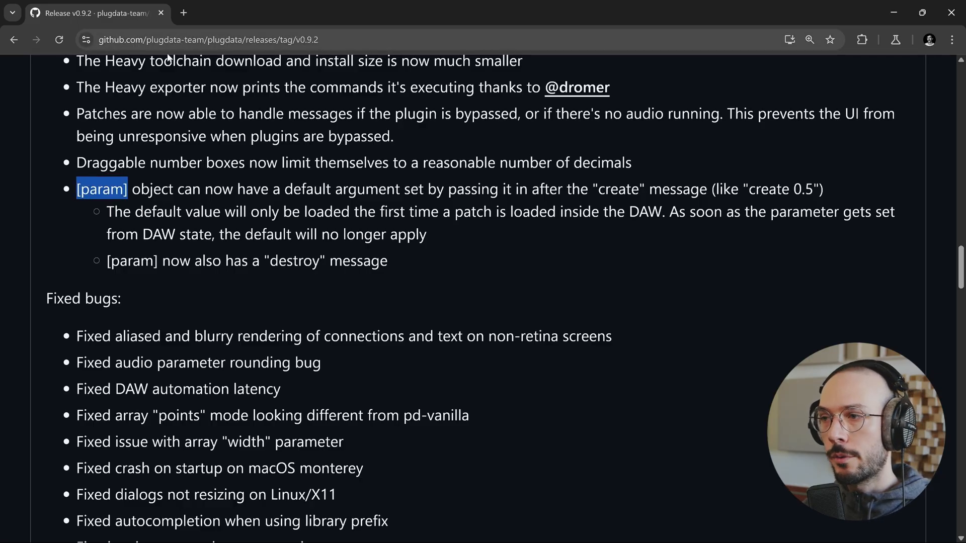
mouse_move(805, 183)
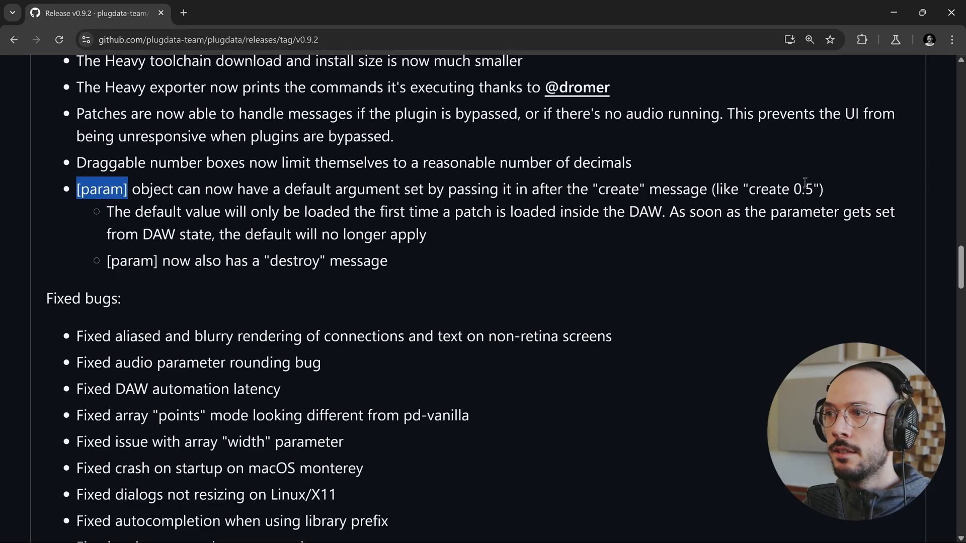
double_click(804, 190)
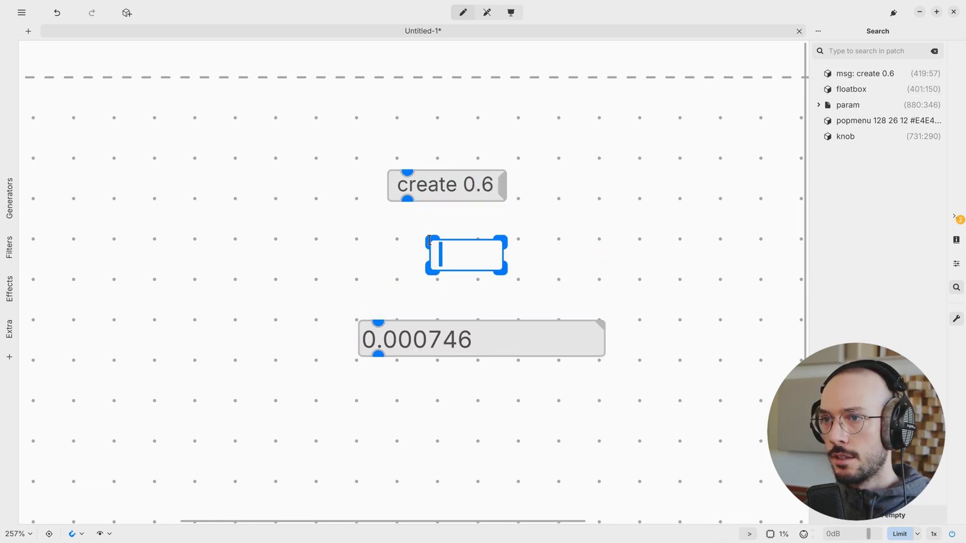
Name the new object param and edit the create 0.6 message feeding it
text(param)
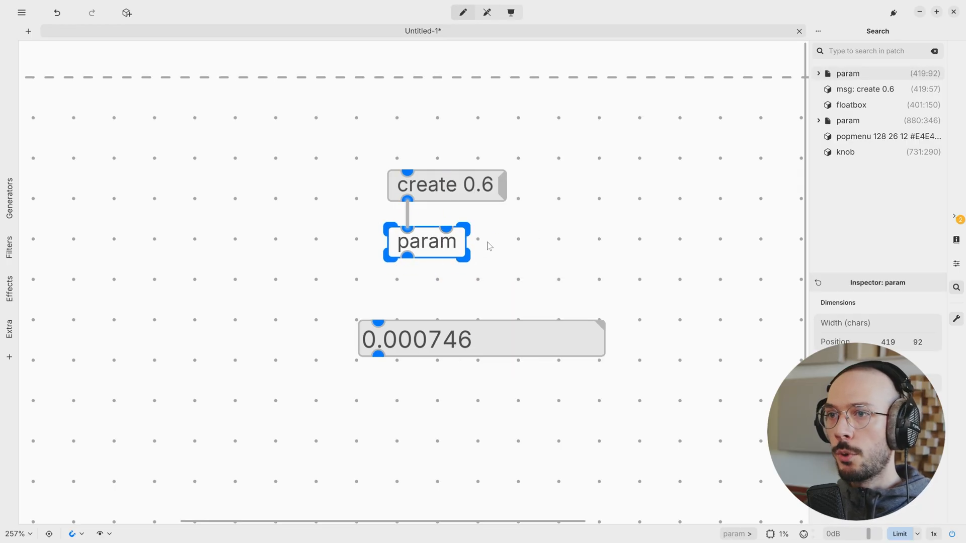
click(444, 185)
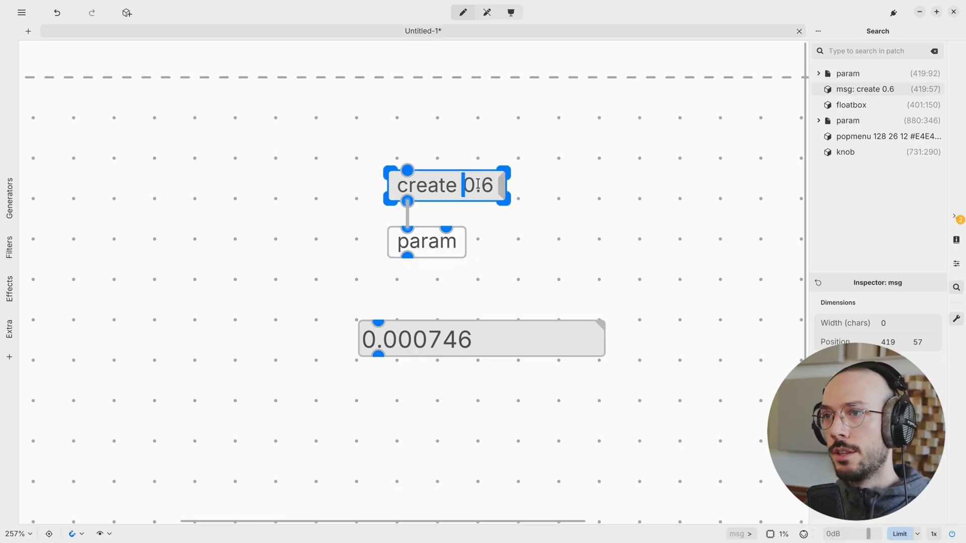
double_click(477, 185)
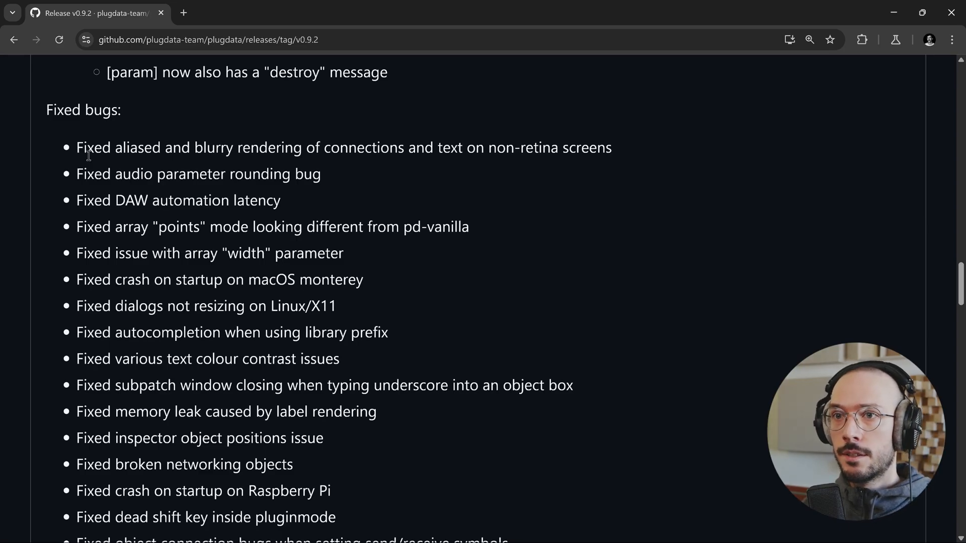
Scroll through Fixed bugs, Contributors and Assets, then back toward the top
scroll(down, 3)
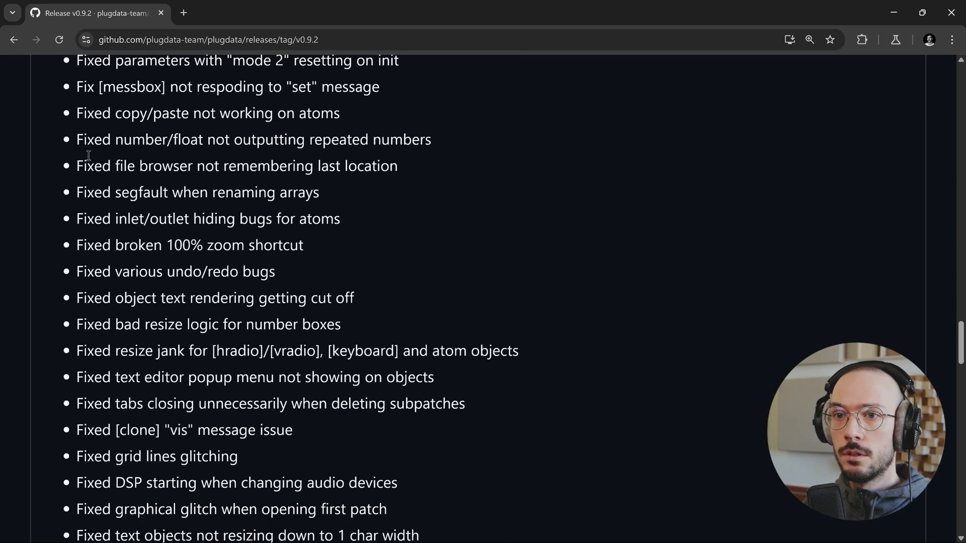
scroll(down, 3)
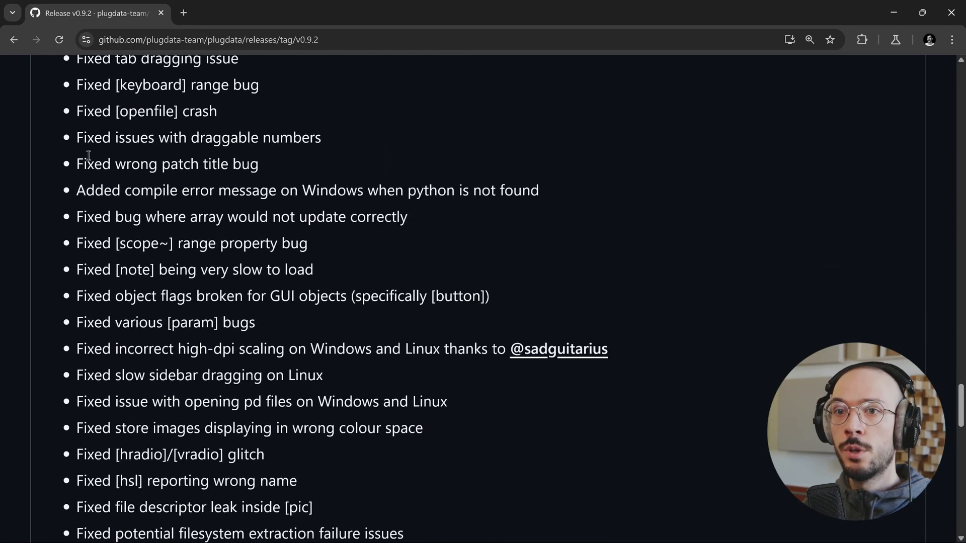
scroll(down, 3)
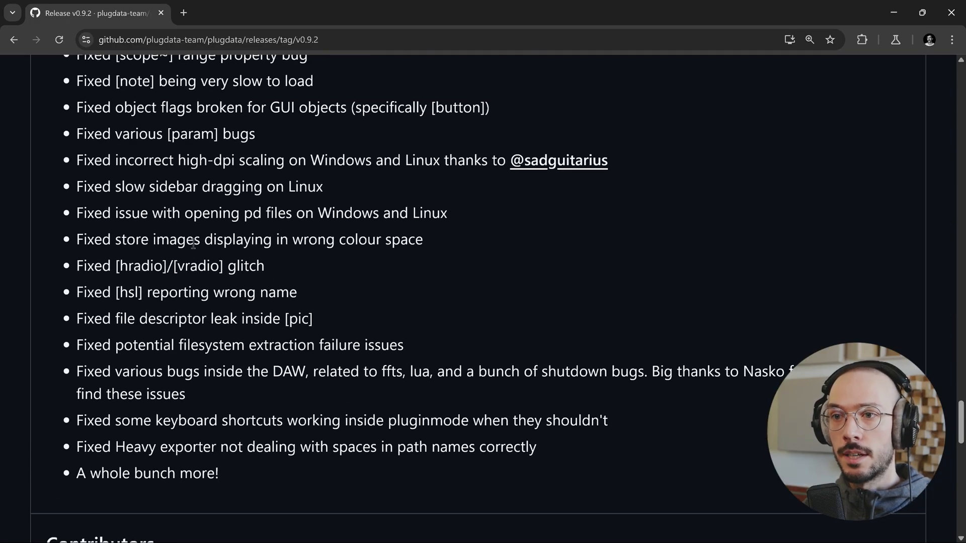
scroll(down, 3)
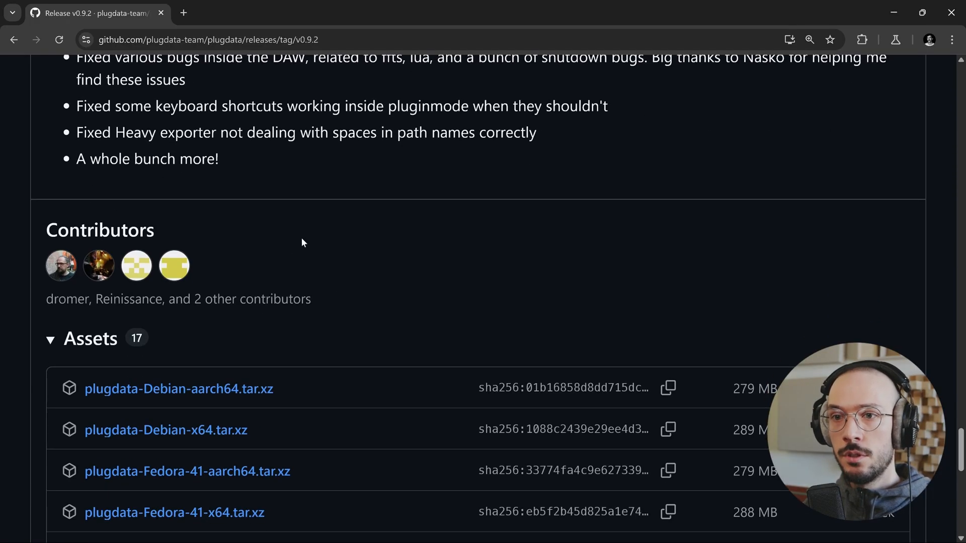
mouse_move(345, 243)
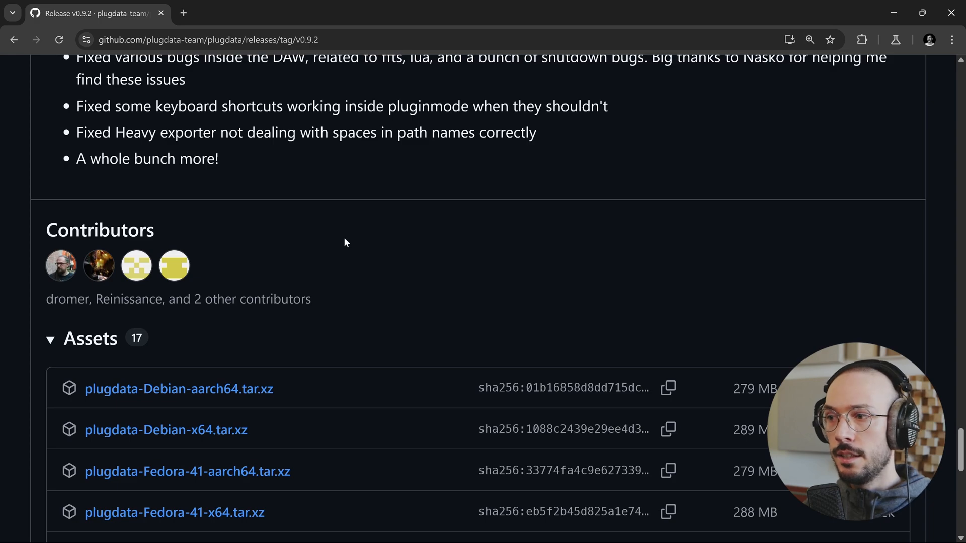
scroll(down, 3)
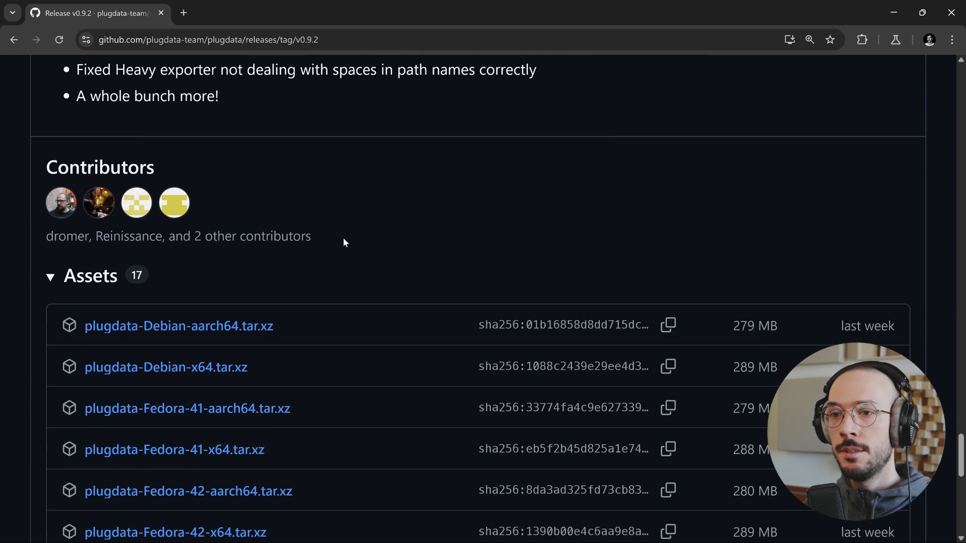
scroll(up, 3)
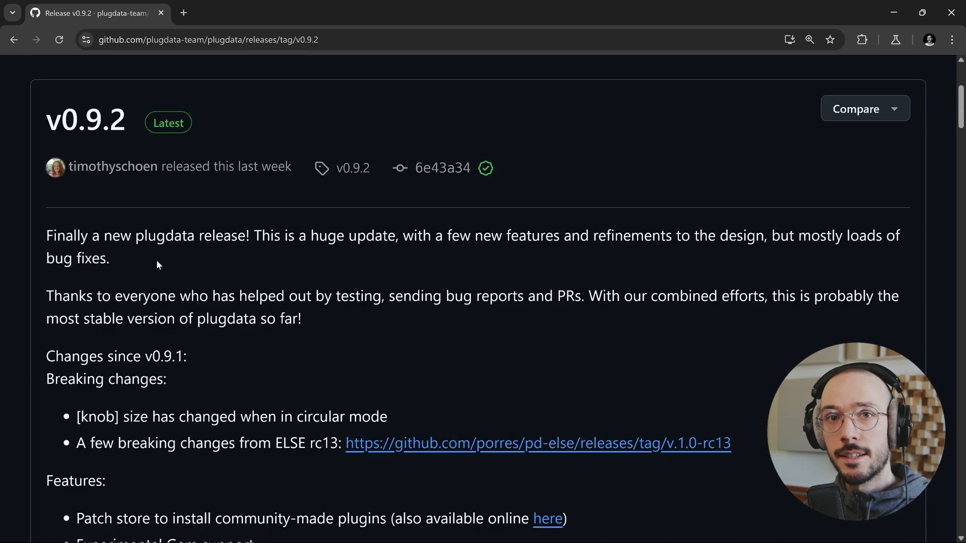